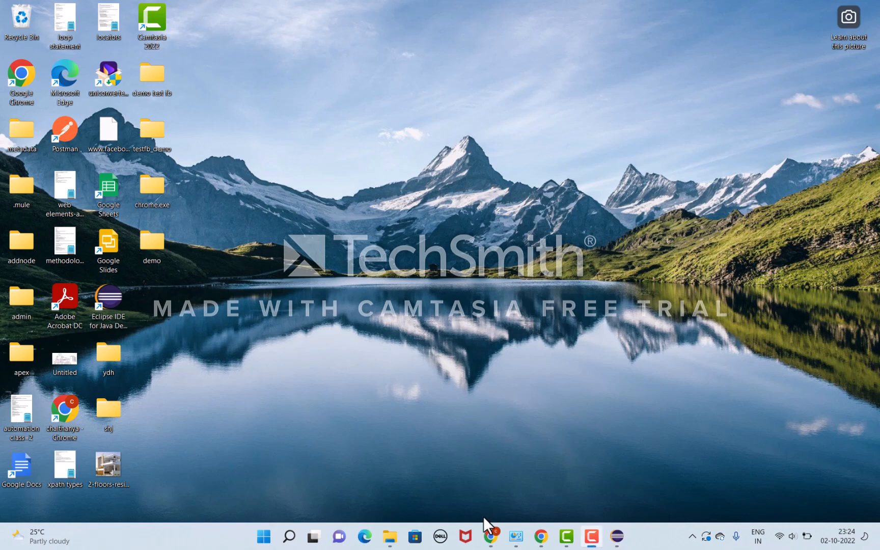
mouse_move(408, 407)
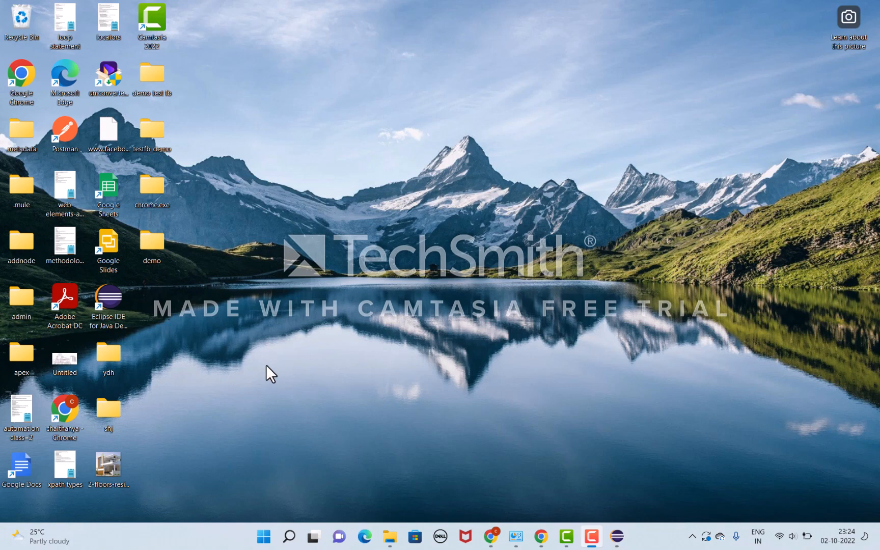
mouse_move(58, 340)
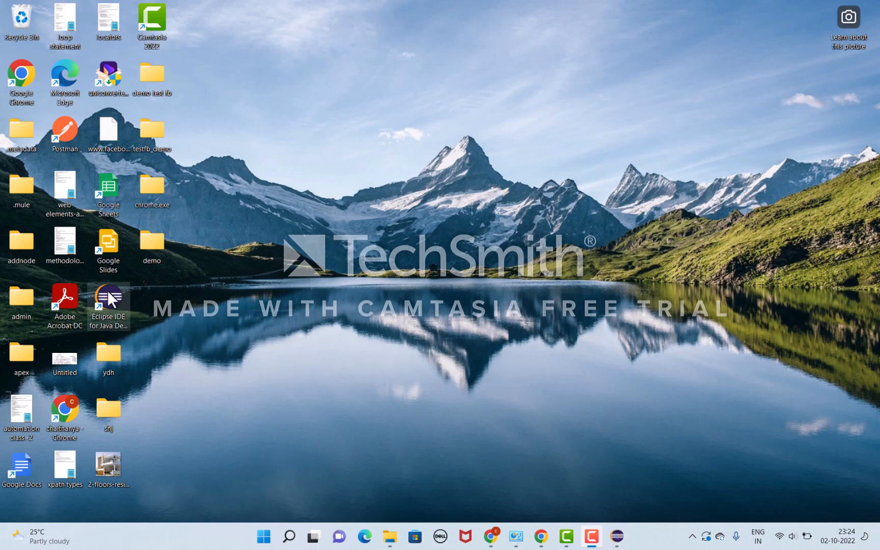
mouse_move(118, 306)
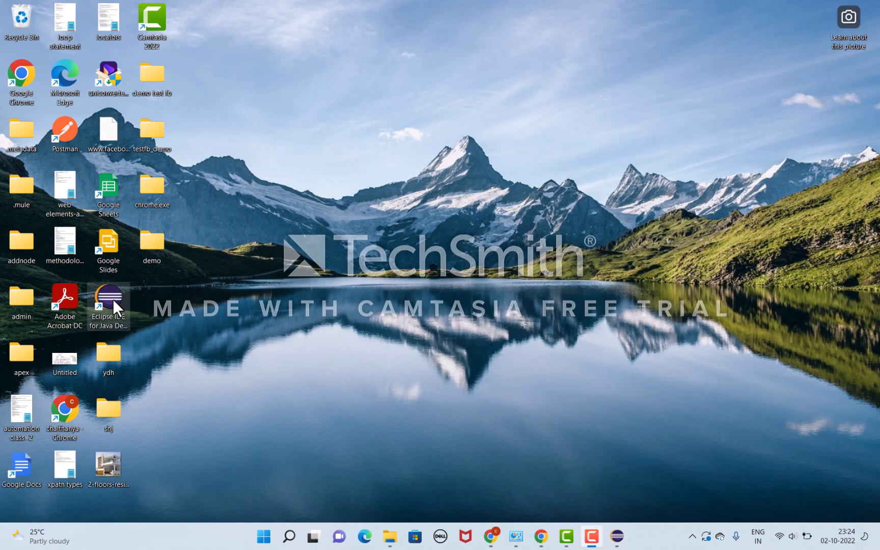
Launch Eclipse with the C:\ drive as workspace, updating the older workspace version
double_click(108, 298)
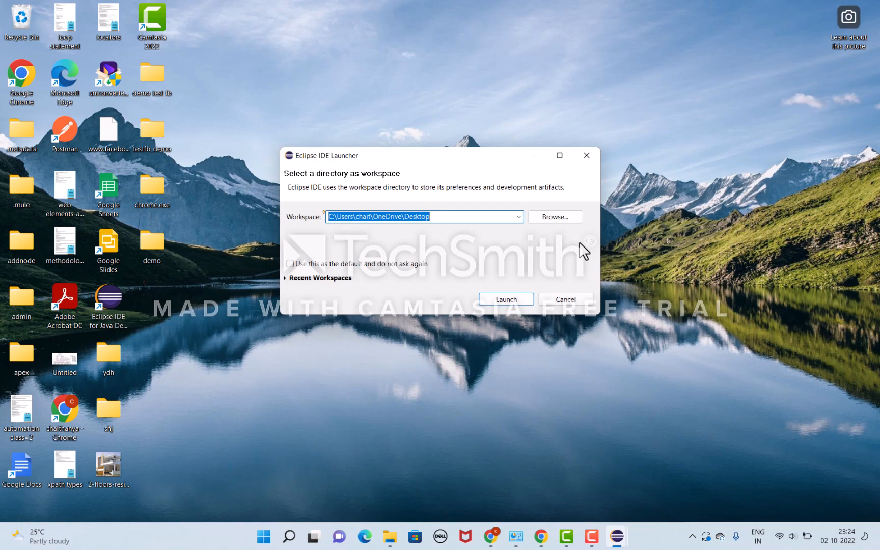
mouse_move(522, 286)
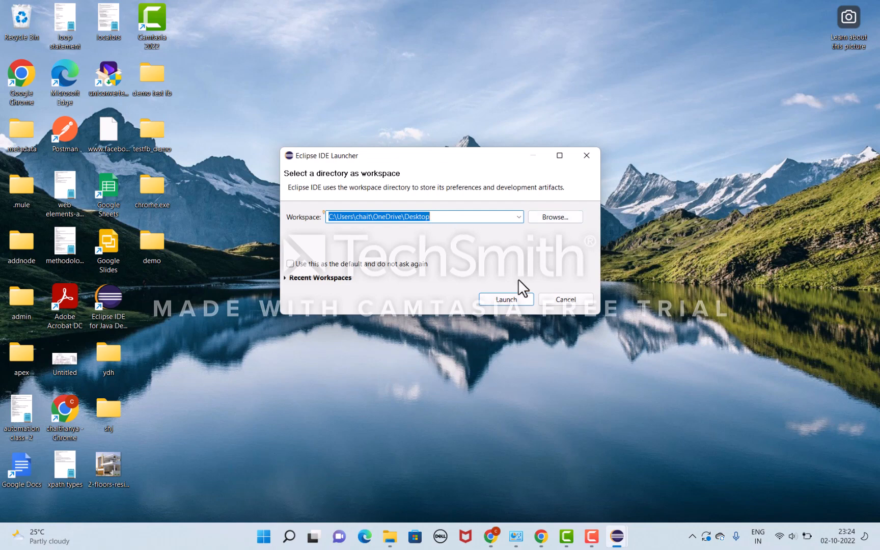
left_click(506, 299)
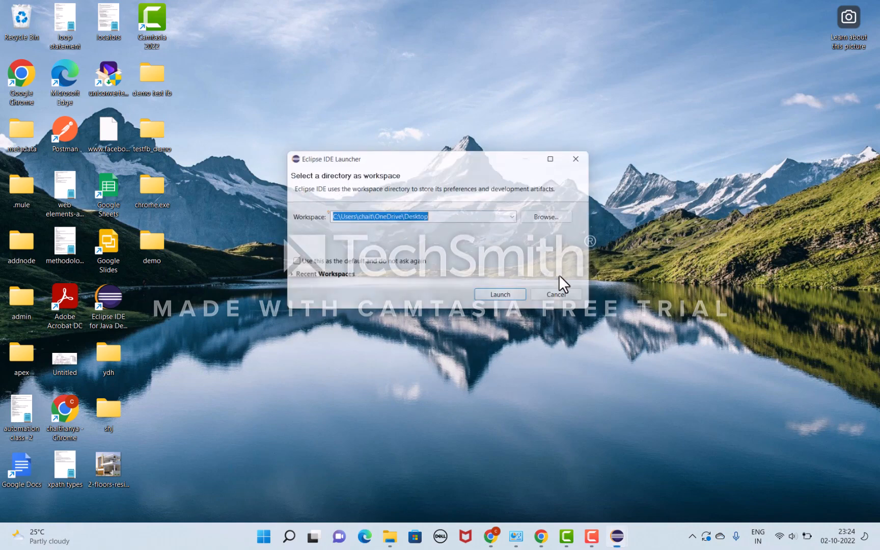
left_click(548, 216)
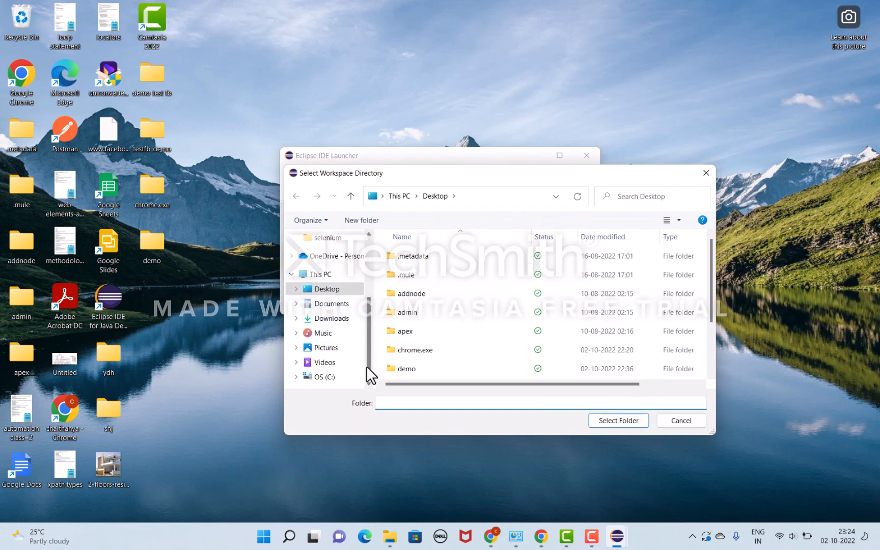
left_click(323, 377)
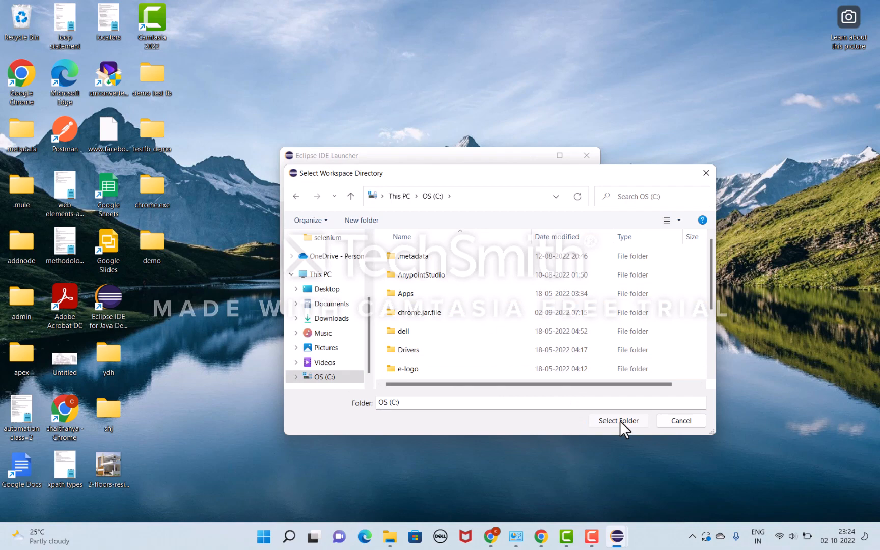
left_click(619, 421)
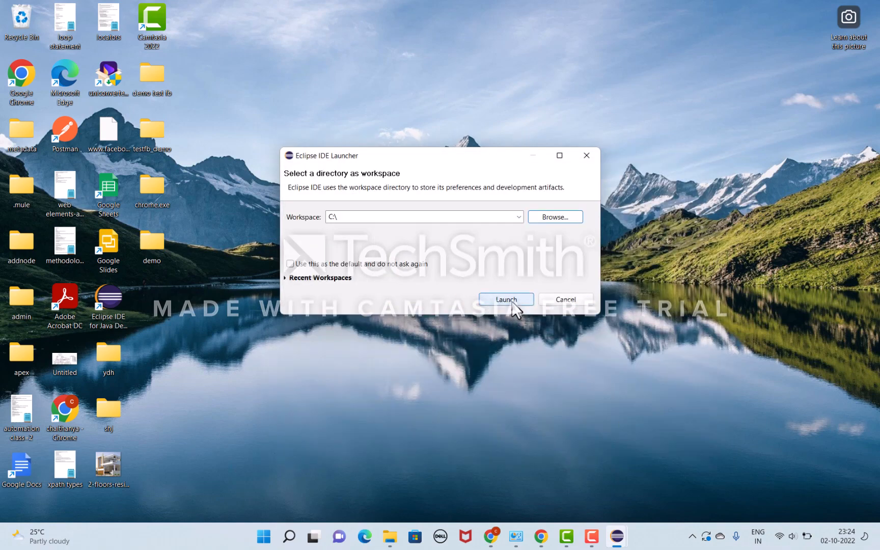
left_click(506, 299)
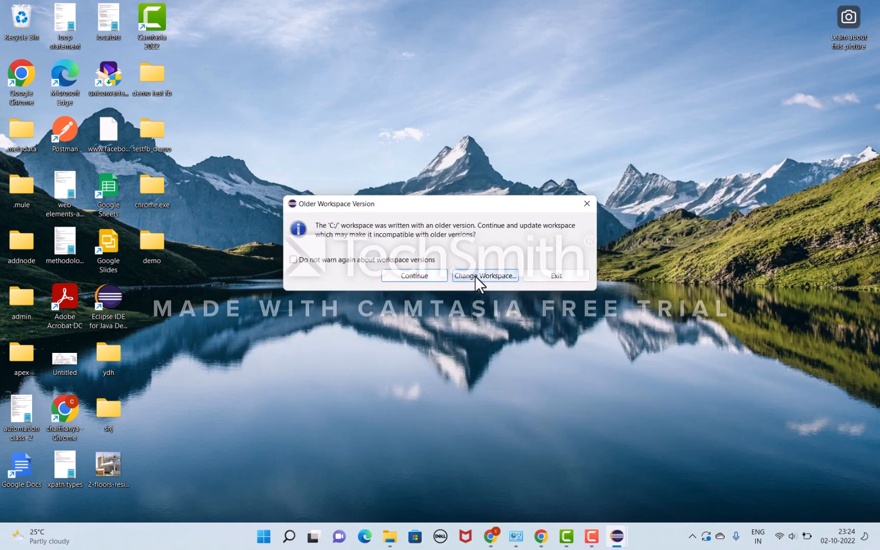
left_click(484, 275)
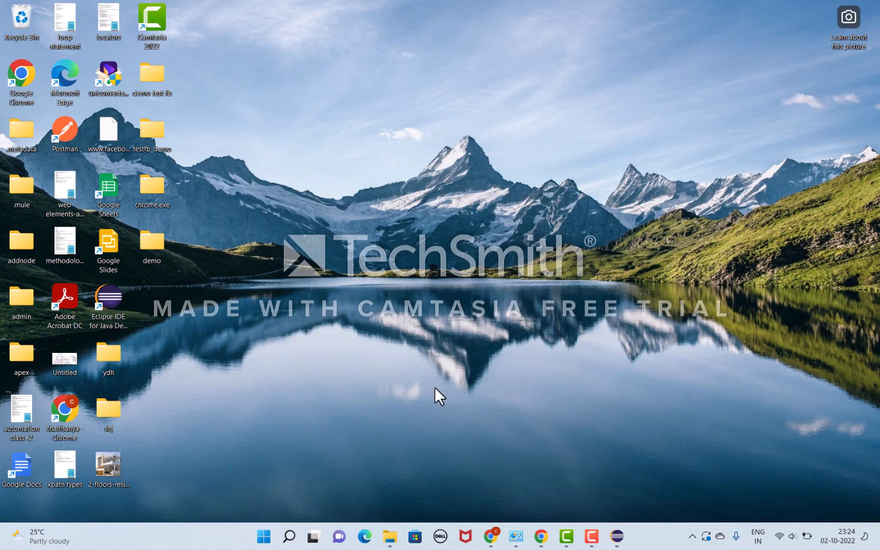
double_click(108, 297)
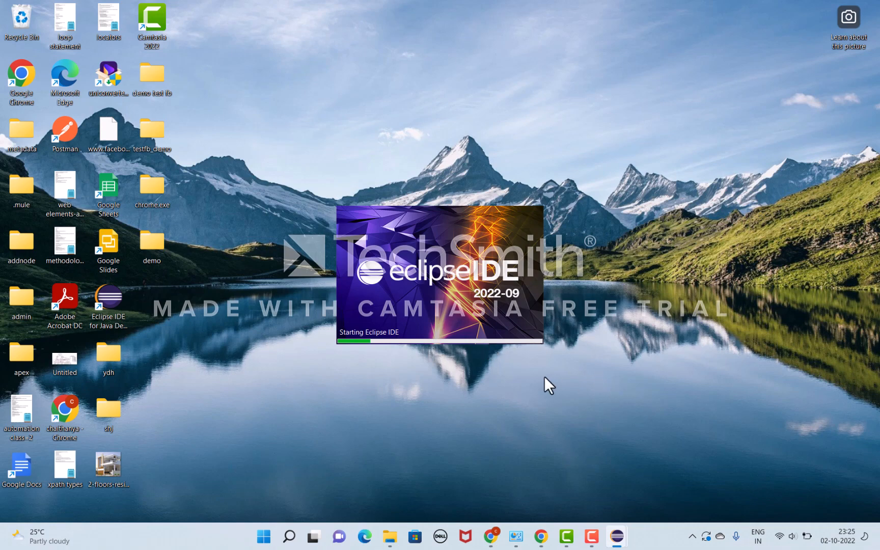
mouse_move(442, 386)
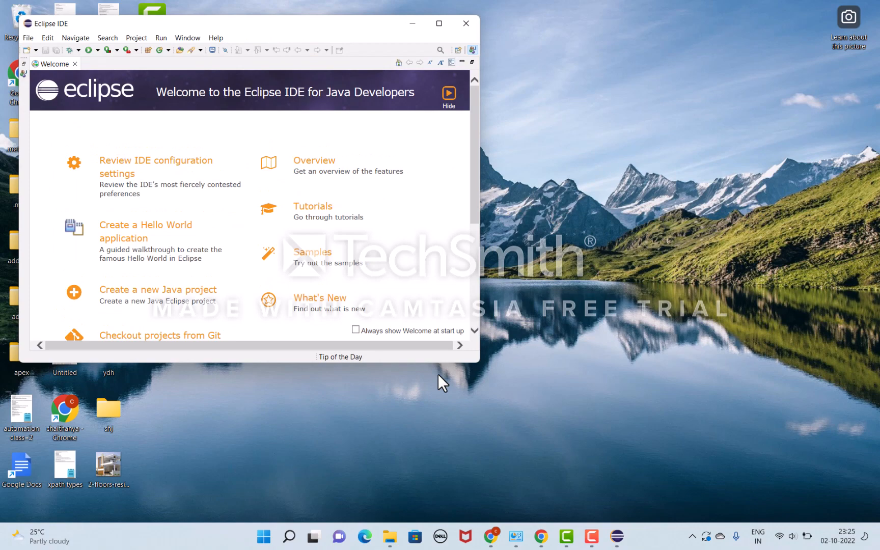
Maximize Eclipse and create a new Java project named 'demo'
left_click(439, 24)
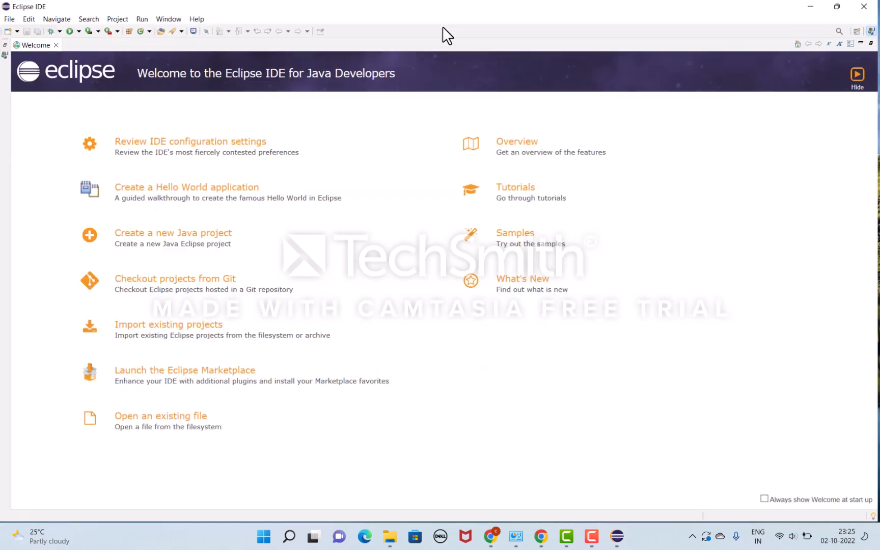
mouse_move(311, 241)
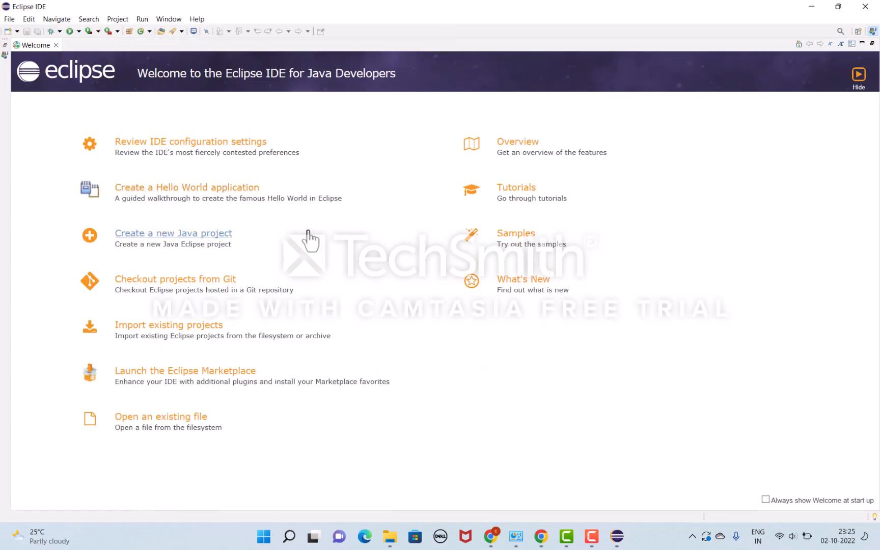
mouse_move(189, 252)
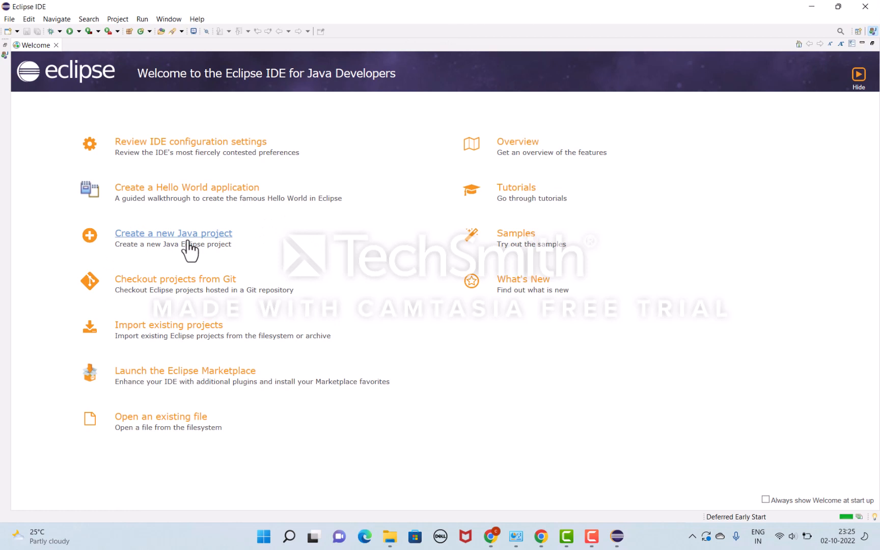
left_click(173, 233)
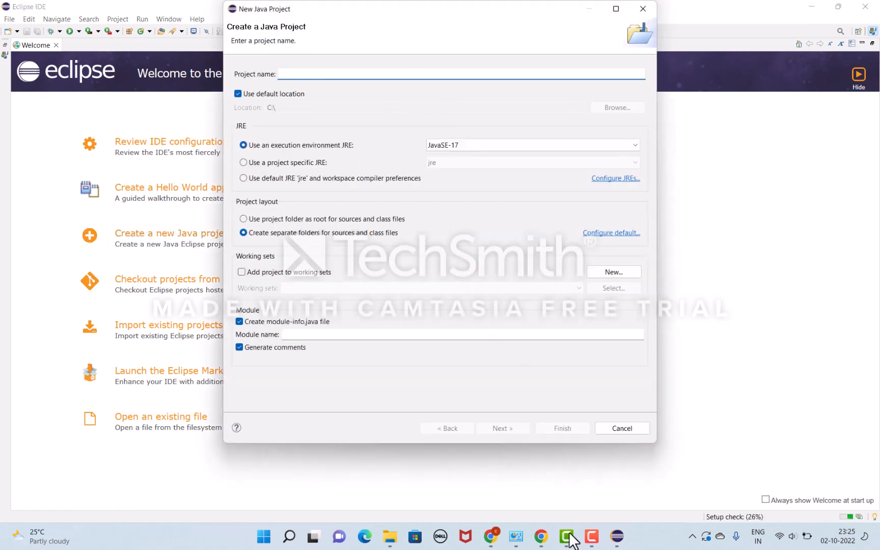
type("demo")
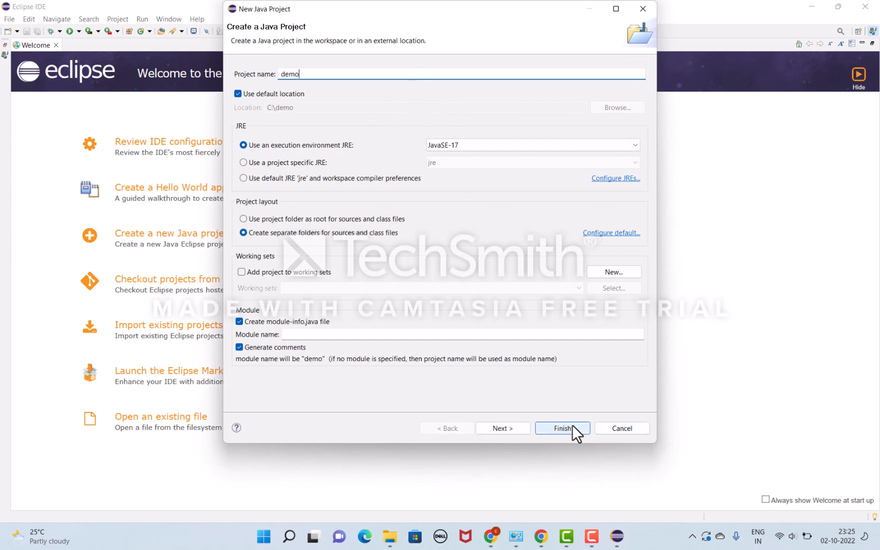
left_click(563, 429)
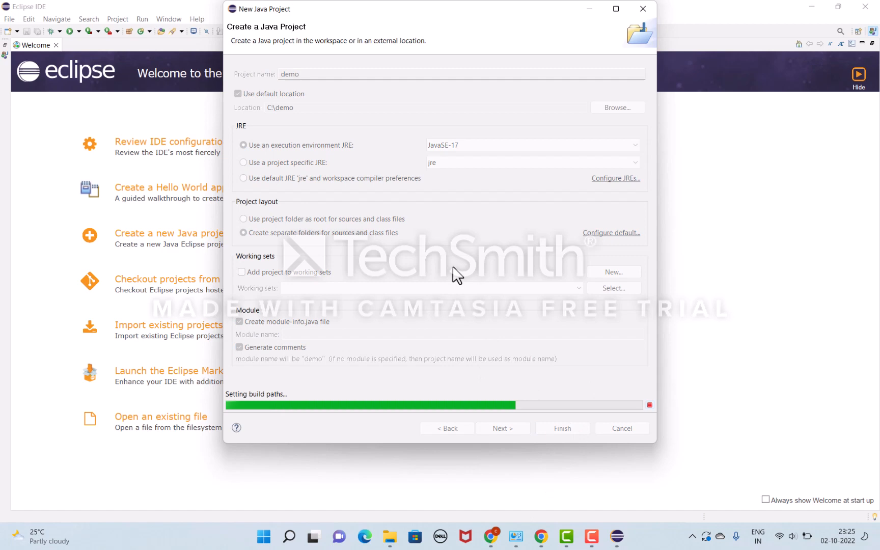
left_click(563, 428)
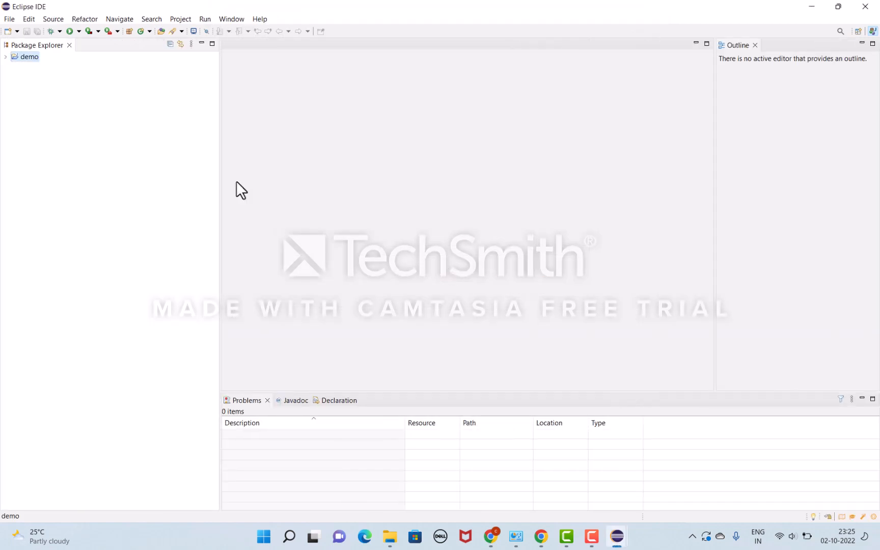
Add selenium-server-4.5.0.jar from Downloads to demo's Classpath as an external JAR
left_click(5, 58)
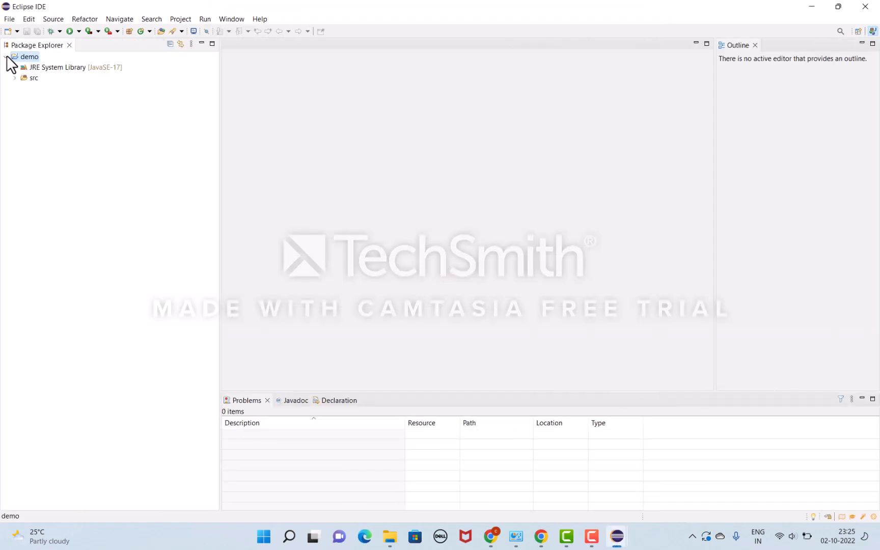
right_click(27, 57)
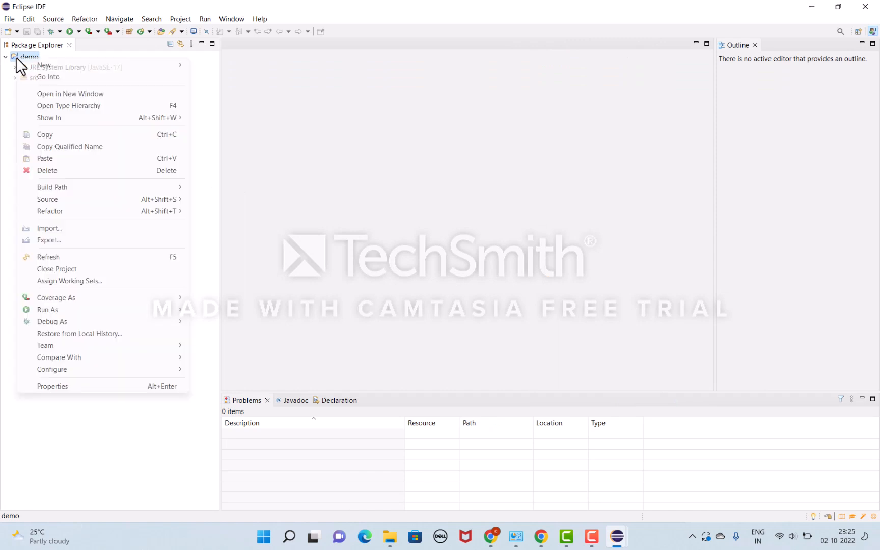
mouse_move(61, 139)
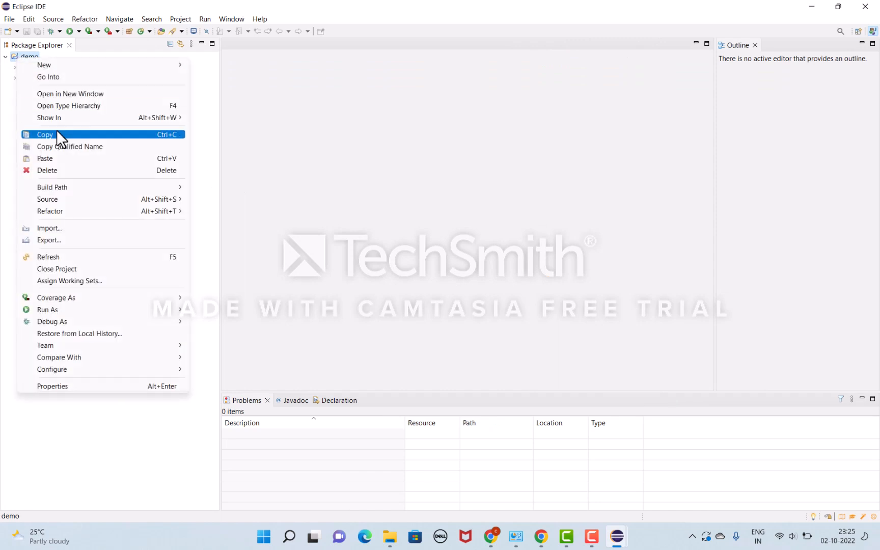
mouse_move(108, 199)
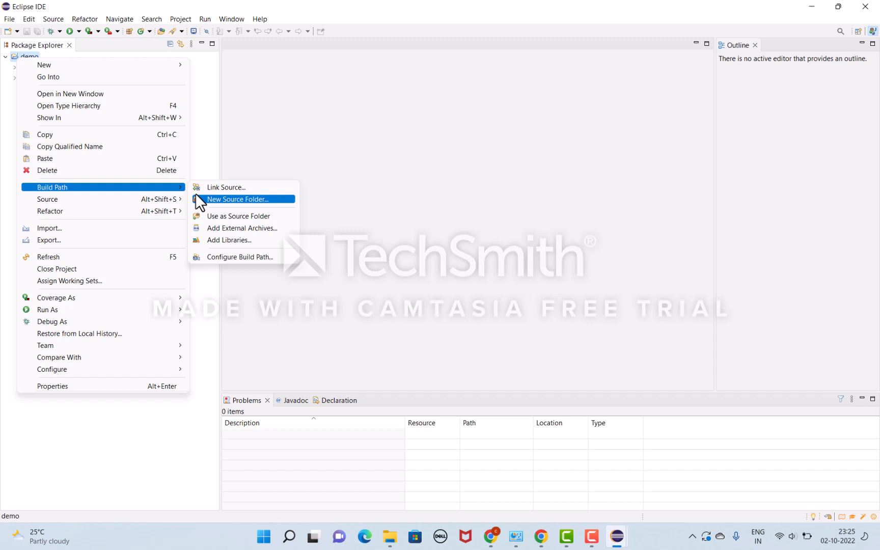
left_click(239, 257)
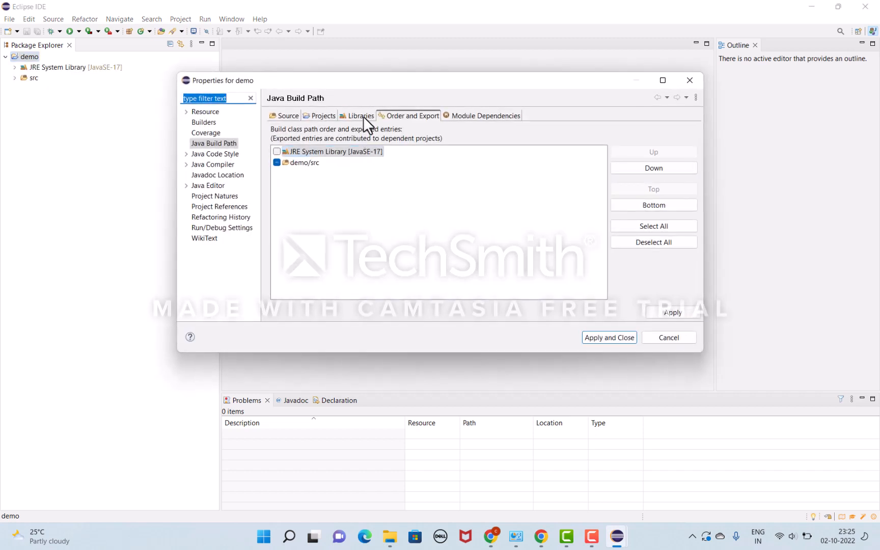
left_click(358, 116)
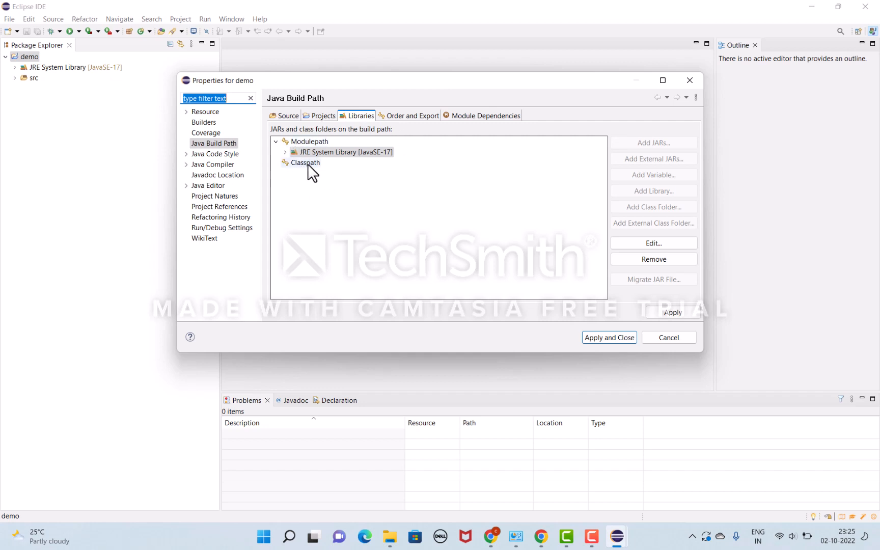
left_click(304, 162)
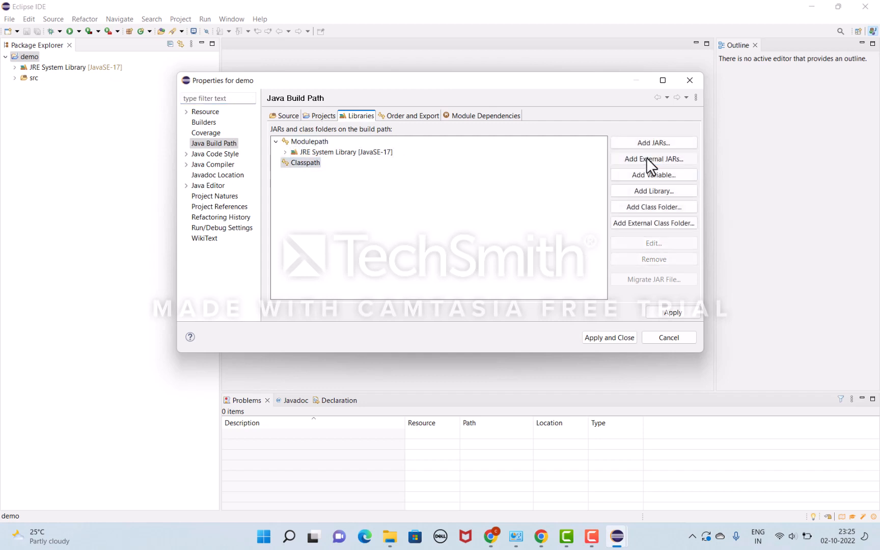
left_click(654, 158)
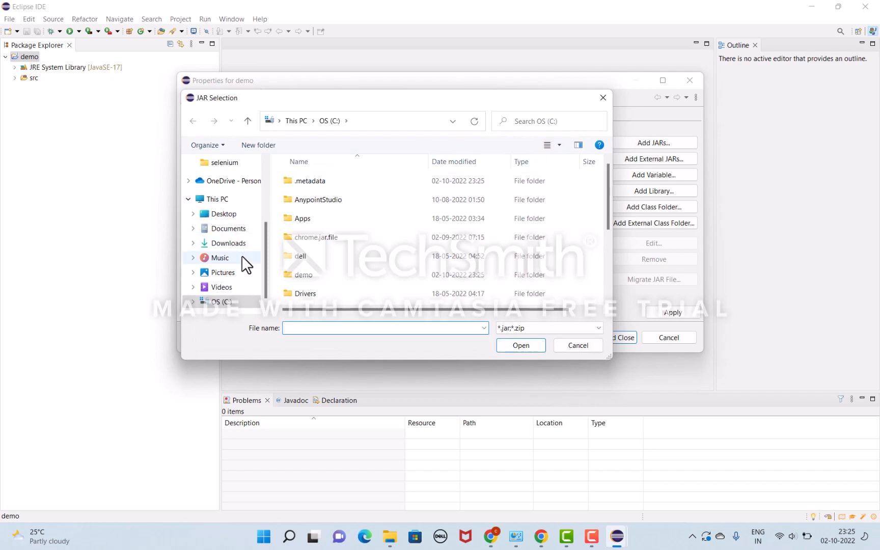
left_click(231, 243)
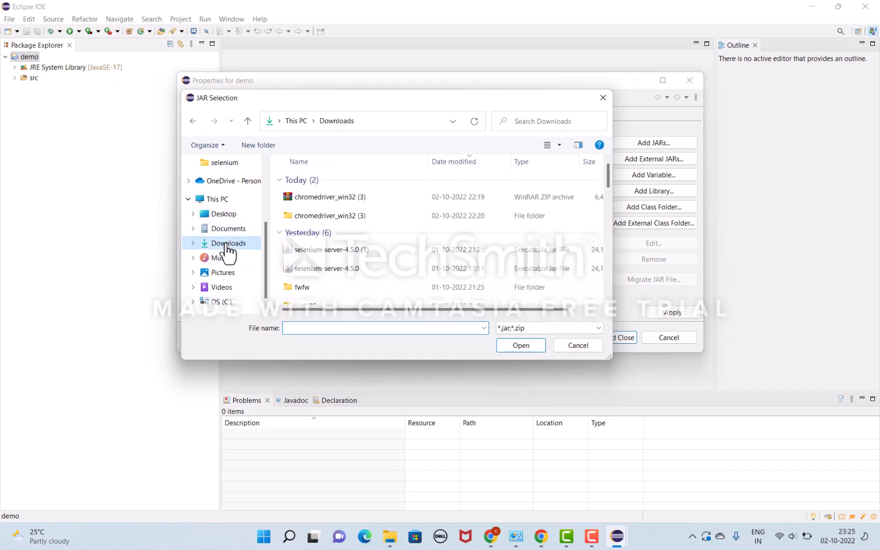
left_click(325, 269)
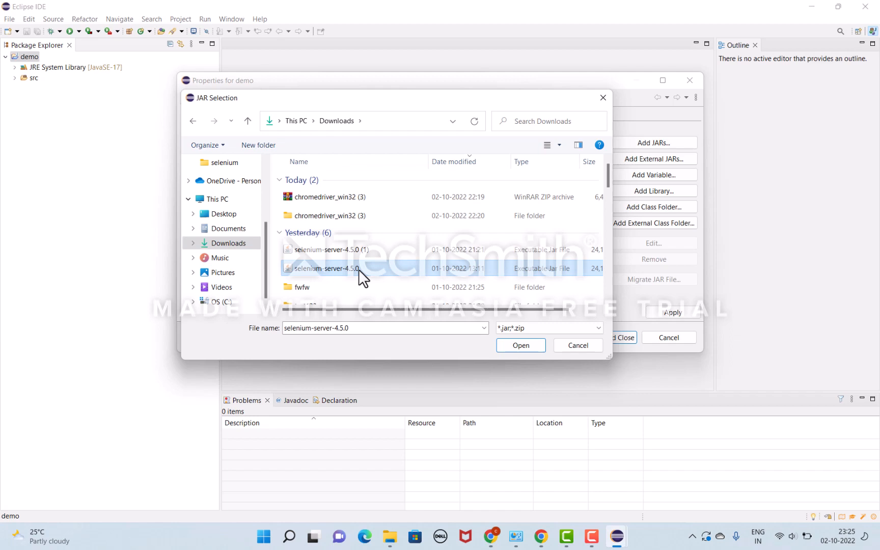
left_click(521, 346)
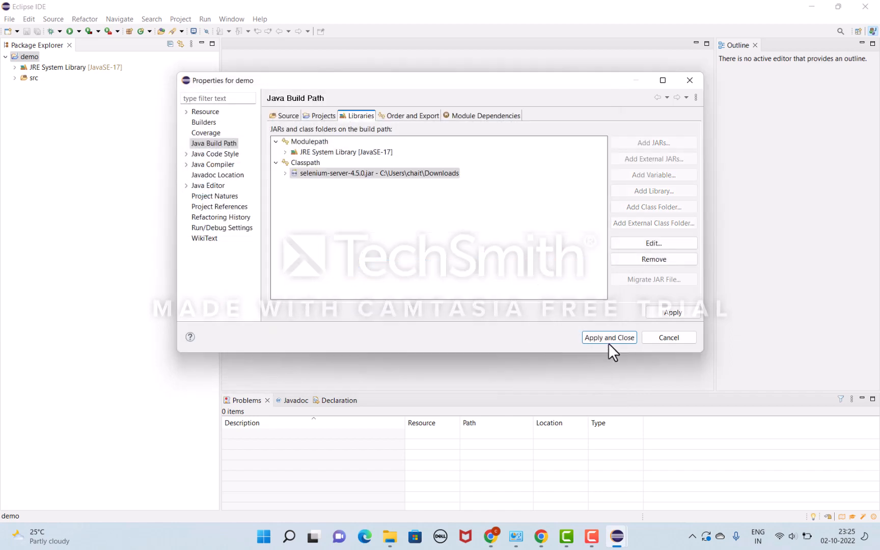
left_click(609, 337)
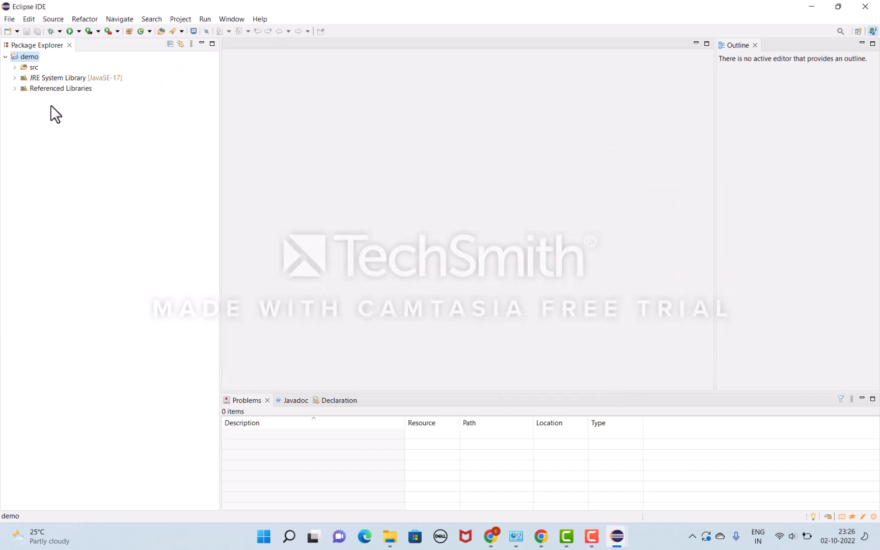
Create class demo_fblogin with a main method stub and open it in the editor
right_click(26, 57)
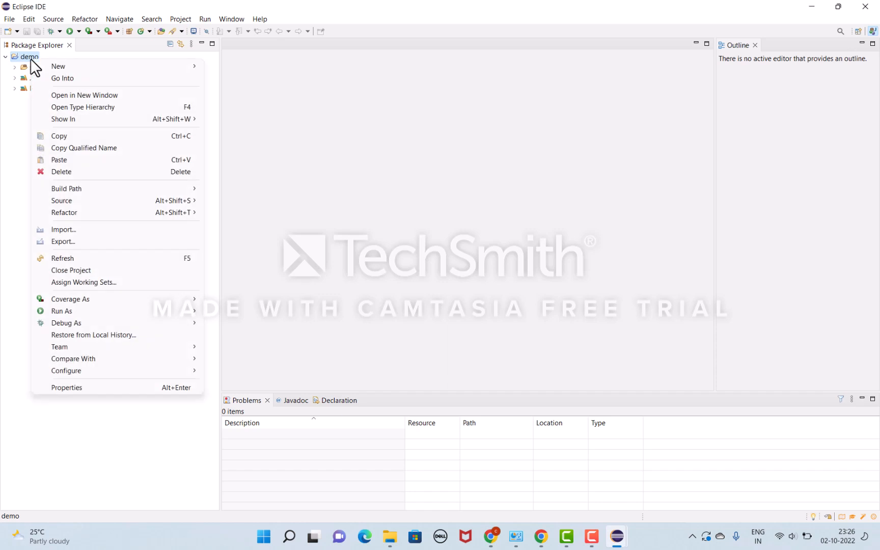
mouse_move(181, 76)
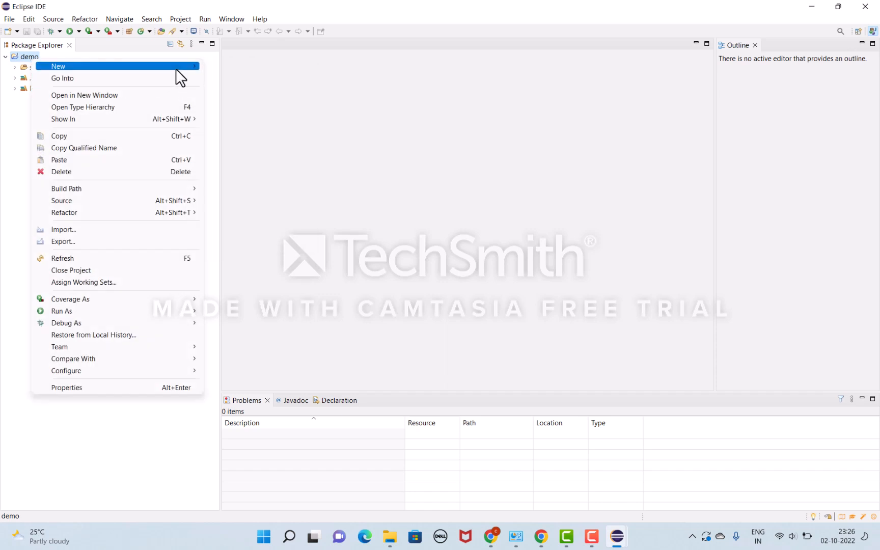
left_click(58, 66)
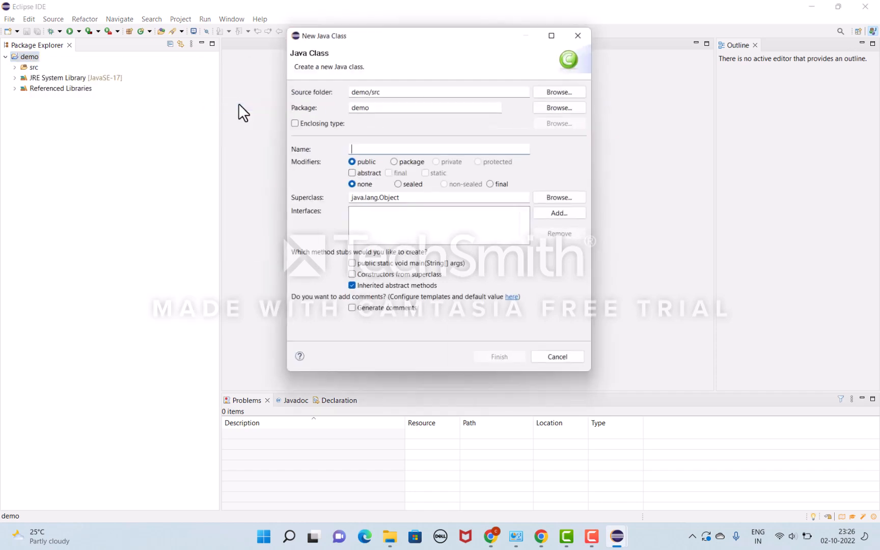
type("demo_")
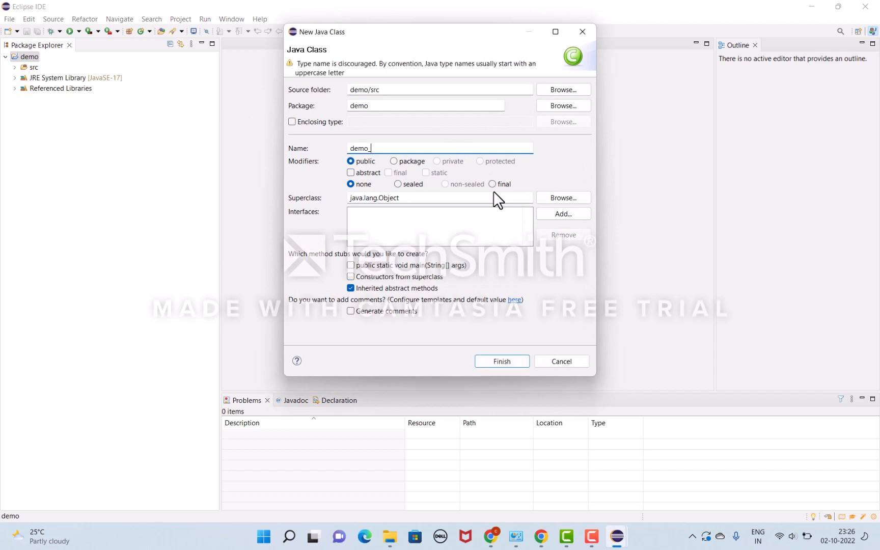
type("fblo")
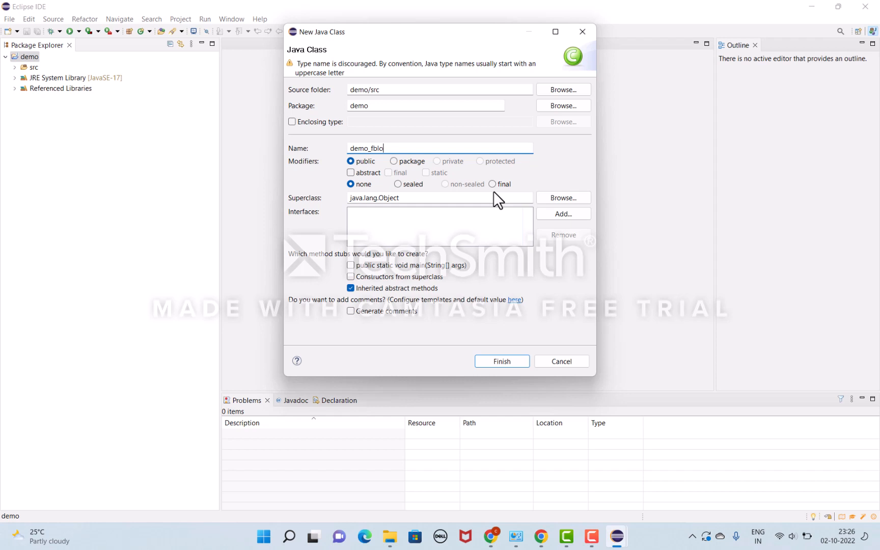
type("gin")
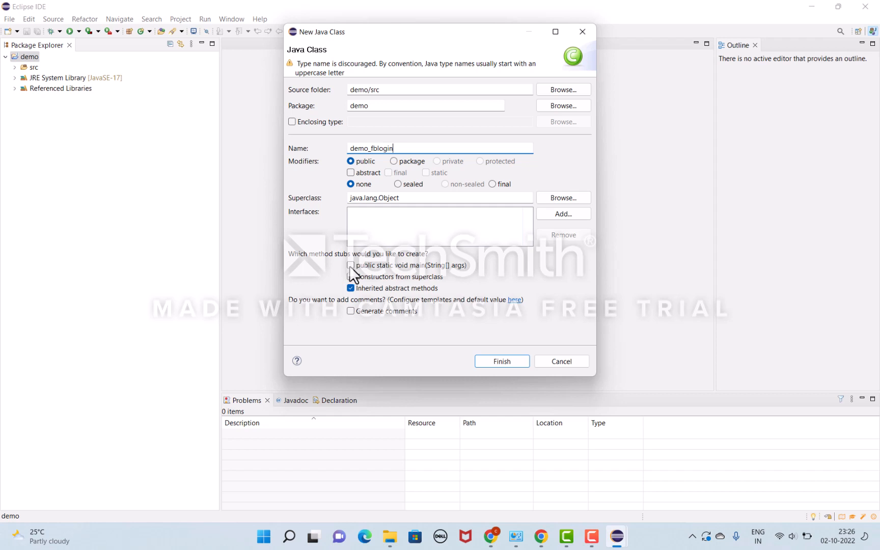
left_click(351, 265)
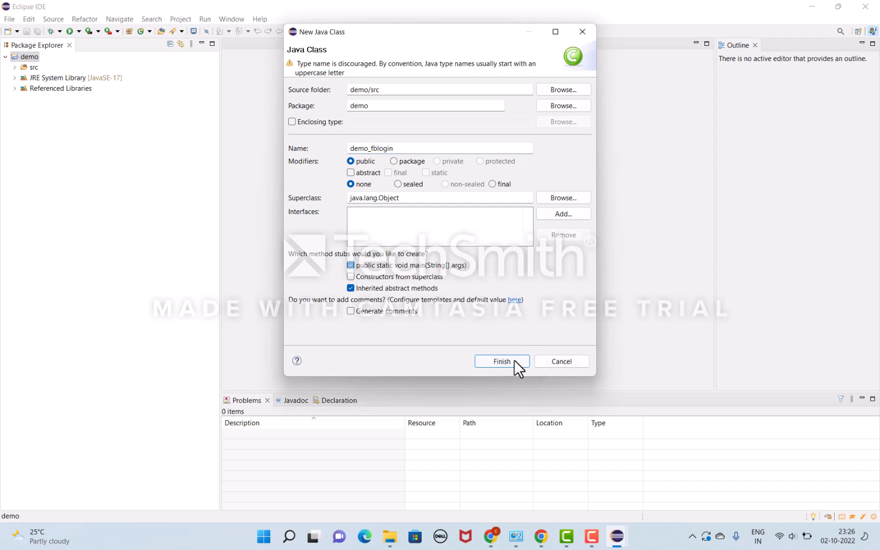
left_click(502, 361)
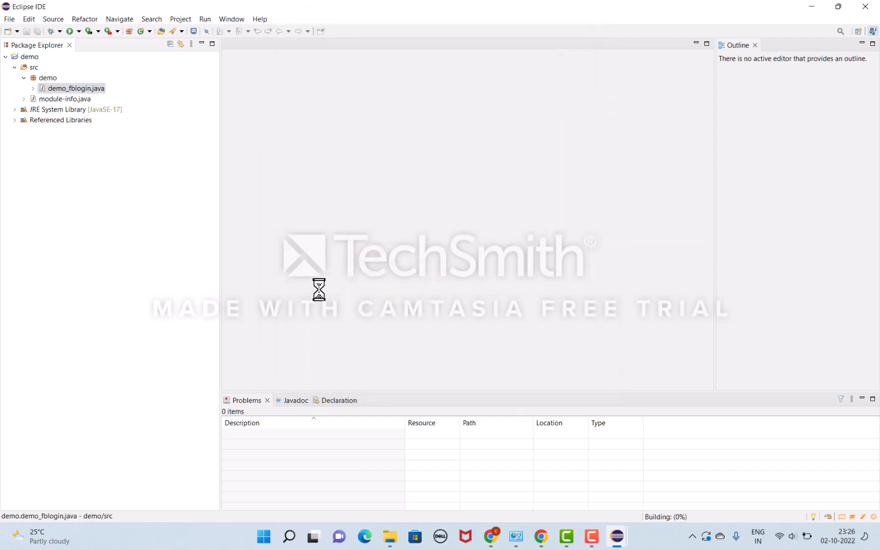
double_click(75, 89)
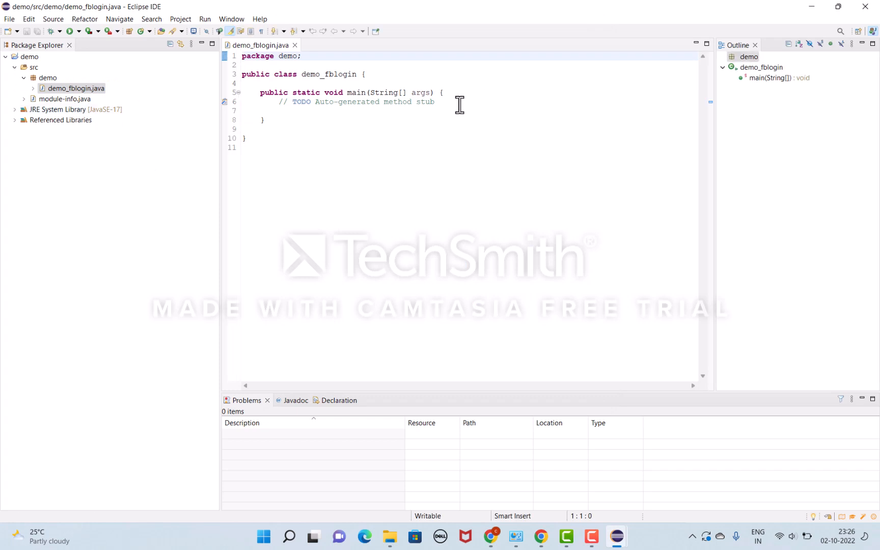
key("Enter")
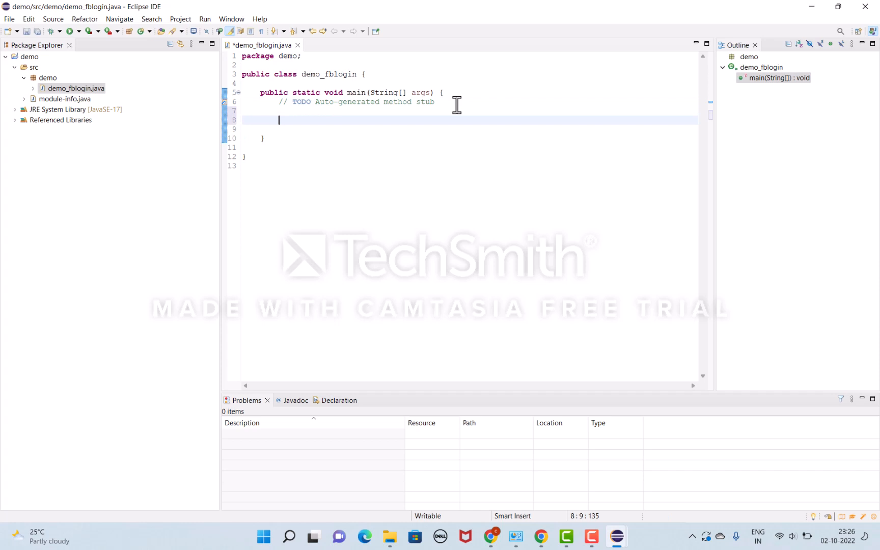
Type System.setProperty("webdriver.chrome.driver", "") inside main with autocomplete
type("syste")
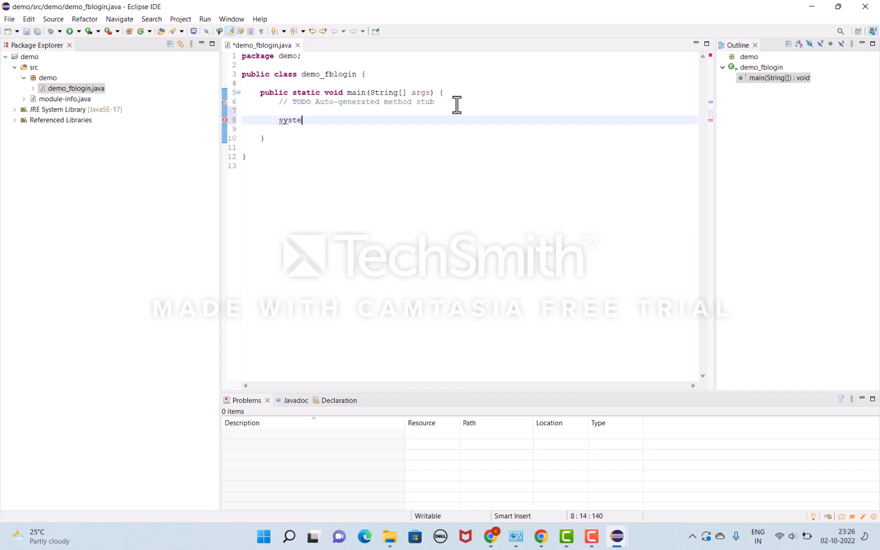
type("m.set")
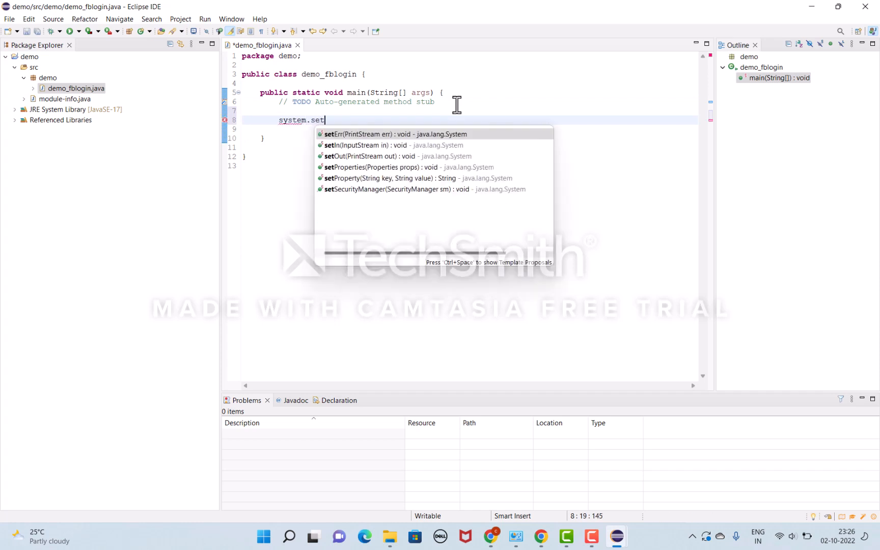
mouse_move(383, 180)
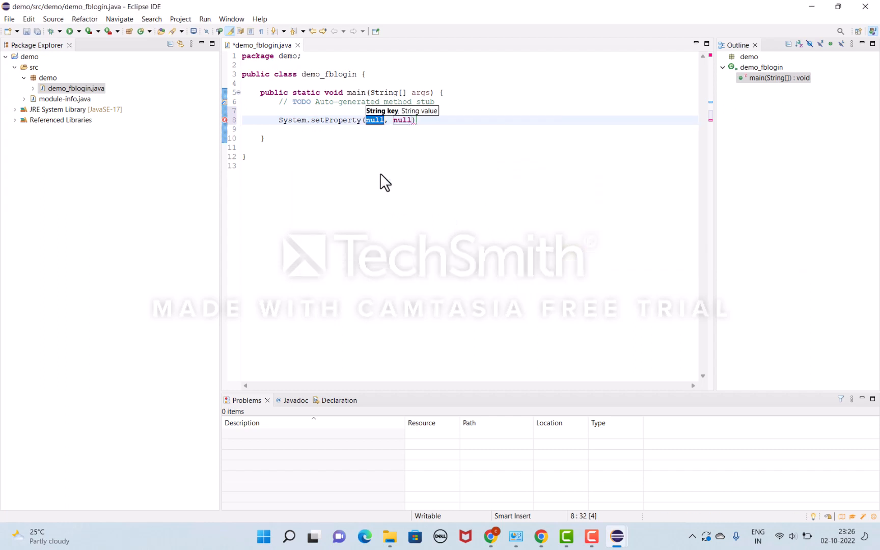
type("\"w")
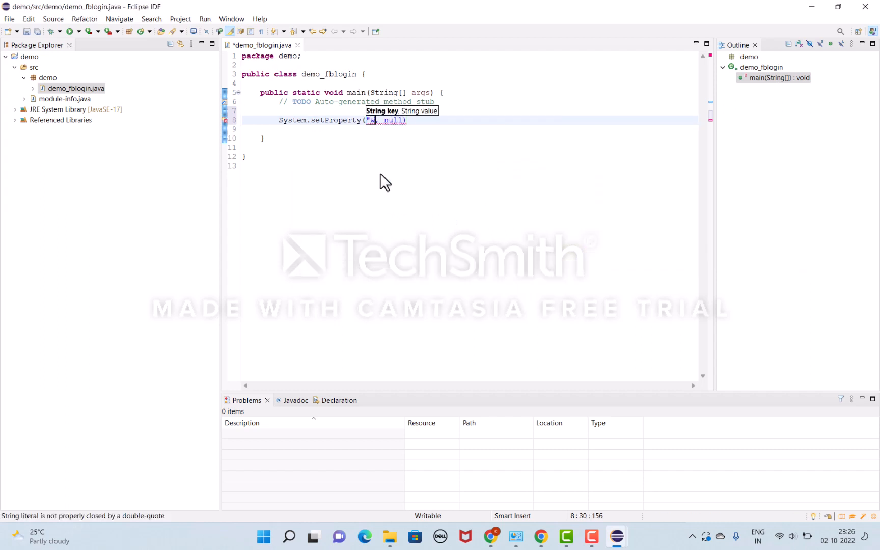
type("webdrive")
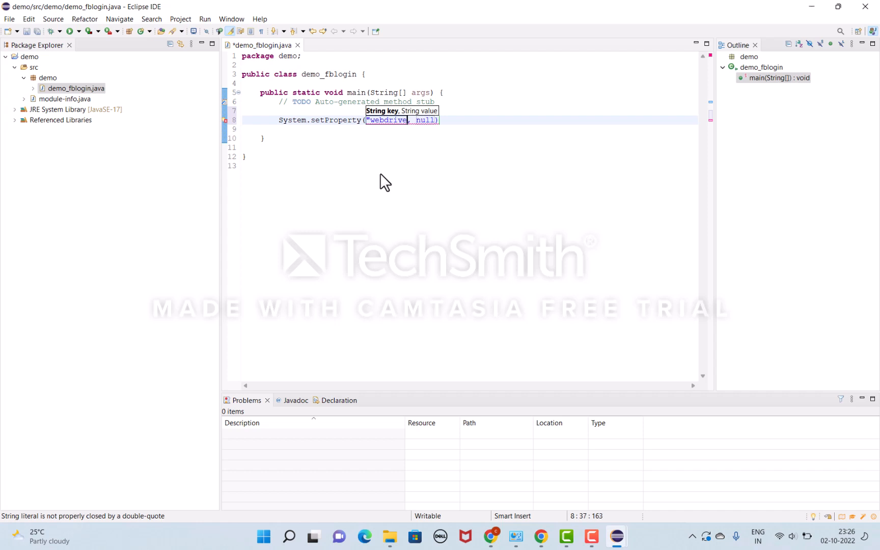
type(".chrome.")
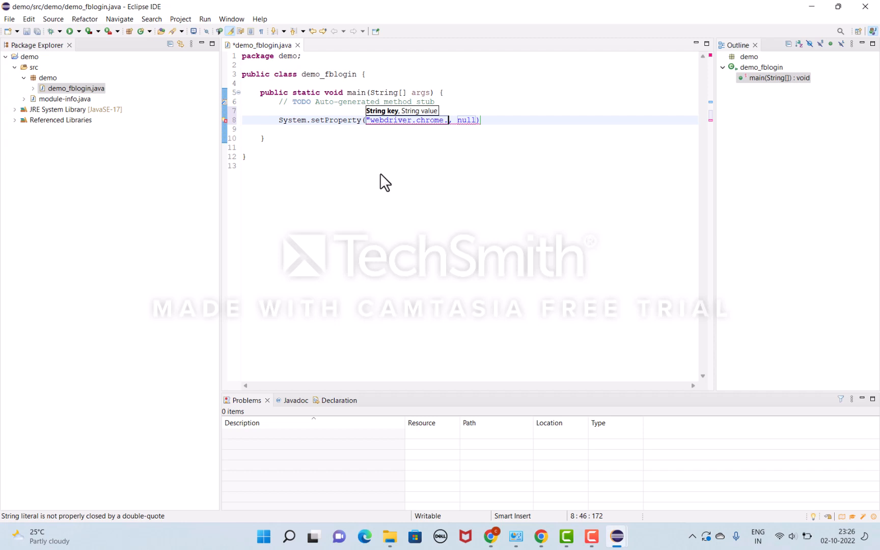
type("driver")
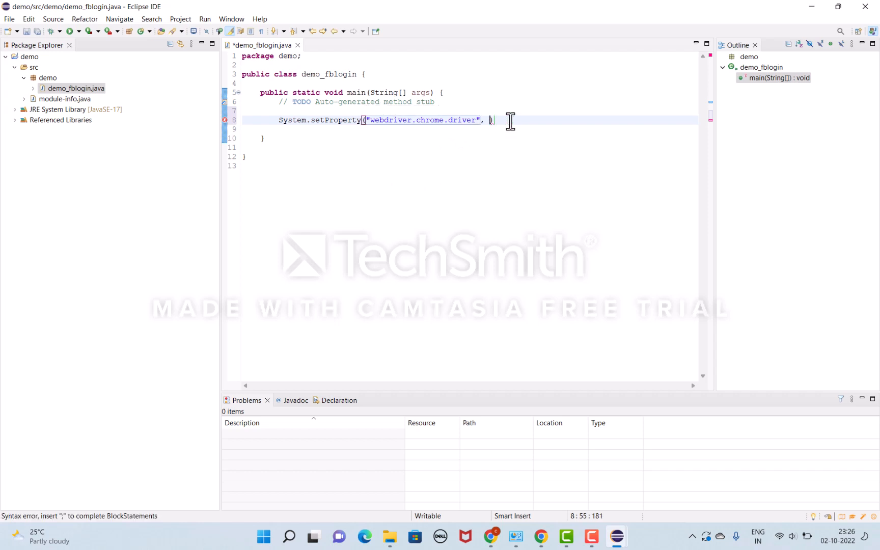
type("\"\"")
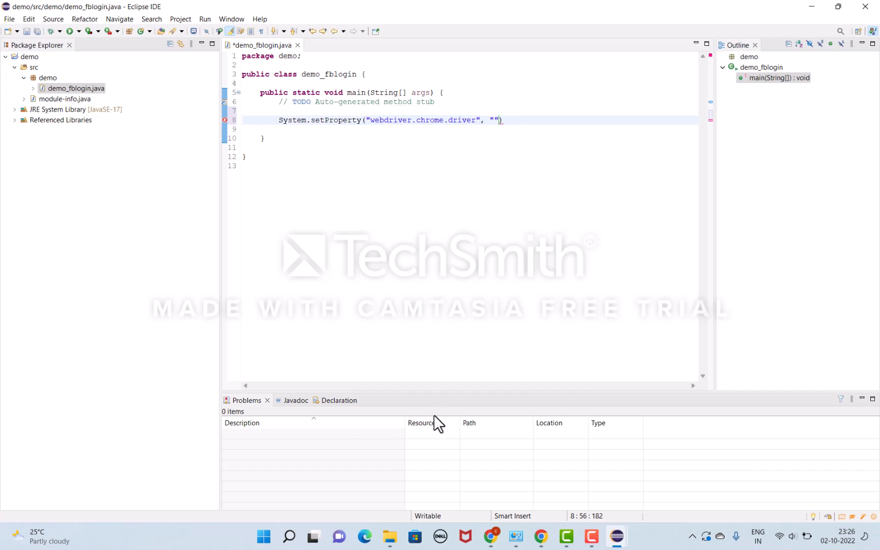
mouse_move(818, 10)
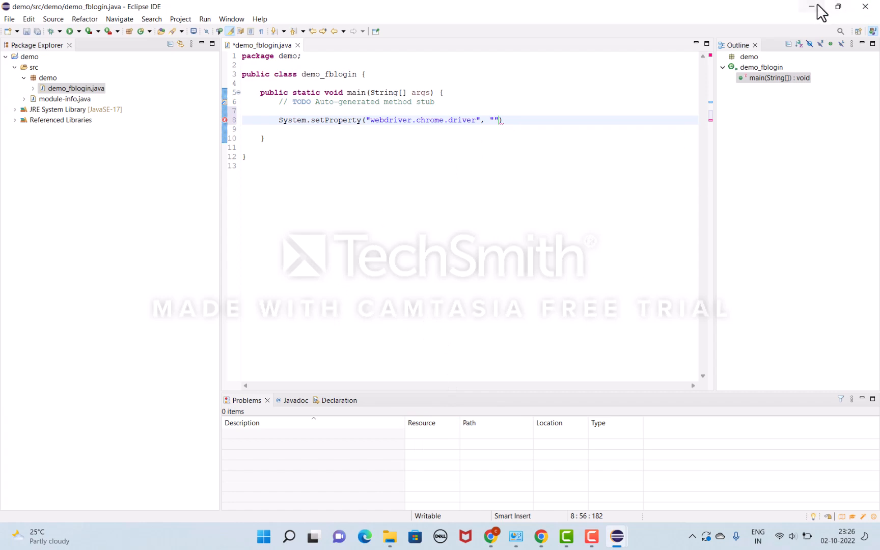
Minimize Eclipse, get the chrome.exe folder path from File Explorer, and return to Eclipse
left_click(815, 6)
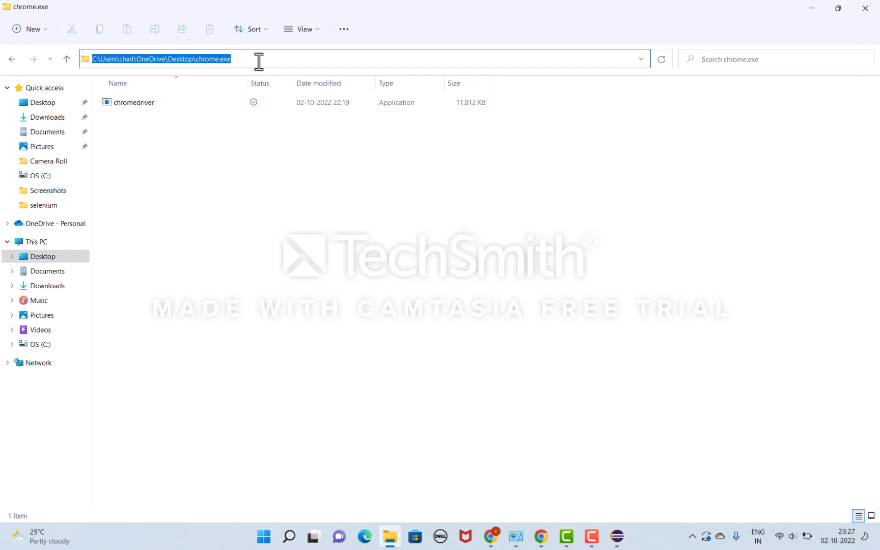
mouse_move(810, 8)
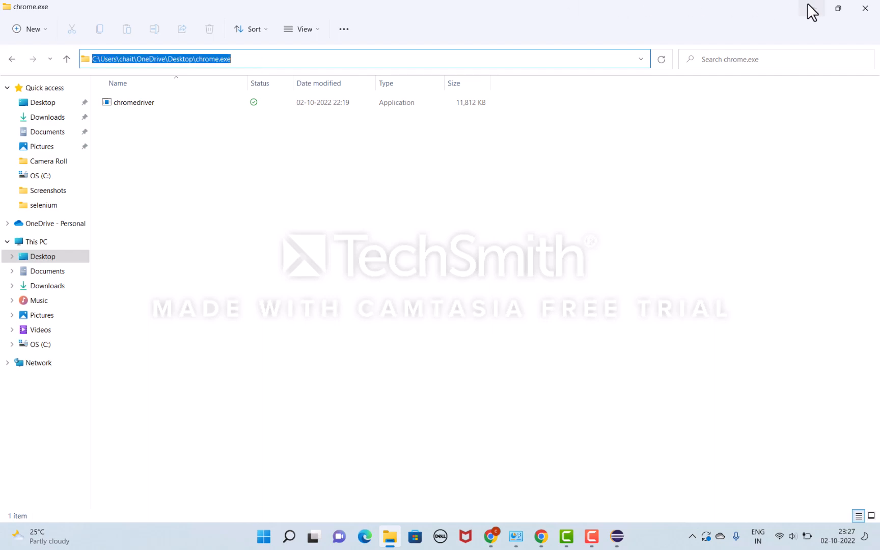
left_click(865, 8)
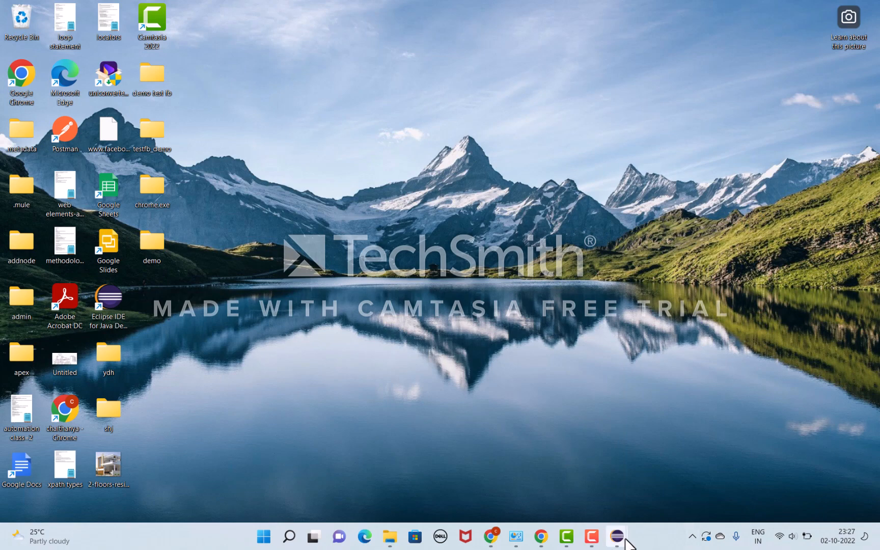
left_click(615, 536)
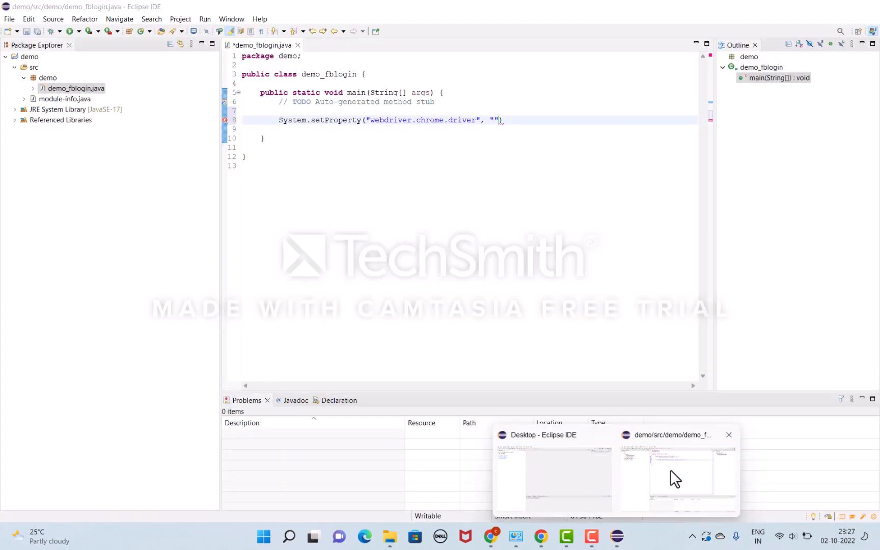
Fill the path C:\\Users\\chait\\OneDrive\\Desktop\\chrome.exe\\chromedriver.exe and terminate the statement with a semicolon
left_click(554, 238)
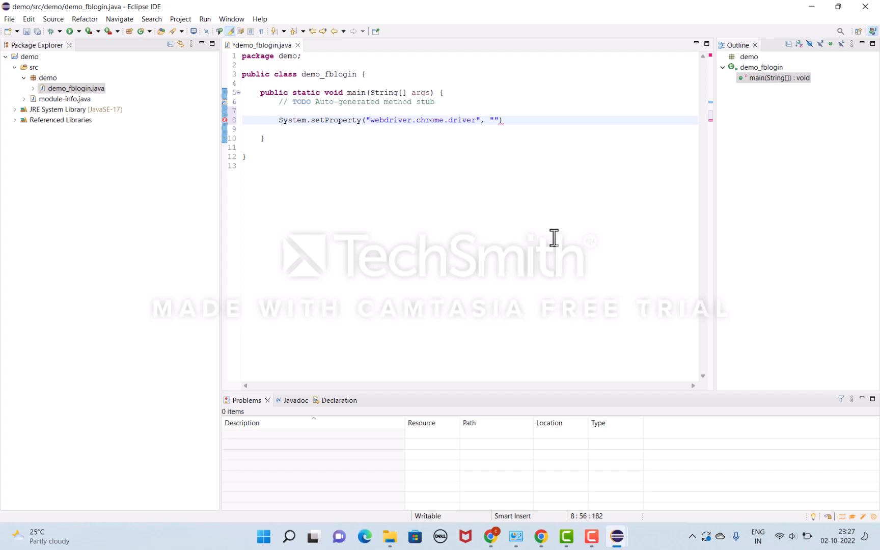
type("C:\\\\Users\\\\chait\\\\OneDrive\\\\Desktop\\\\chrome.exe")
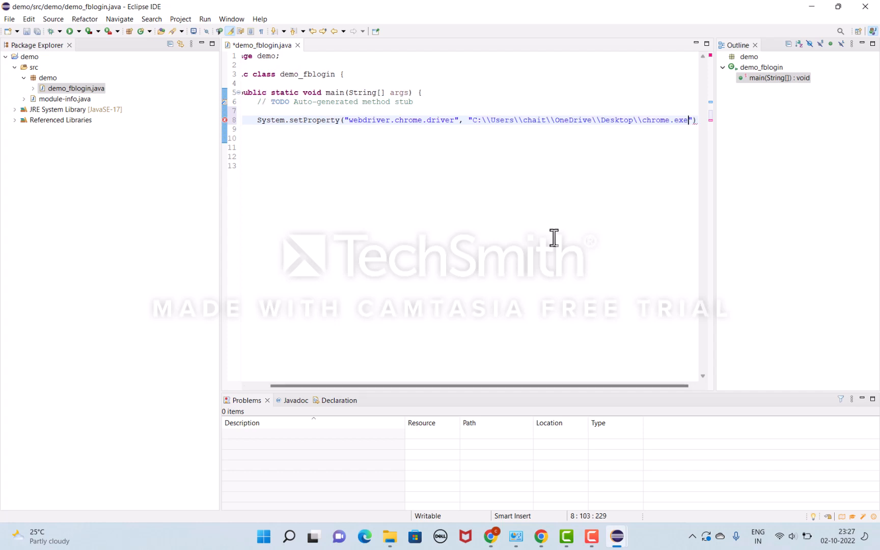
type("\\\\e\\\\")
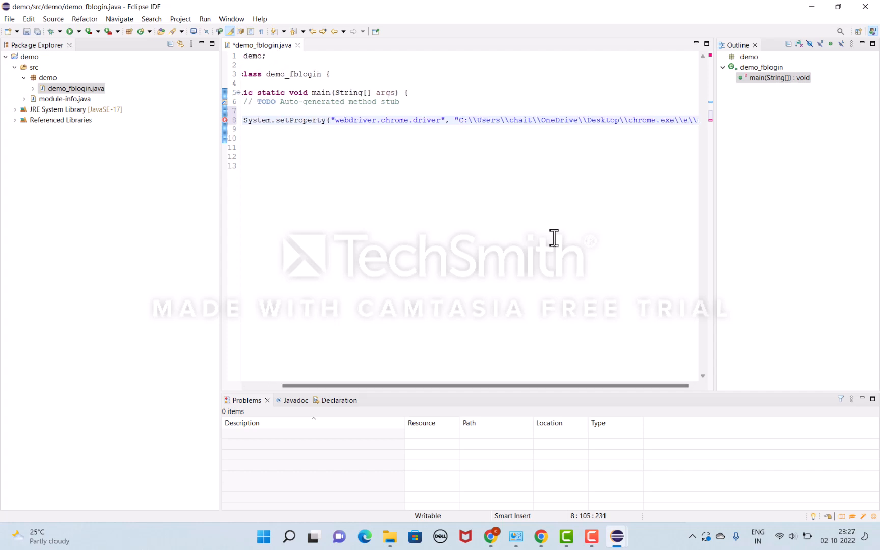
type("chromed\")")
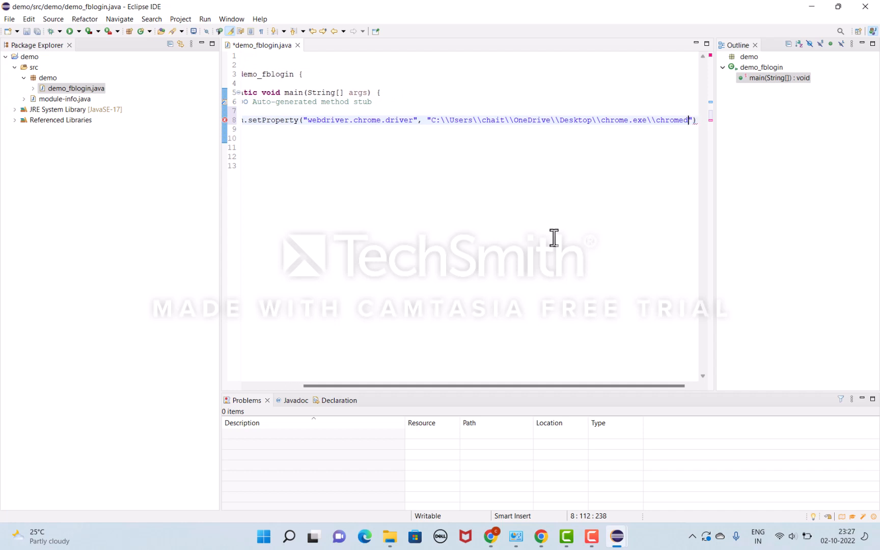
type("driver.")
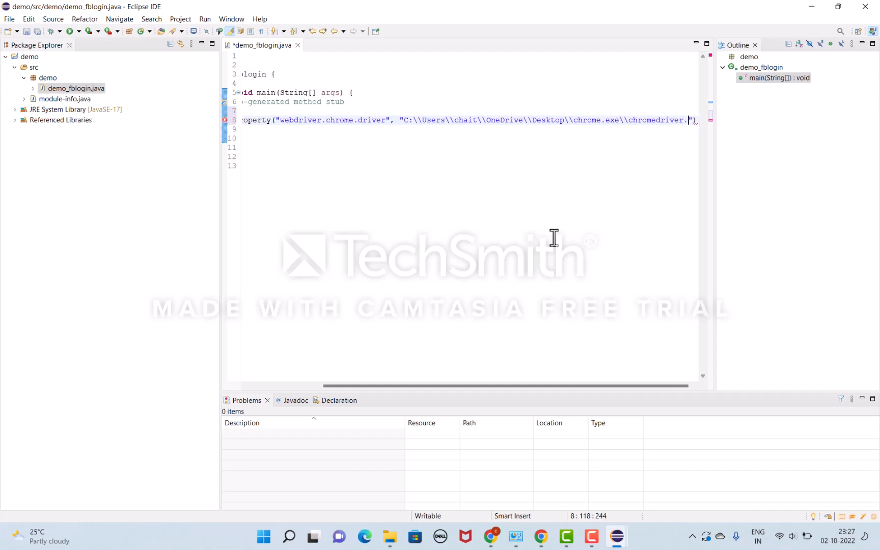
type("exe")
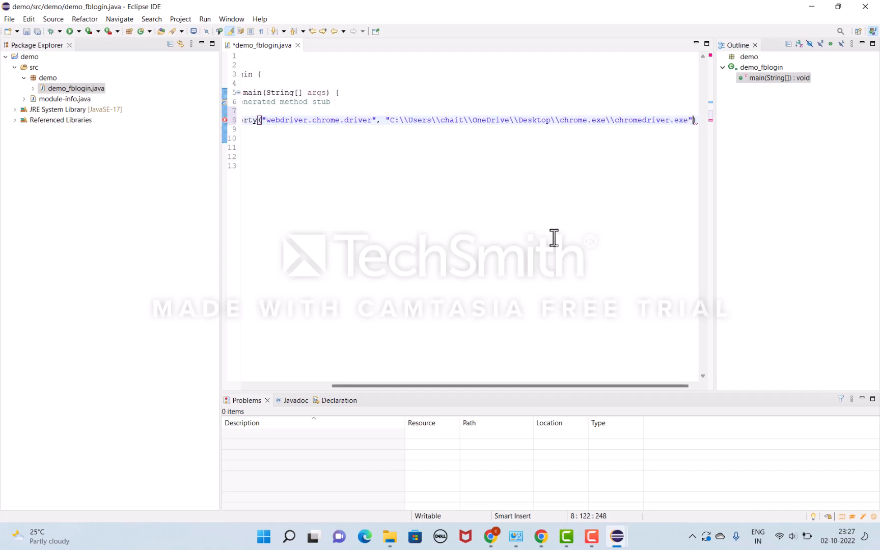
type(";")
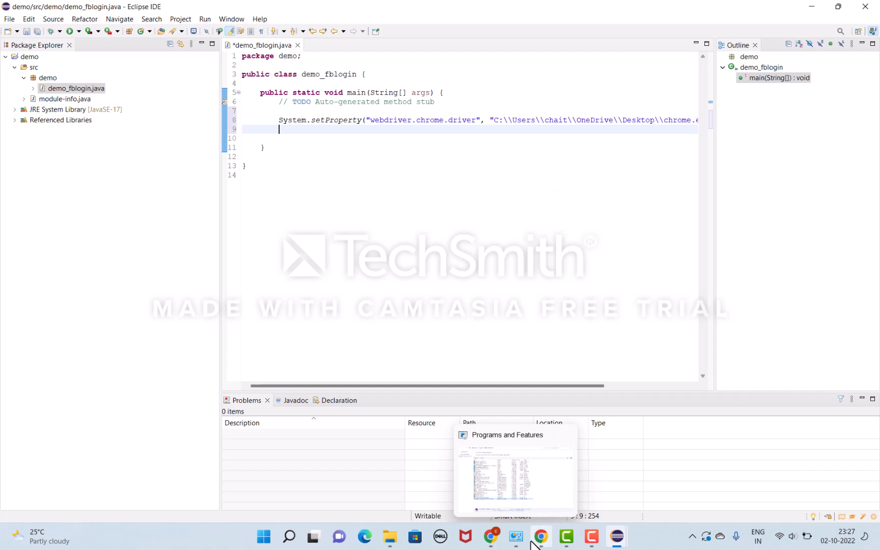
Switch to Chrome and go to the Selenium website
left_click(542, 536)
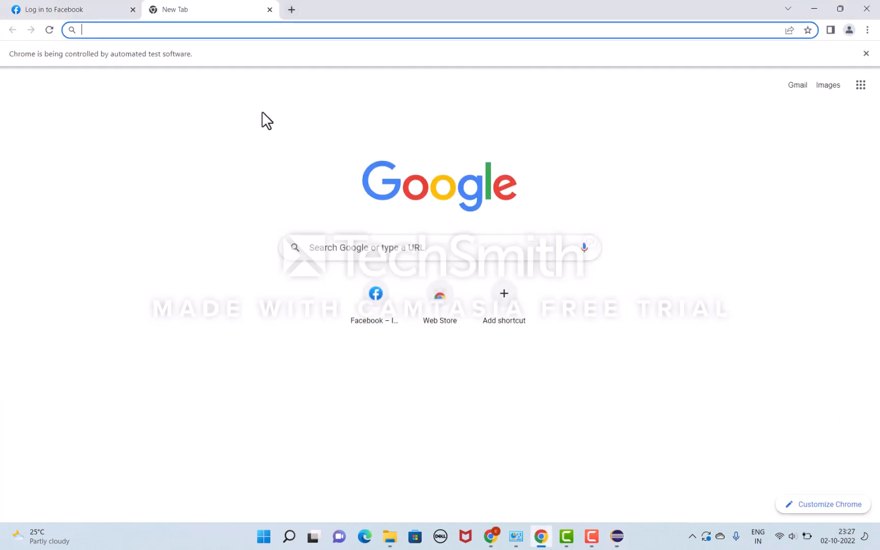
type("selenium.d")
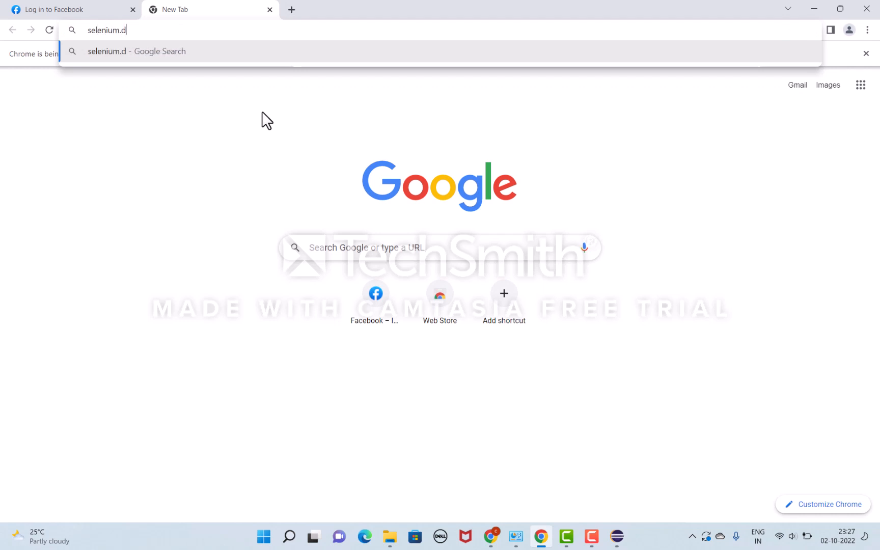
key("Enter")
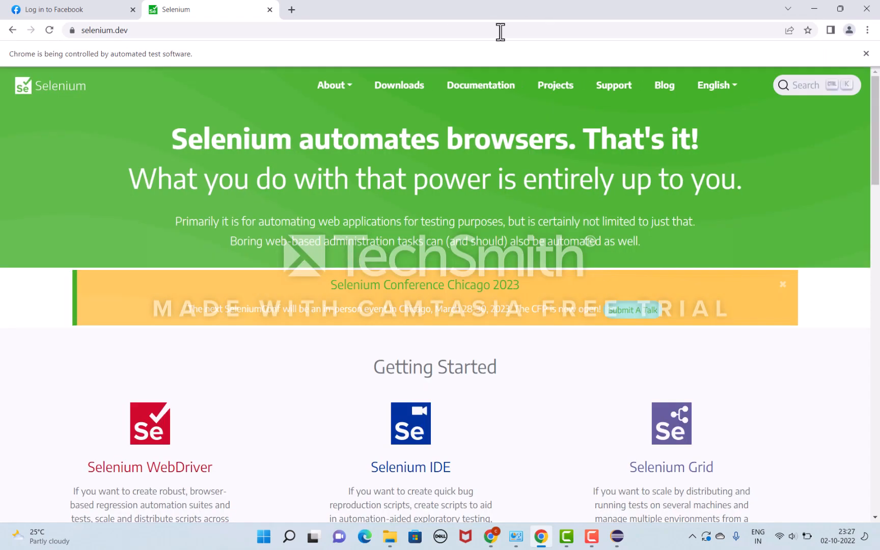
Open Selenium Downloads and expand the Browsers list to find Chrome's ChromeDriver entry
left_click(399, 85)
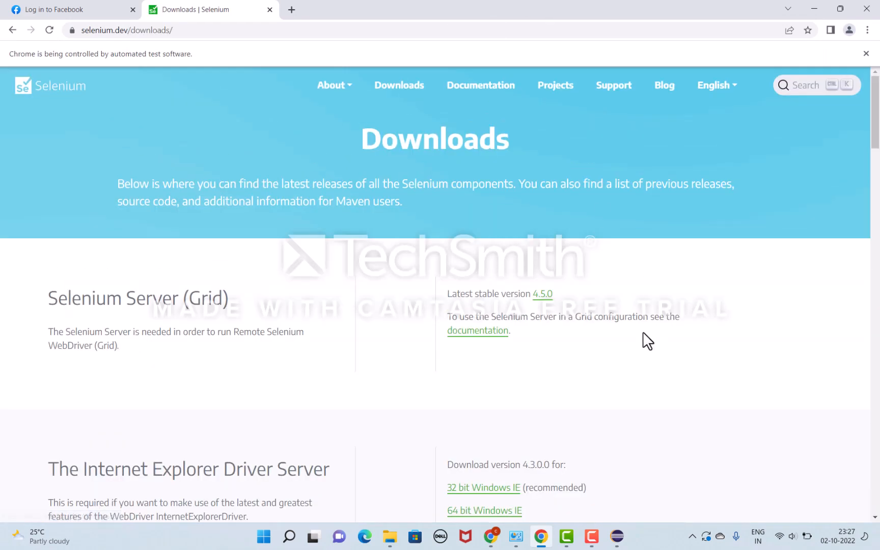
scroll("down", 3)
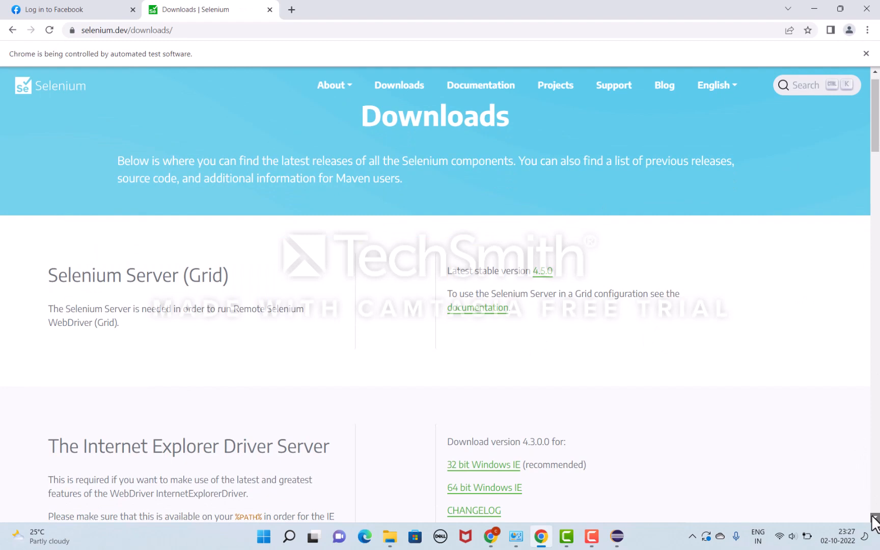
scroll("down", 3)
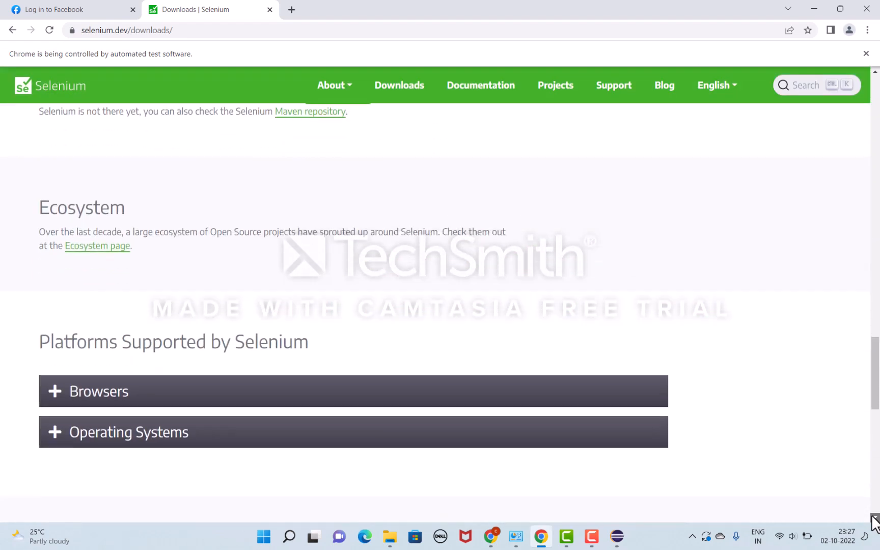
left_click(99, 392)
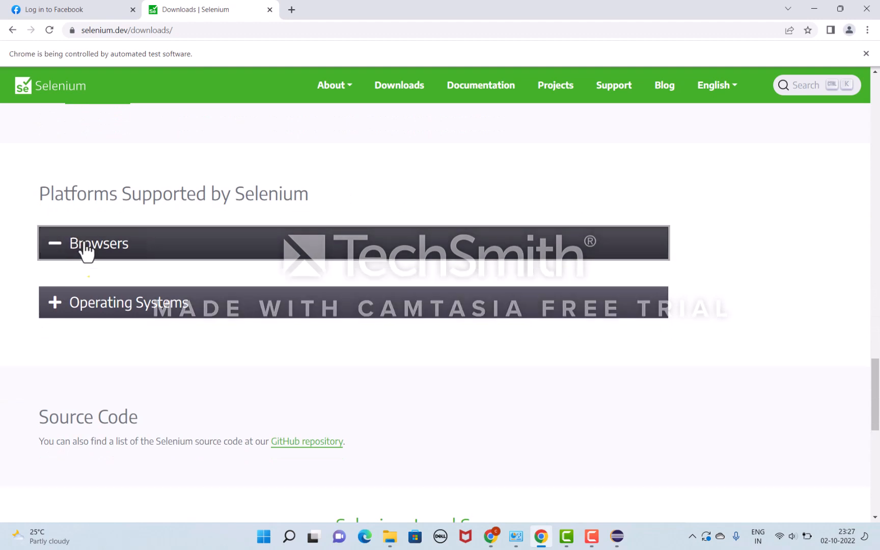
left_click(98, 243)
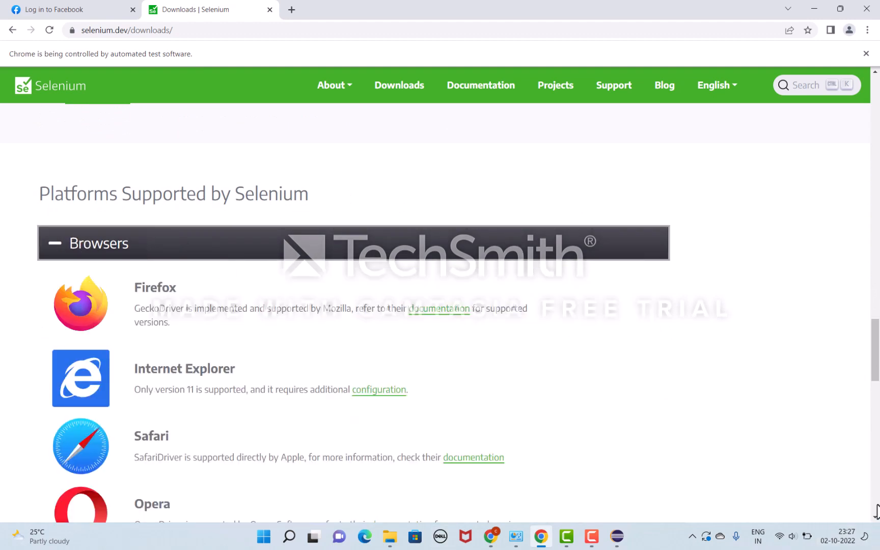
scroll("down", 3)
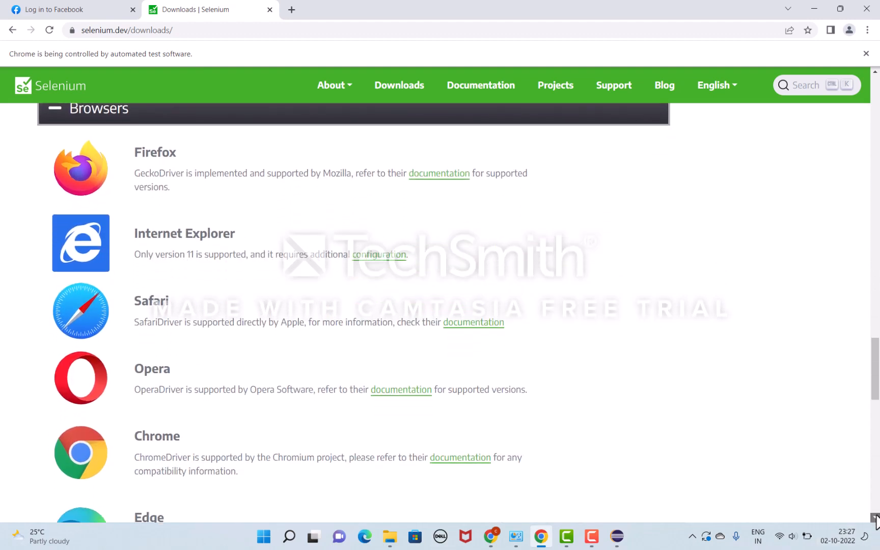
scroll("down", 3)
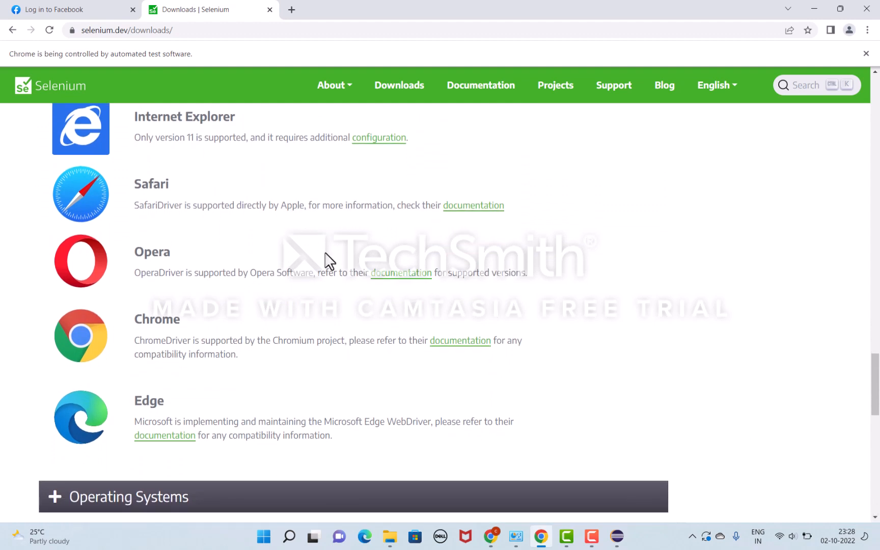
mouse_move(407, 362)
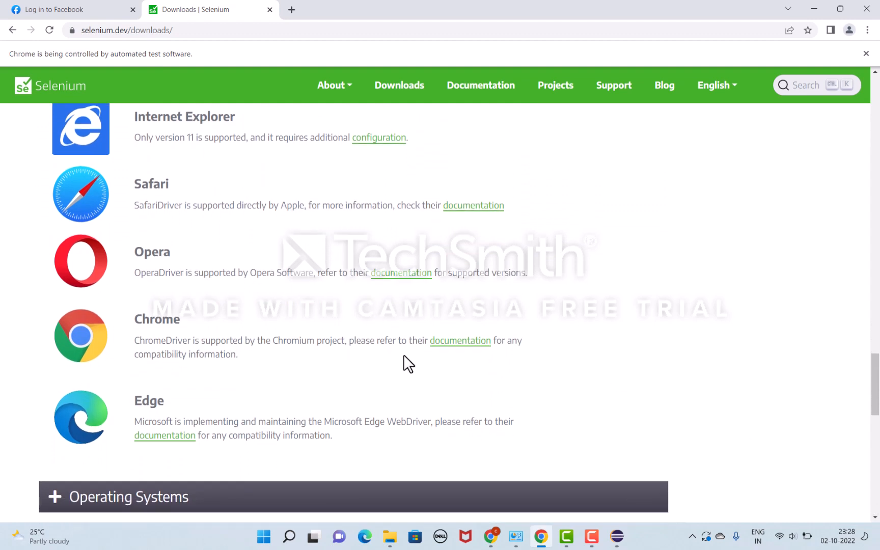
mouse_move(214, 354)
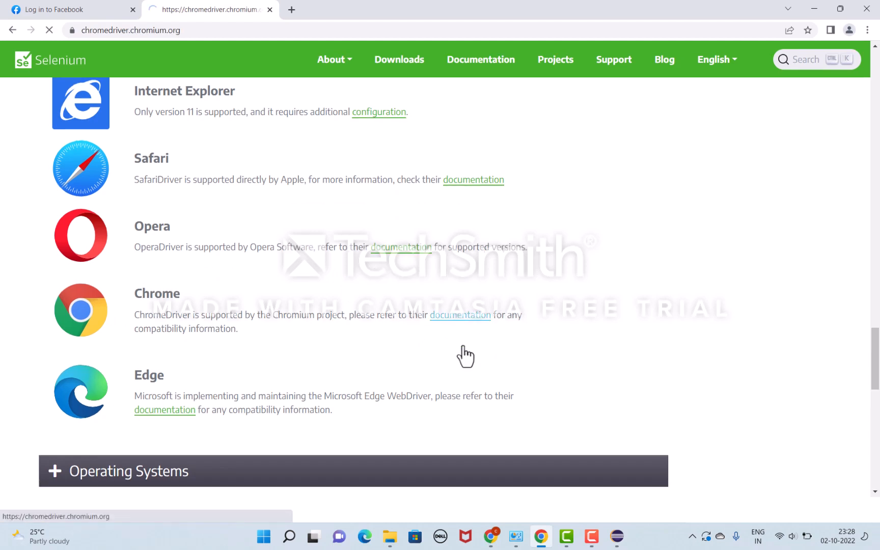
Open the ChromeDriver docs, confirm Chrome version 106.0.5249.91 in About, then return
left_click(460, 315)
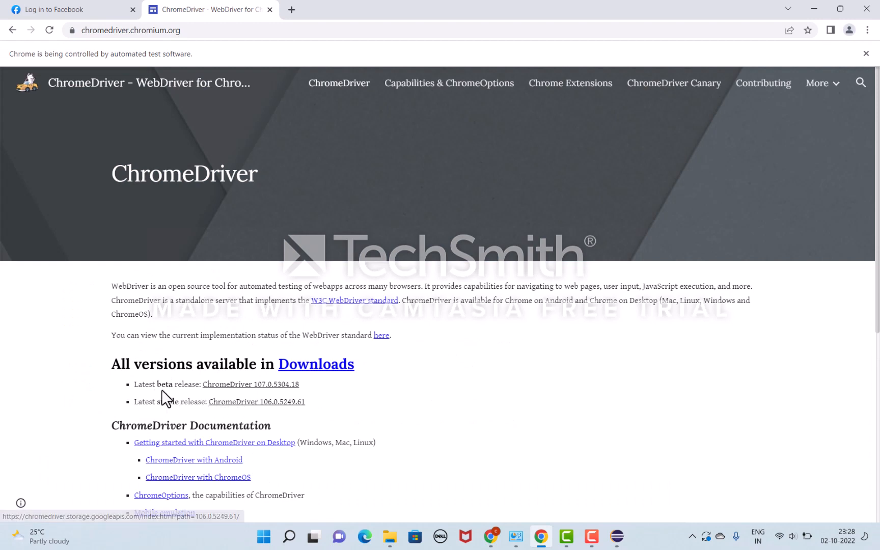
mouse_move(262, 395)
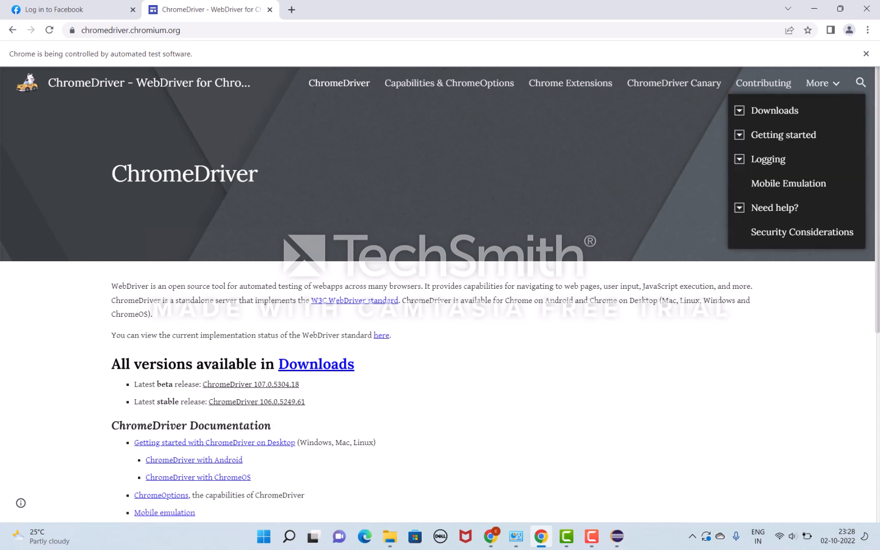
left_click(868, 28)
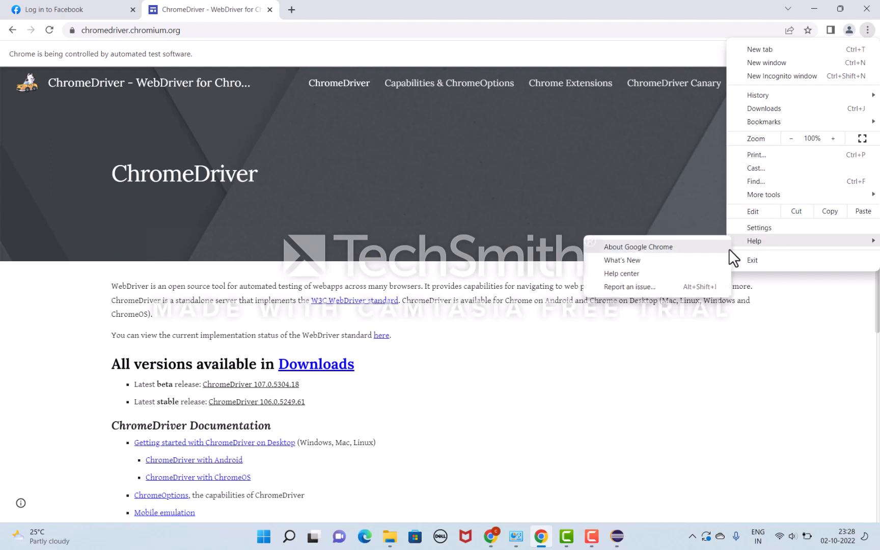
left_click(639, 247)
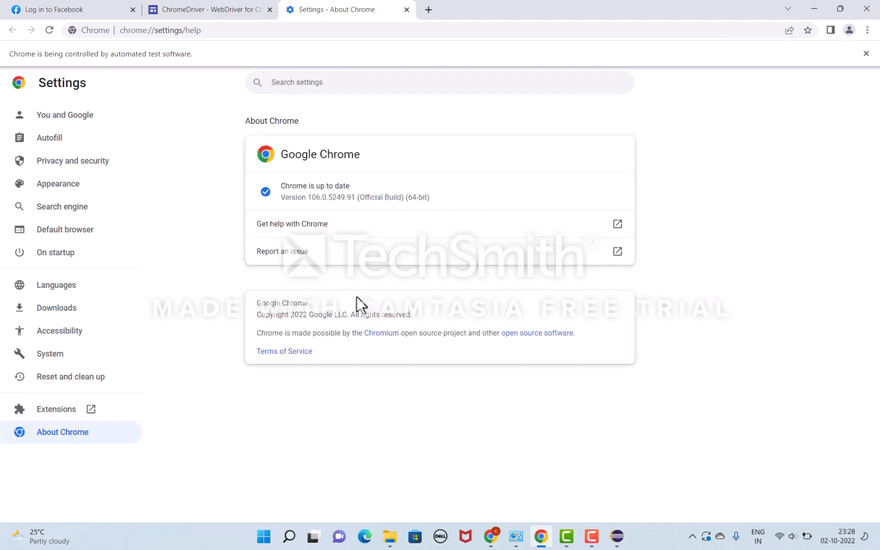
mouse_move(335, 216)
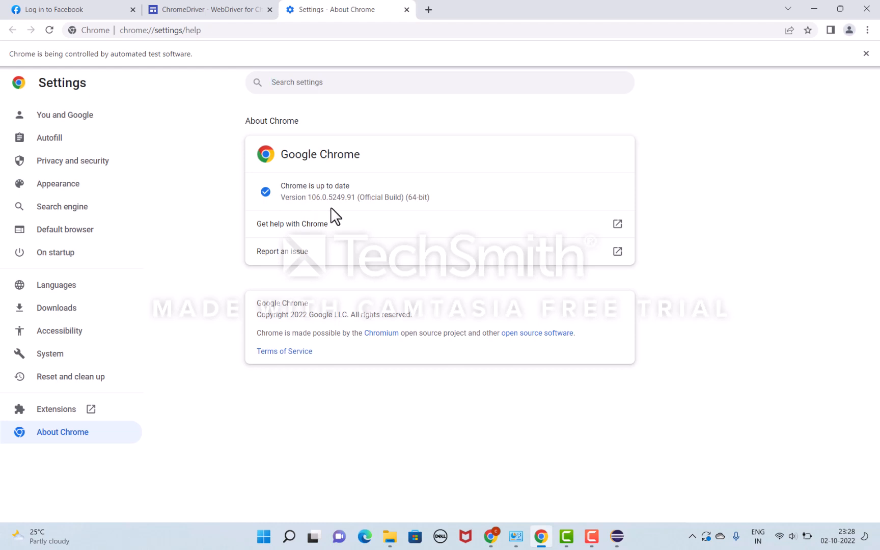
mouse_move(369, 214)
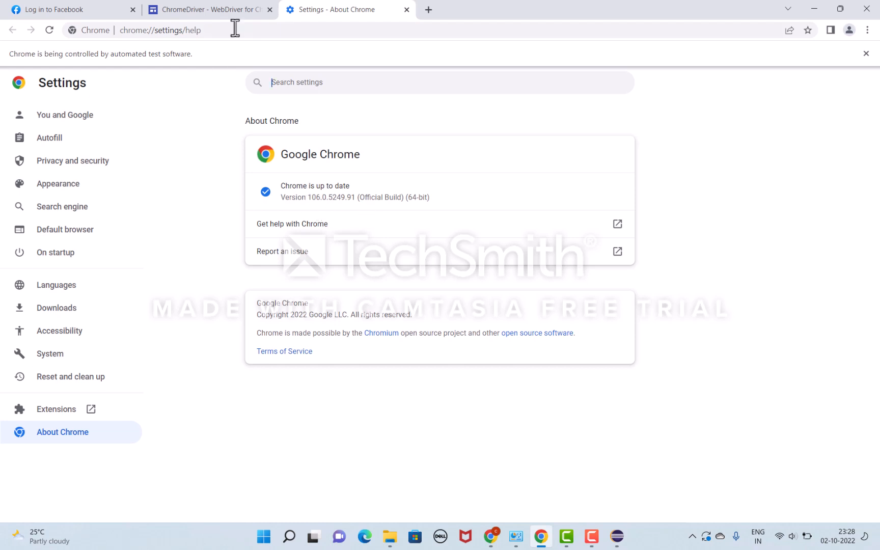
left_click(212, 9)
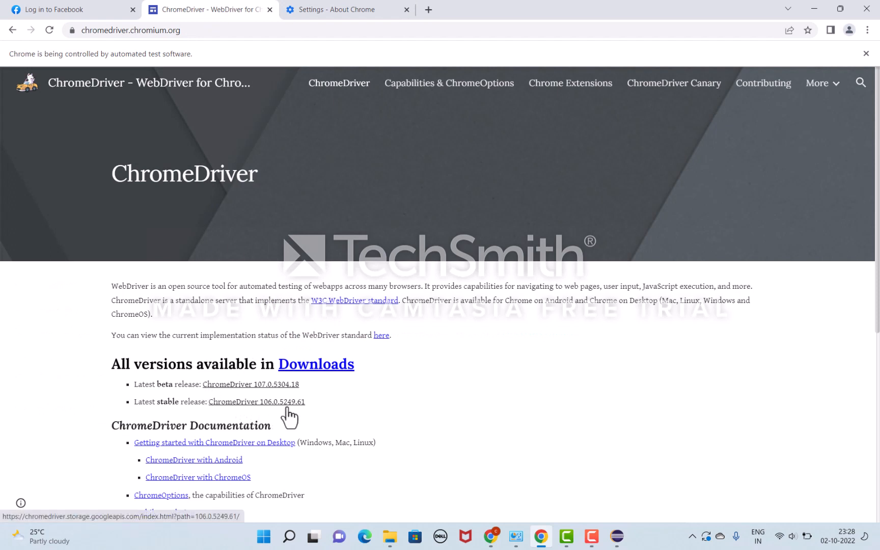
Open the ChromeDriver 106.0.5249.61 release folder listing the platform zip files
left_click(255, 402)
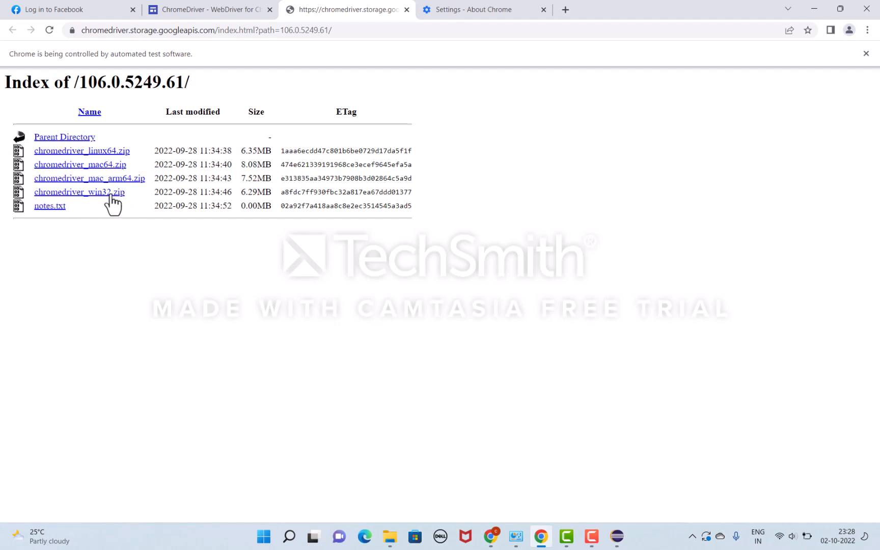
mouse_move(102, 183)
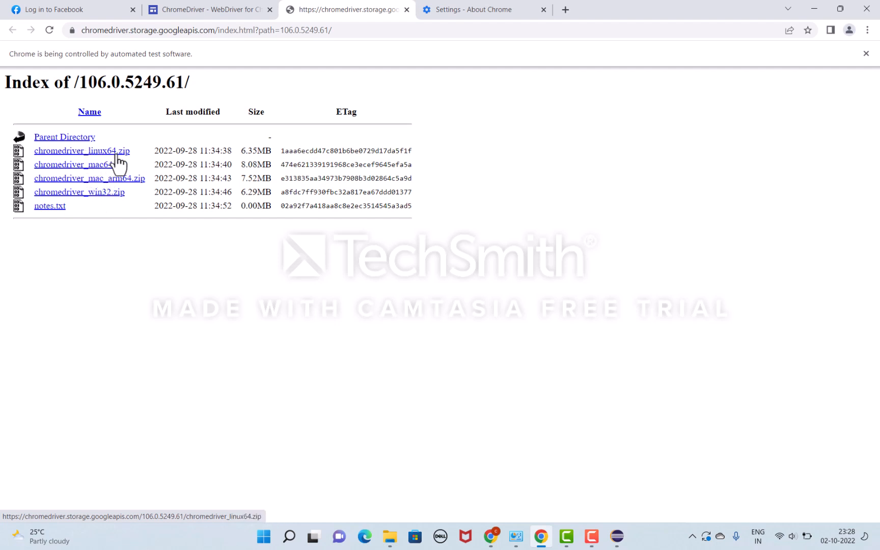
mouse_move(105, 212)
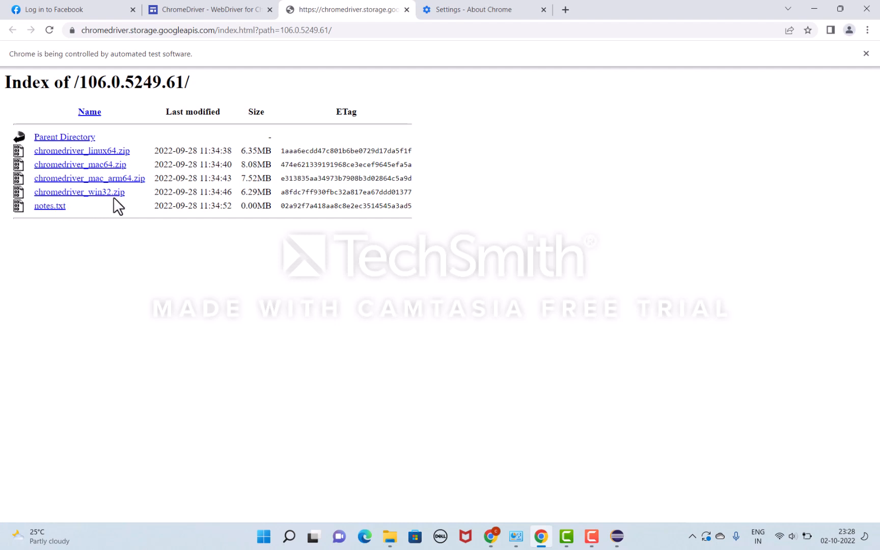
mouse_move(82, 188)
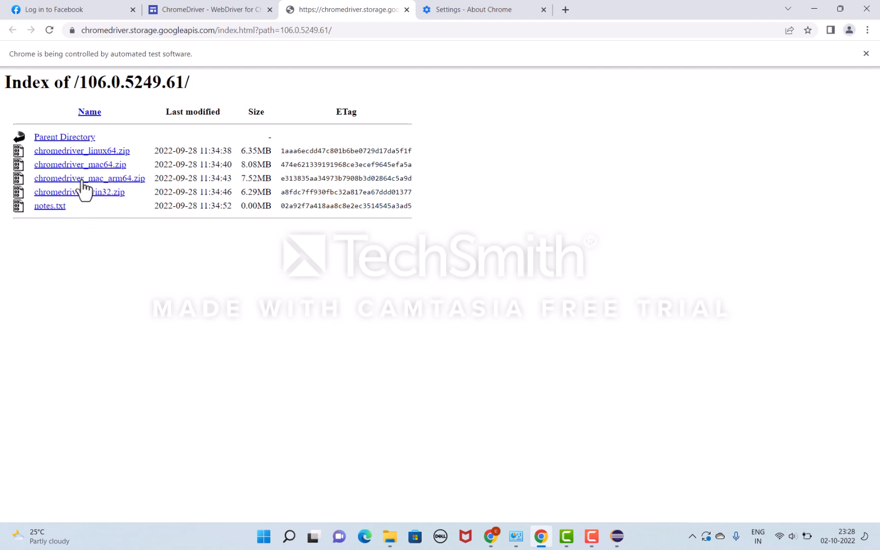
mouse_move(148, 216)
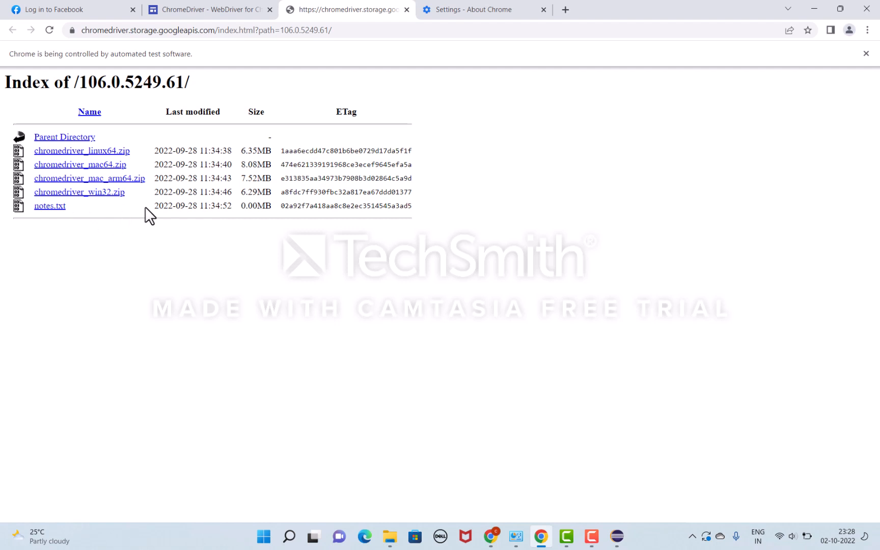
mouse_move(94, 214)
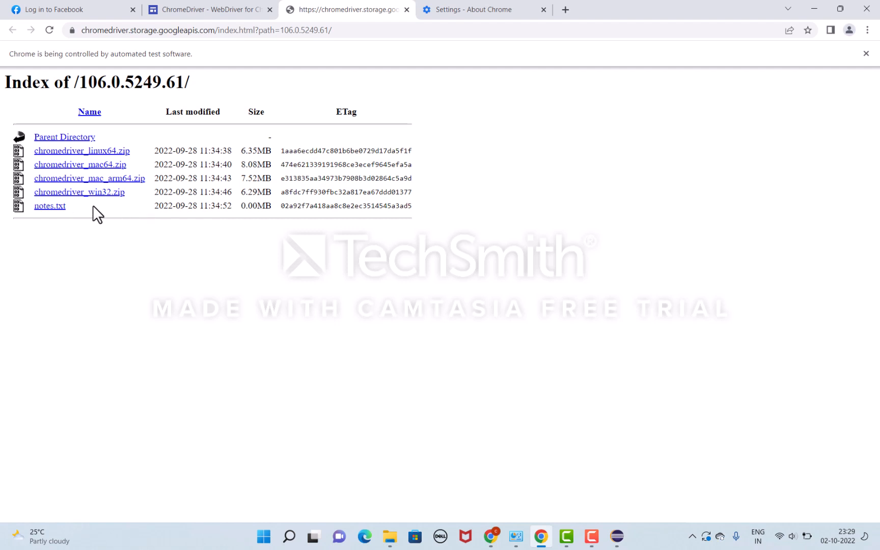
mouse_move(115, 202)
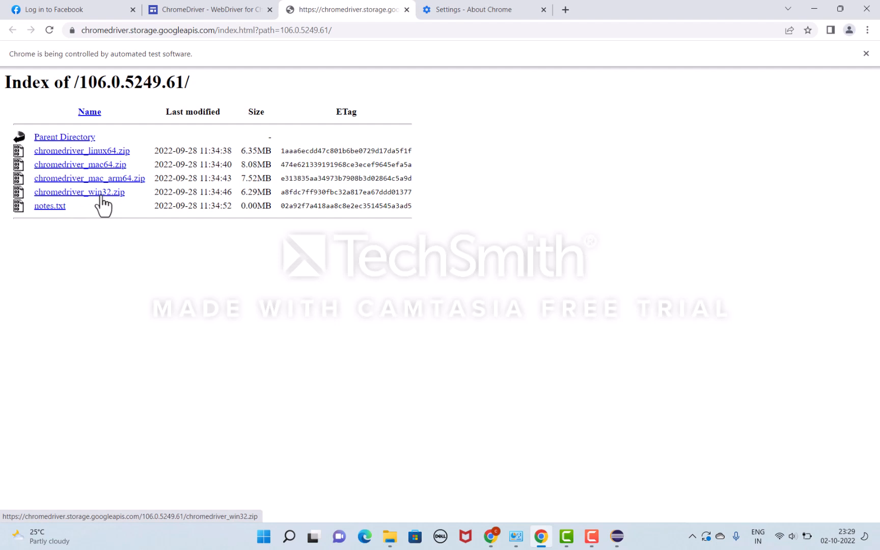
mouse_move(113, 218)
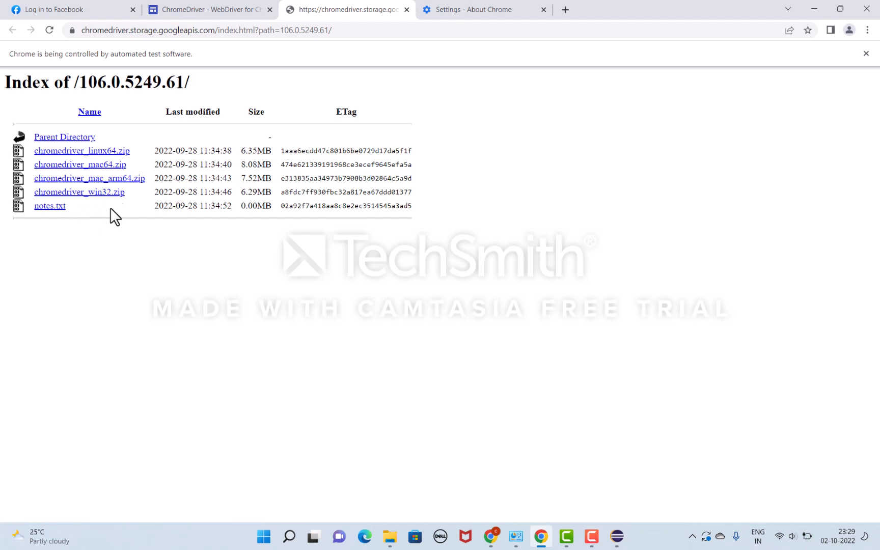
mouse_move(124, 202)
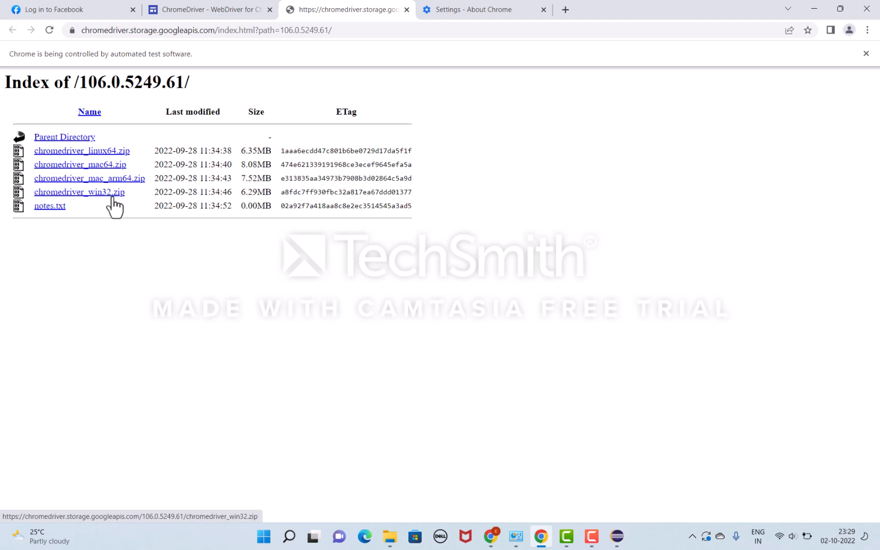
mouse_move(170, 212)
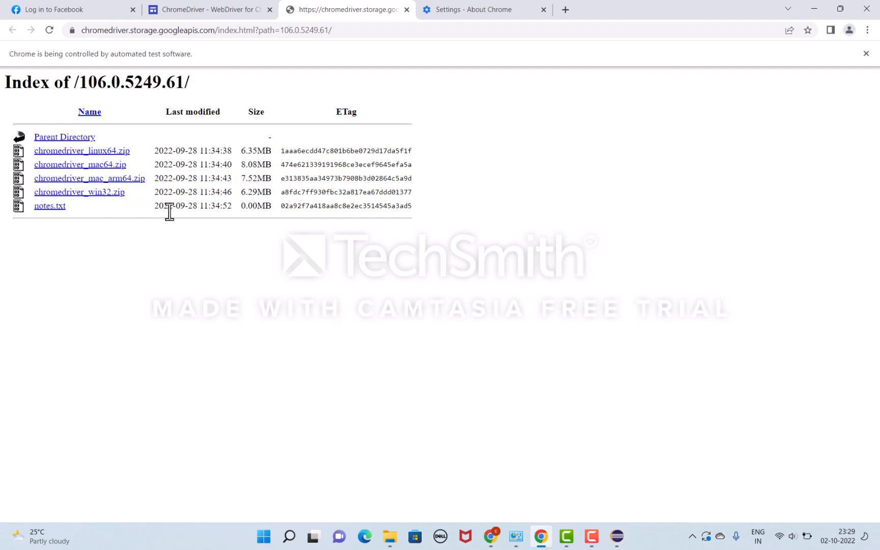
mouse_move(814, 8)
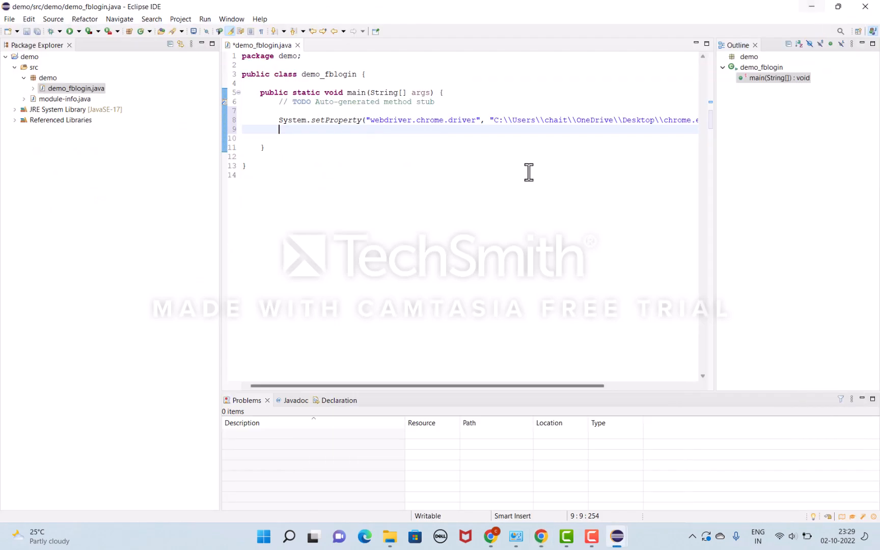
mouse_move(632, 130)
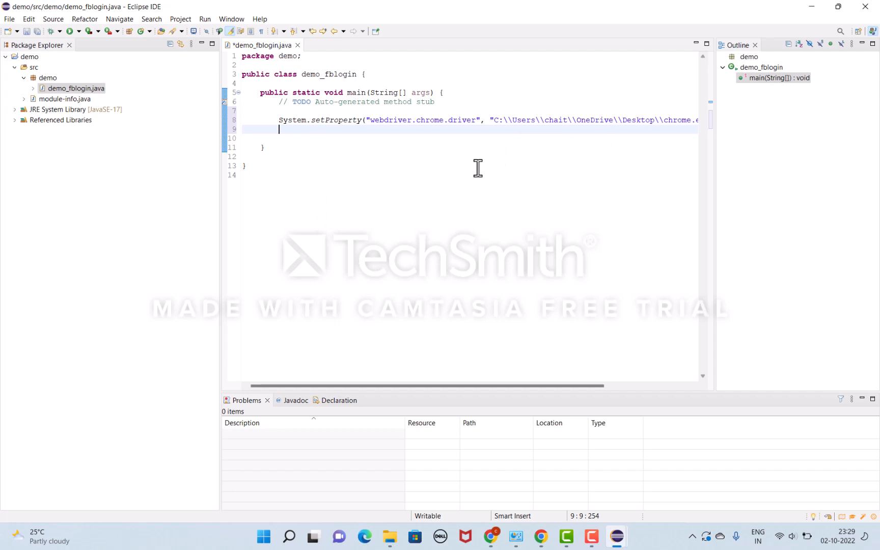
Declare a WebDriver-typed variable, importing org.openqa.selenium.WebDriver via content assist
type("web")
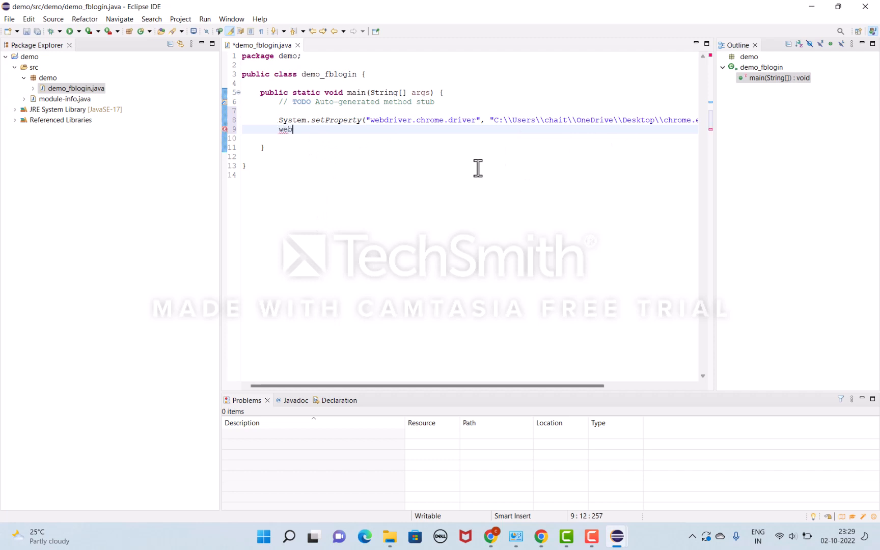
type("driver")
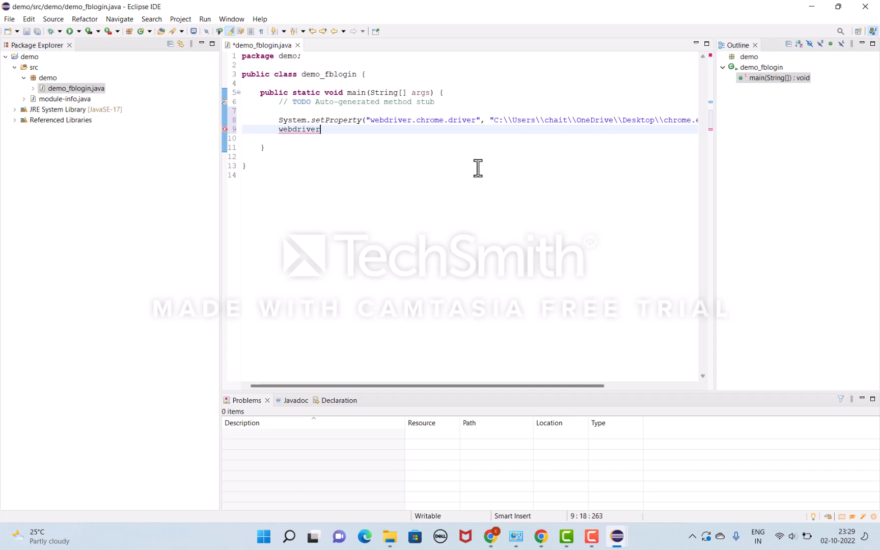
key("ctrl+Space")
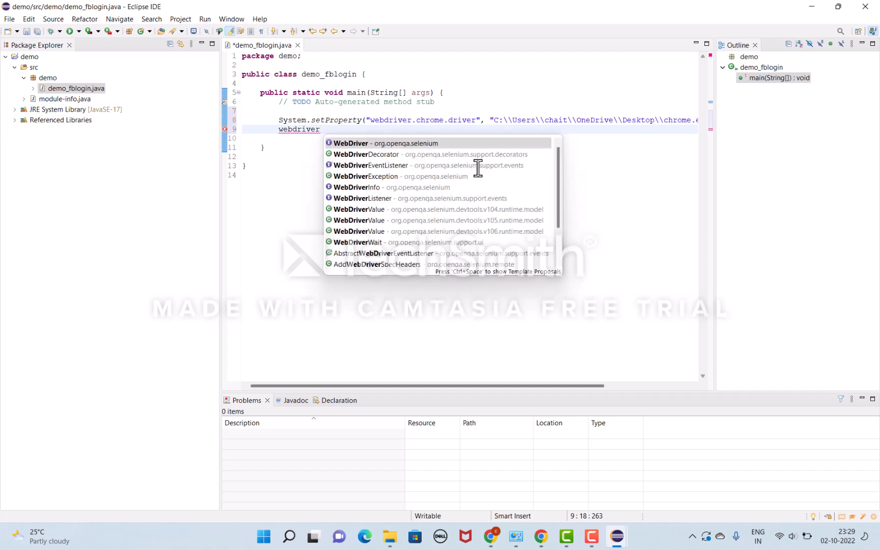
left_click(351, 143)
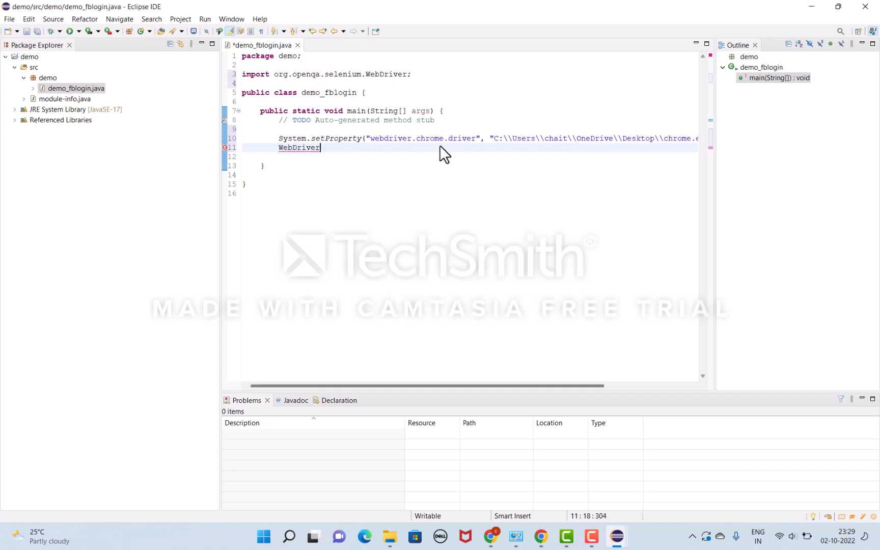
Initialise driver as new ChromeDriver() and import the ChromeDriver class
type("driv")
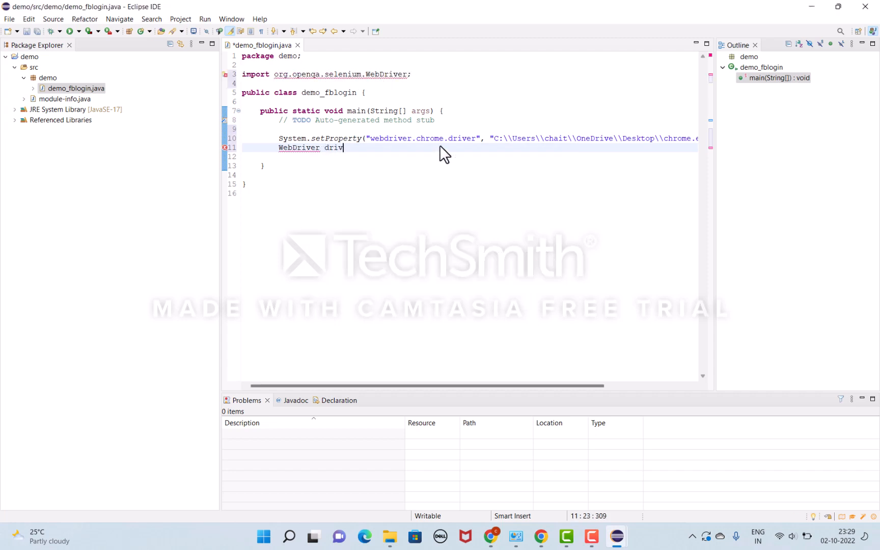
type("er")
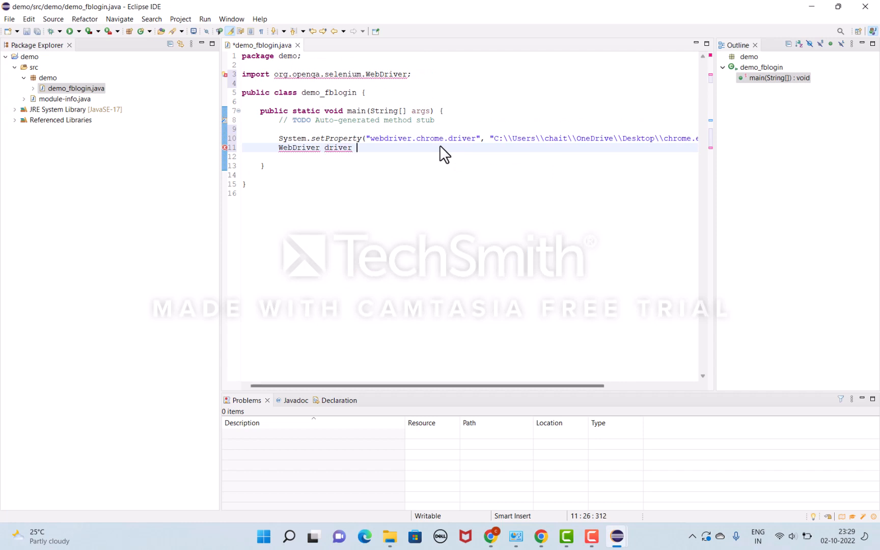
type("= new")
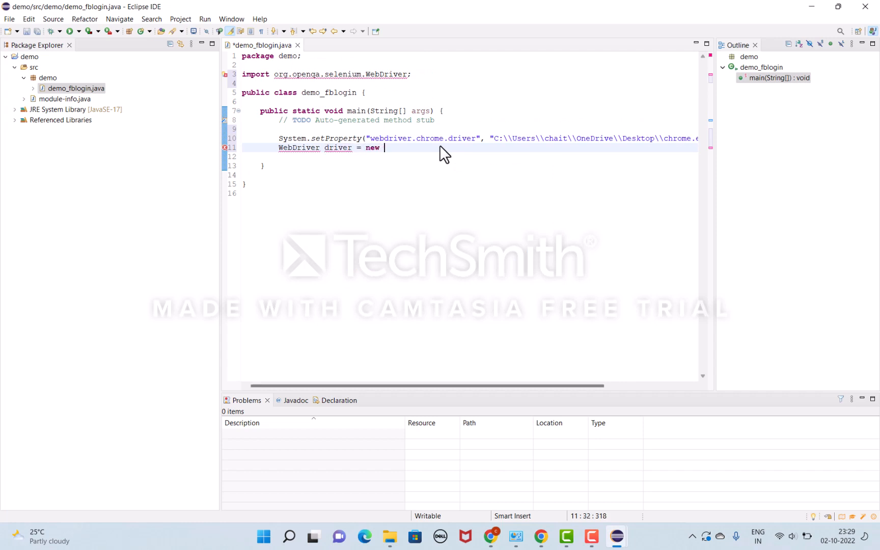
type("ch")
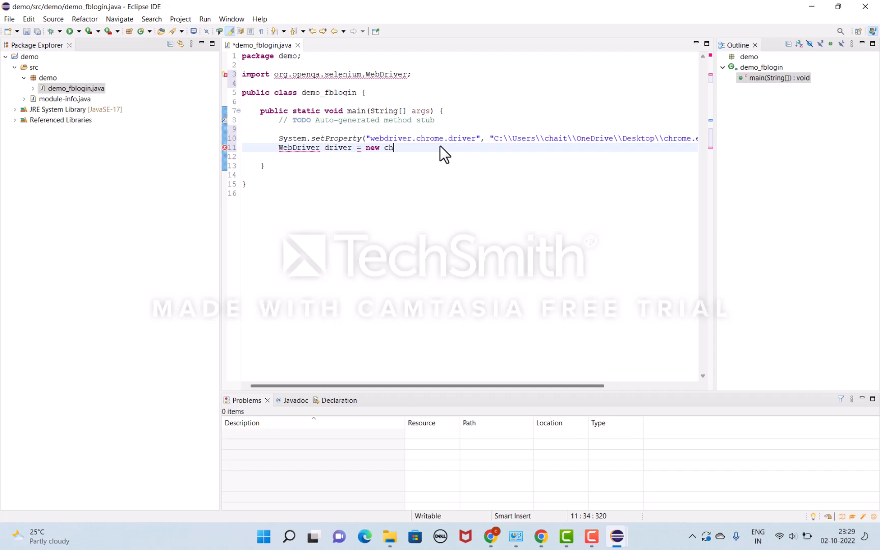
type("romedriver")
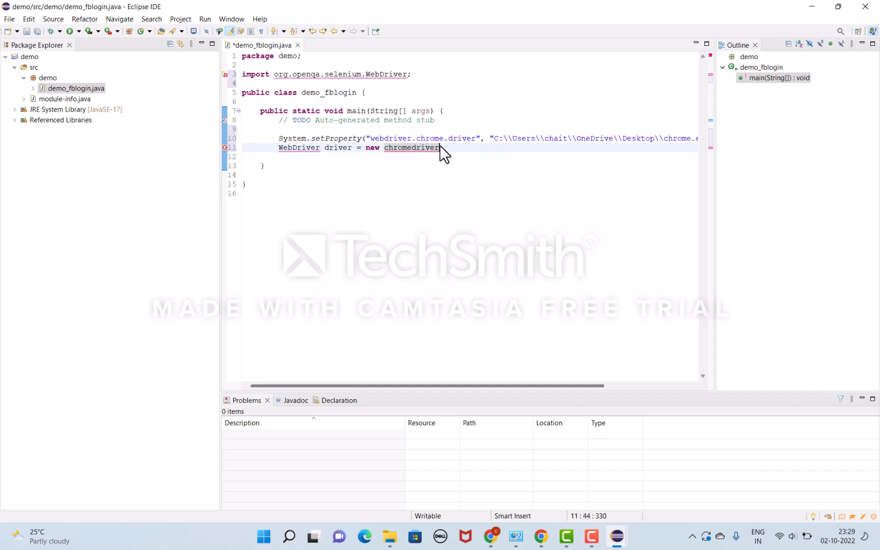
type("()")
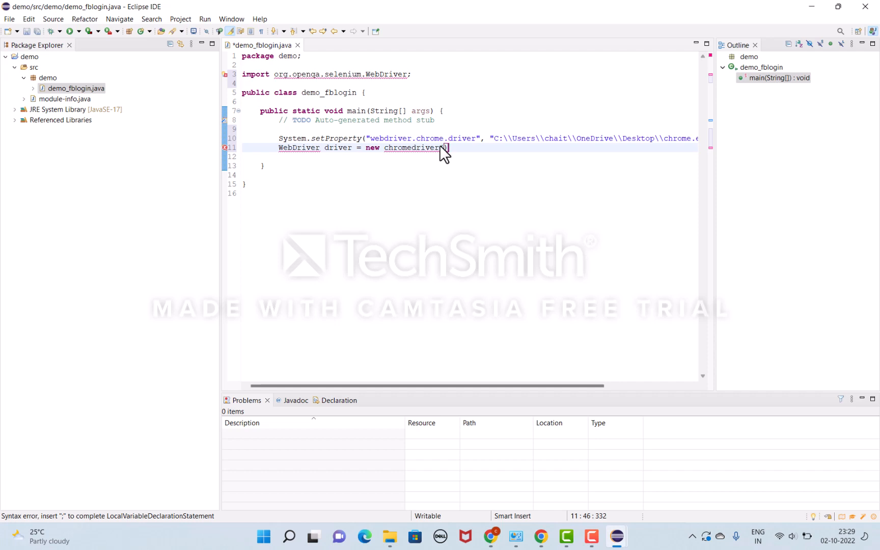
type("();")
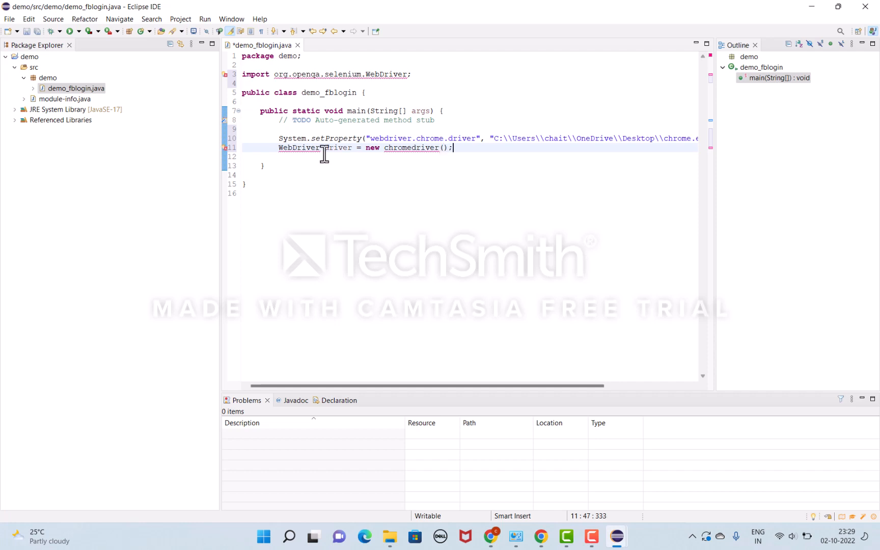
double_click(338, 147)
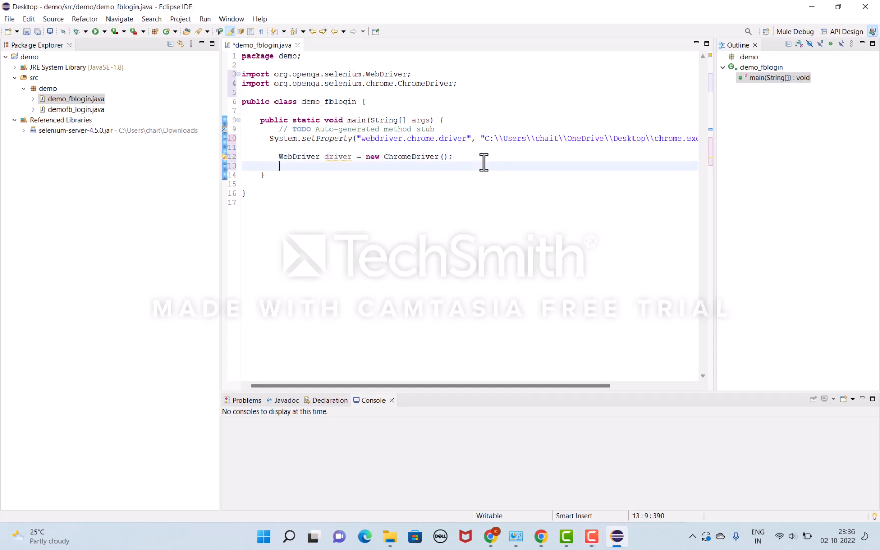
Add a driver.get("") call with empty quotes below the driver declaration
type("driver.g")
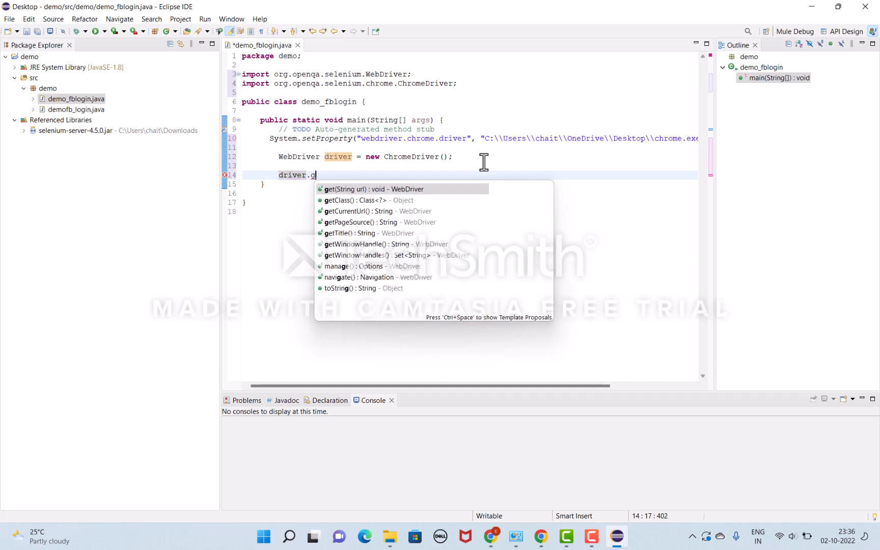
type("et(\");")
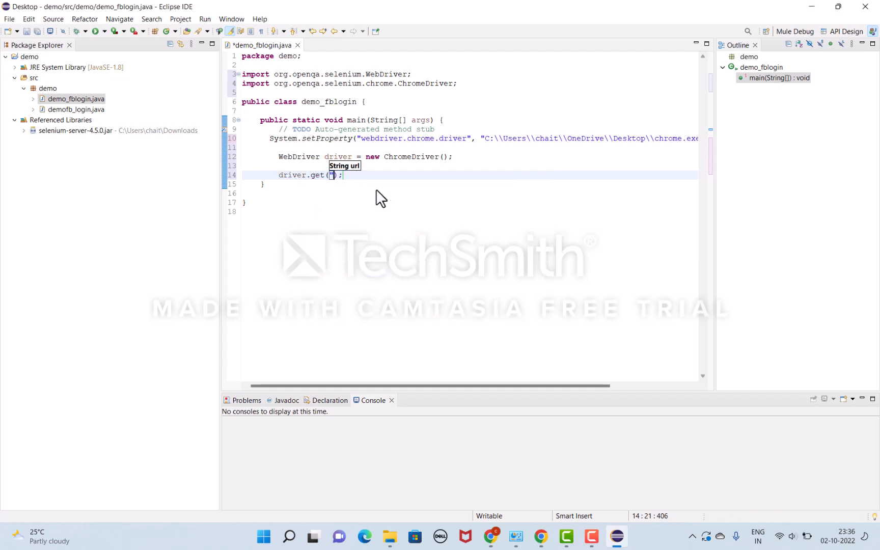
left_click(491, 535)
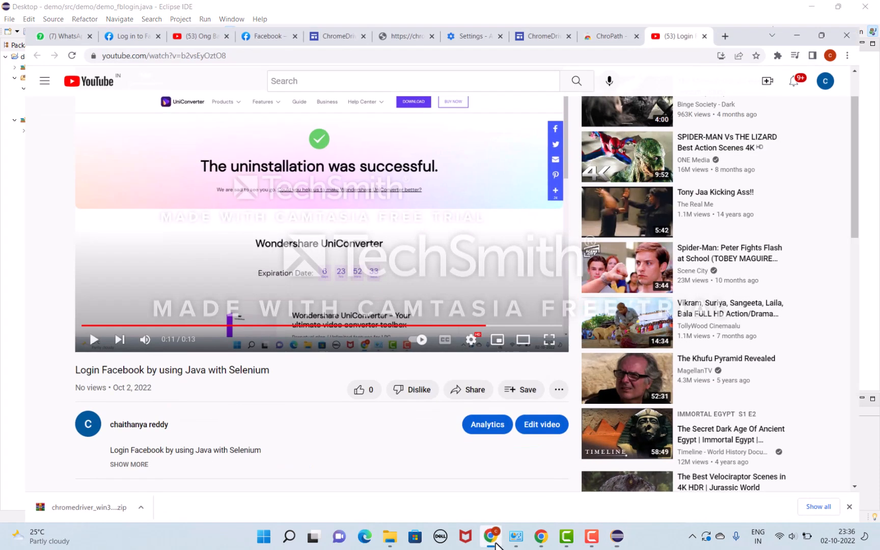
left_click(259, 12)
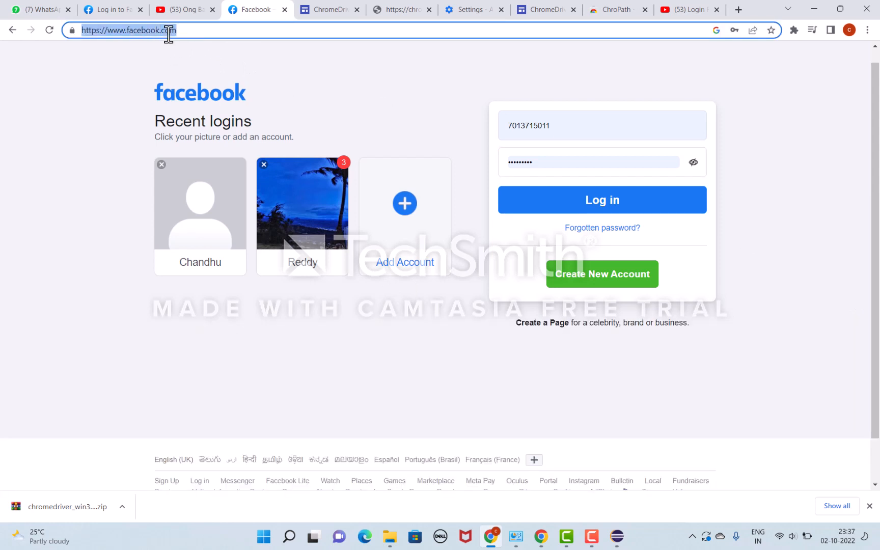
mouse_move(810, 9)
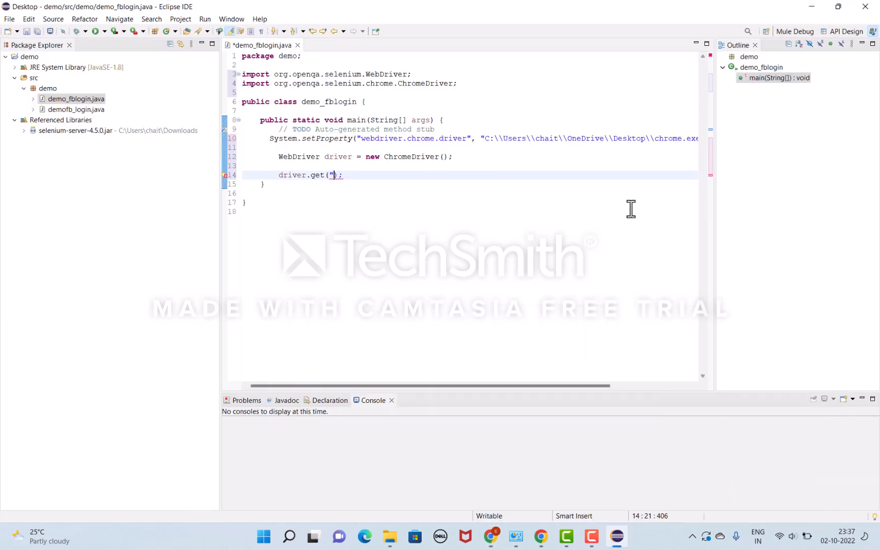
type("https://www.facebook.com/\"")
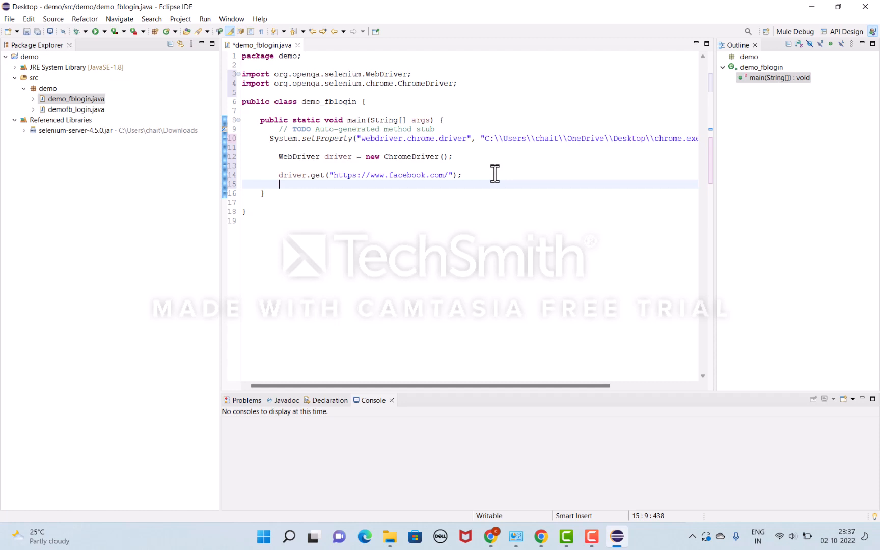
type("dri")
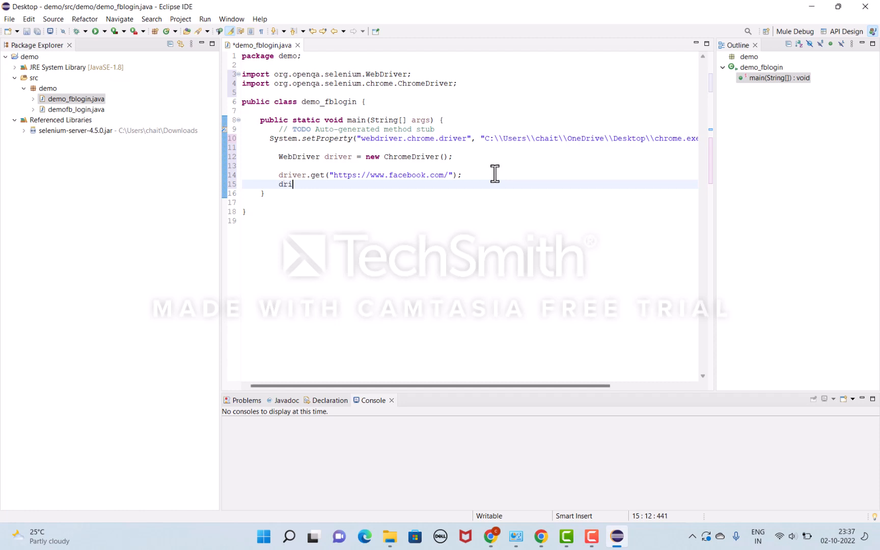
key("BackSpace")
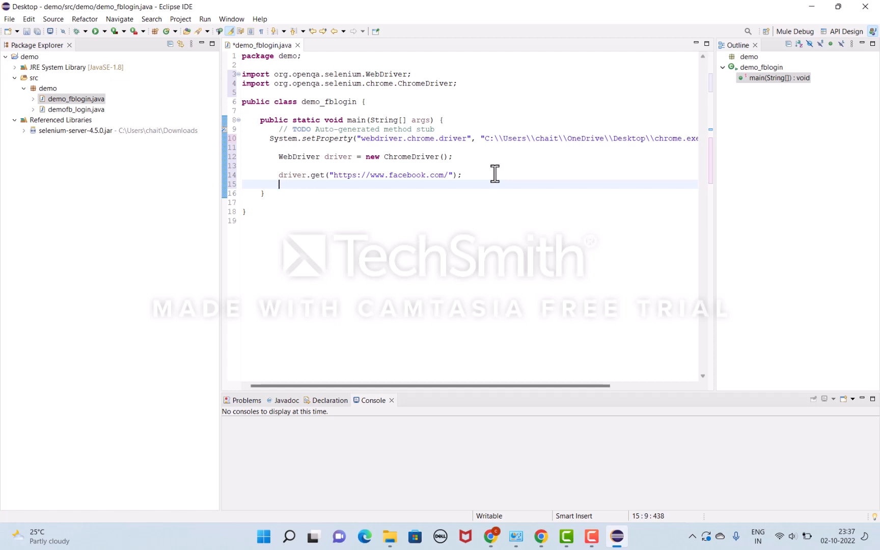
type("//")
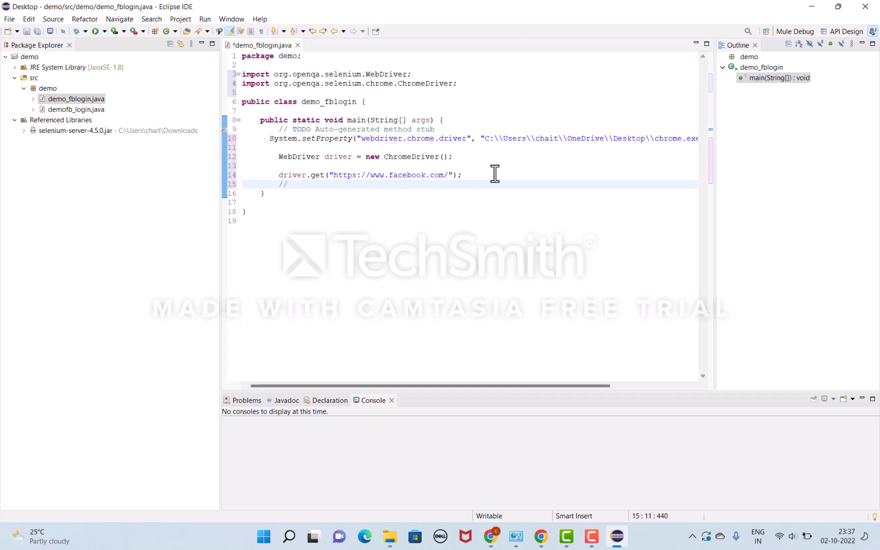
type("maximi")
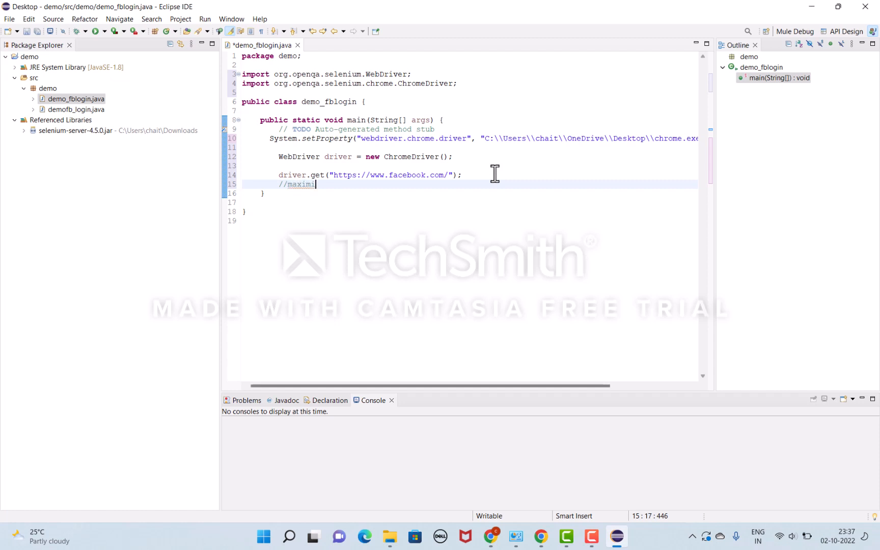
type("ze the")
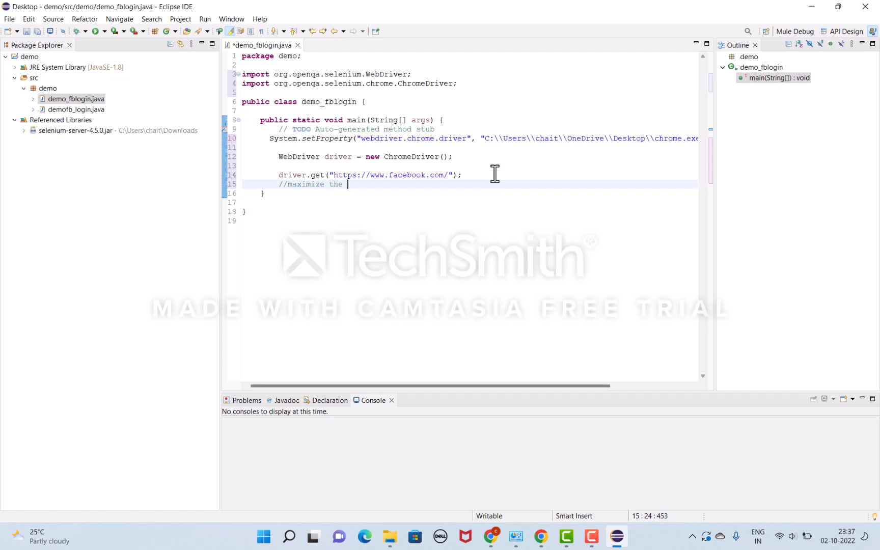
type("window")
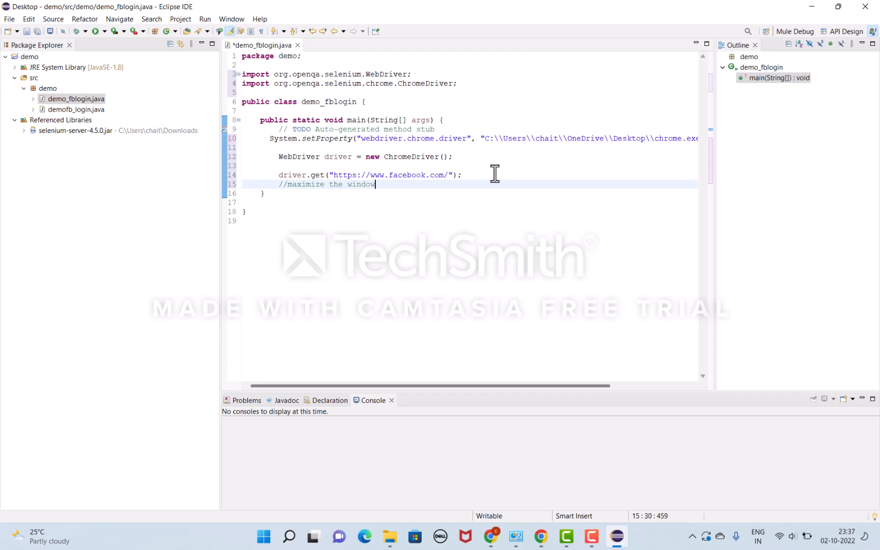
key("Enter")
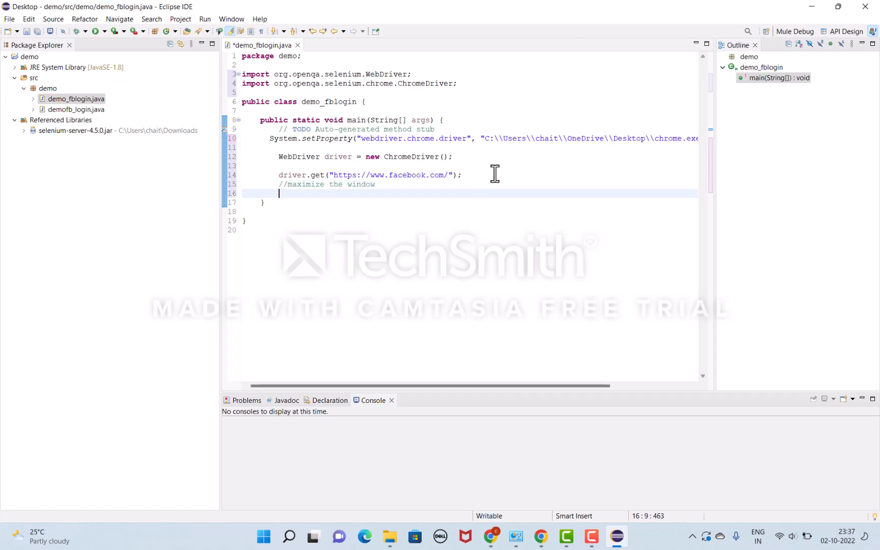
Write driver.manage().window().maximize(); under the comment, followed by a blank line
type("dr")
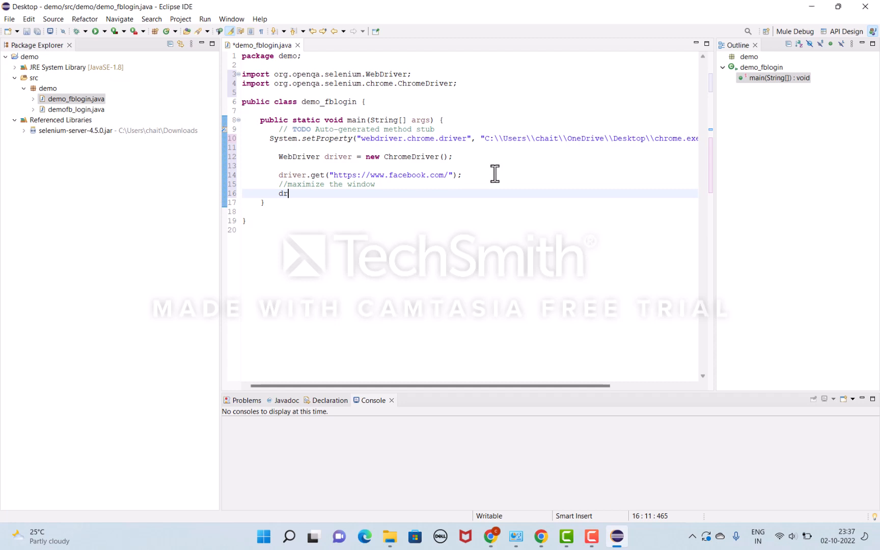
type("iver.")
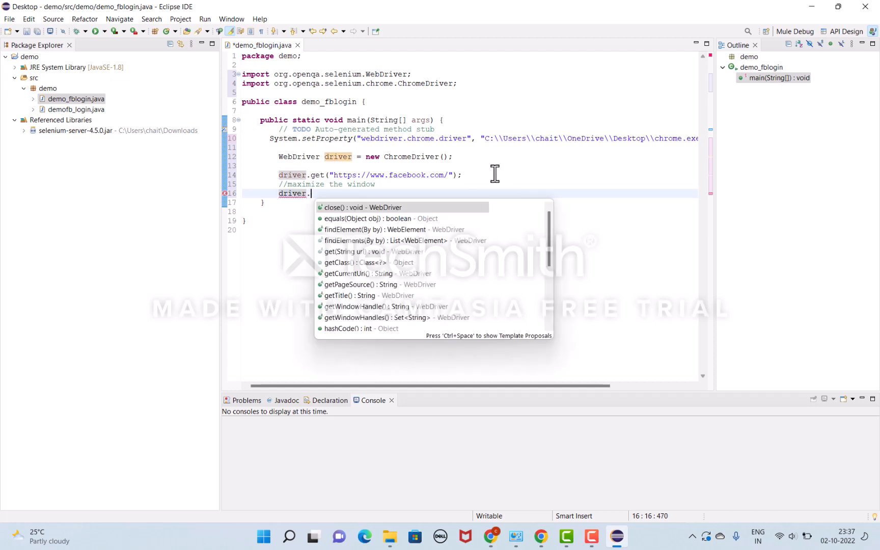
type("manage().")
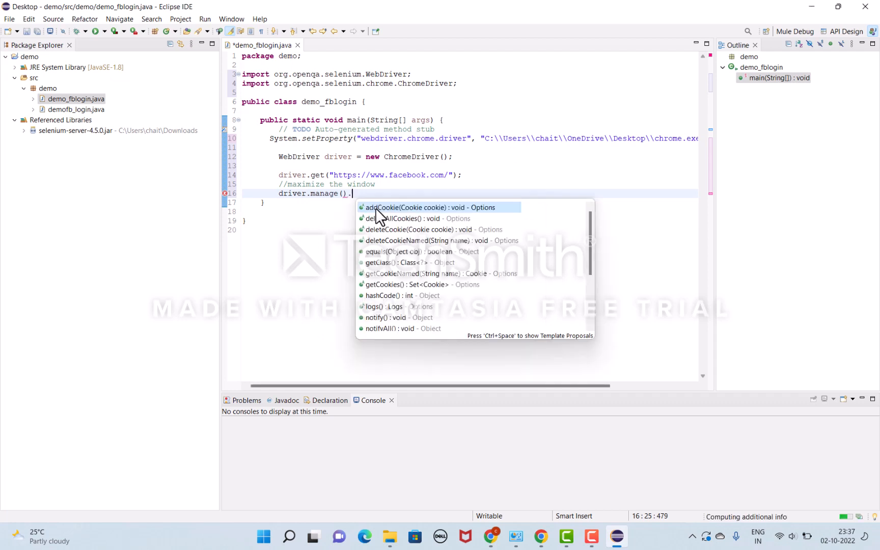
type("win")
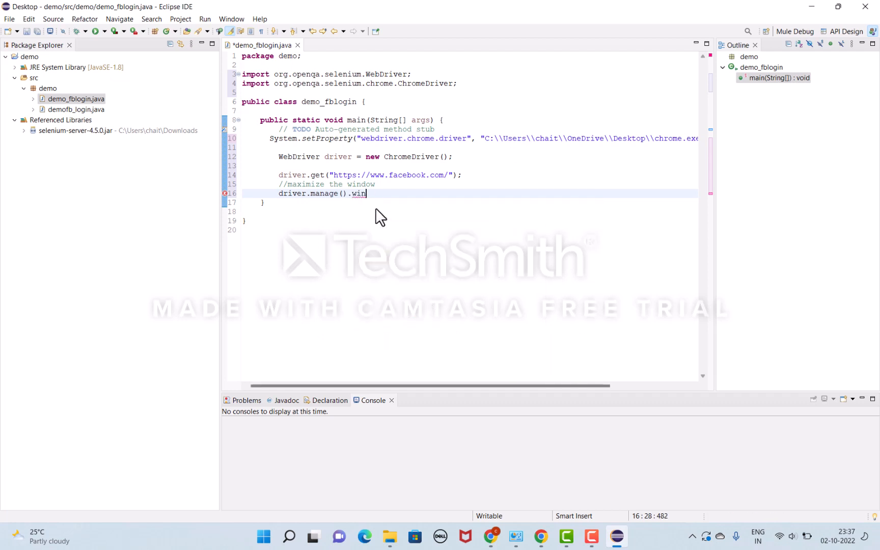
type("d")
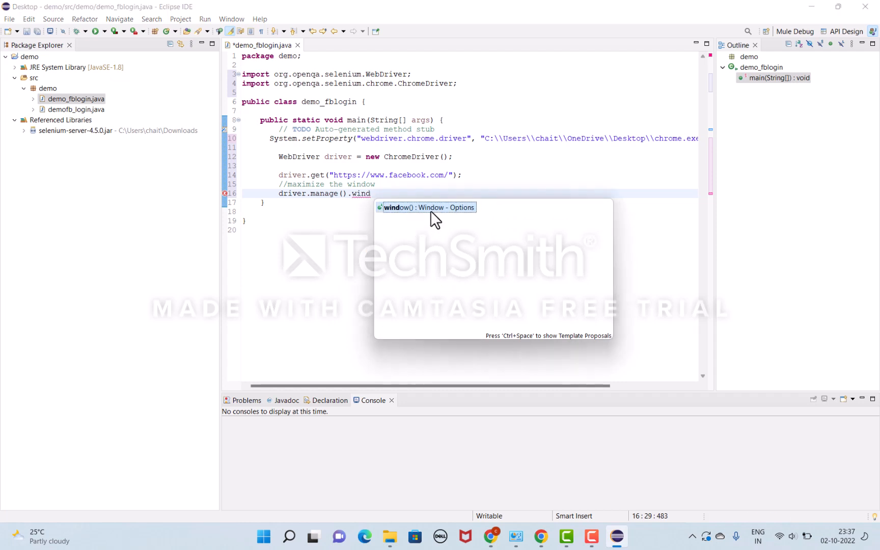
type("window().")
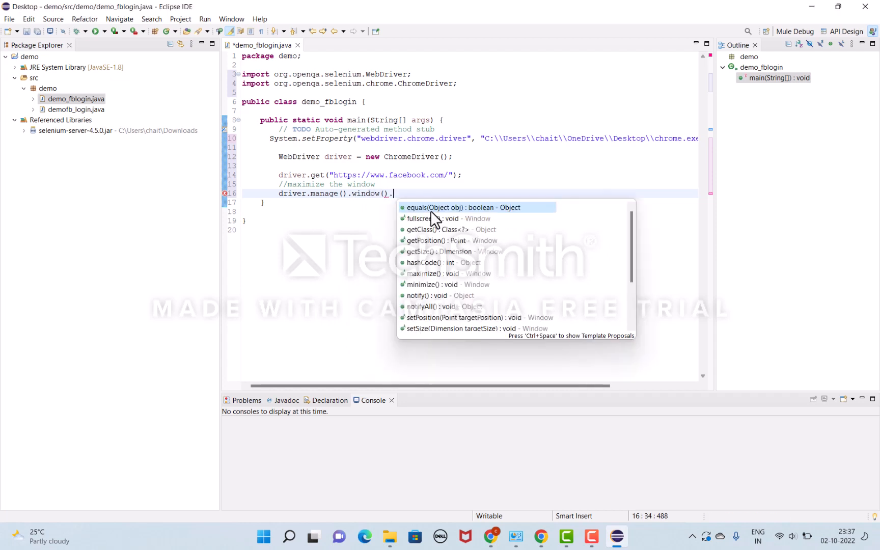
type("mana")
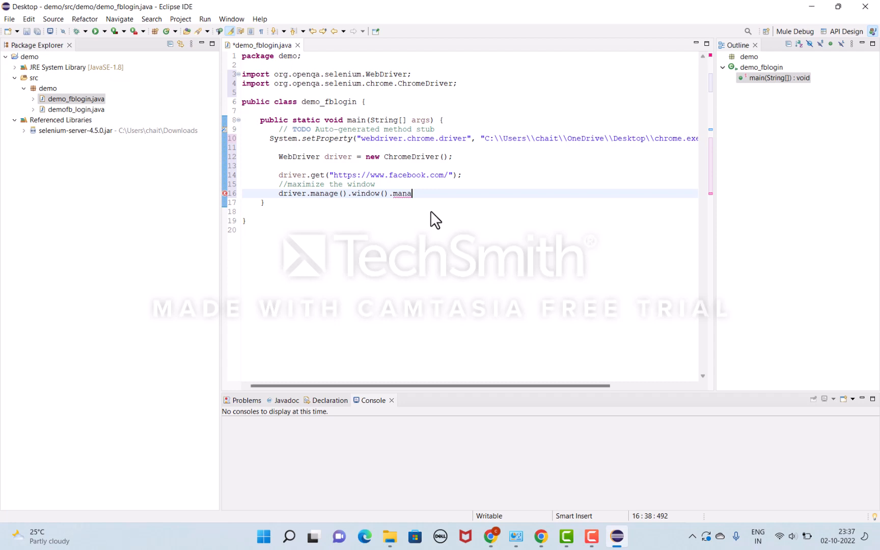
key("ctrl+space")
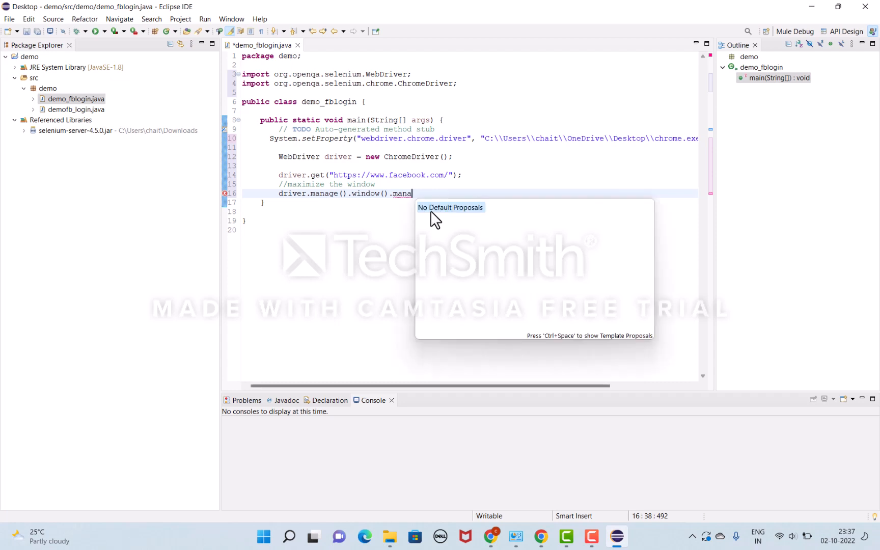
key("BackSpace")
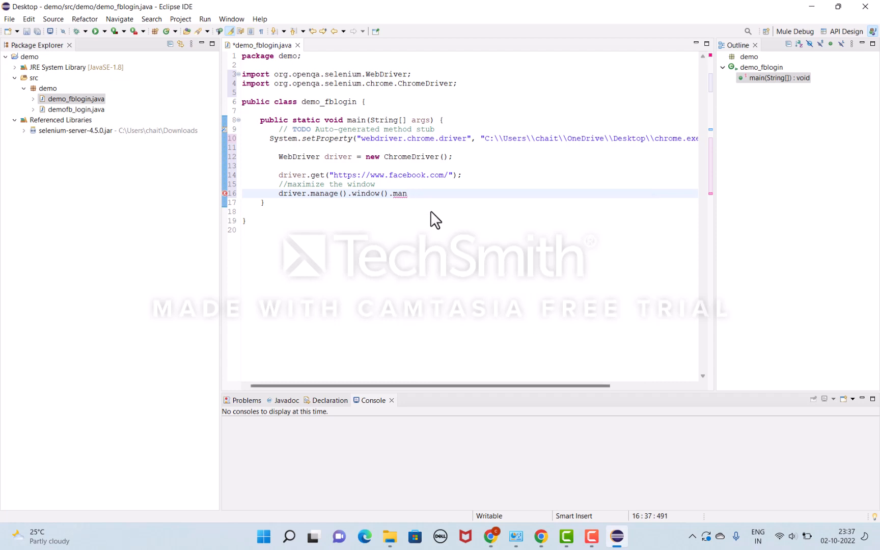
key("BackSpace")
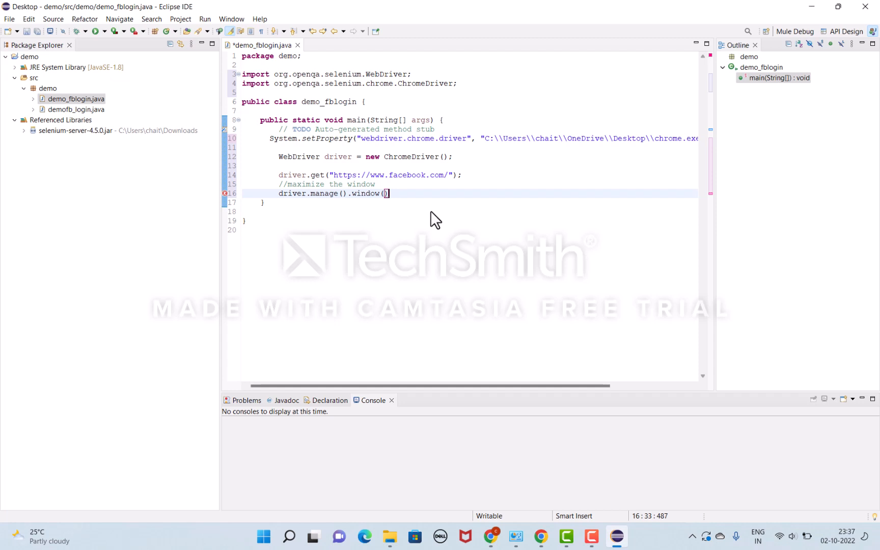
type(".")
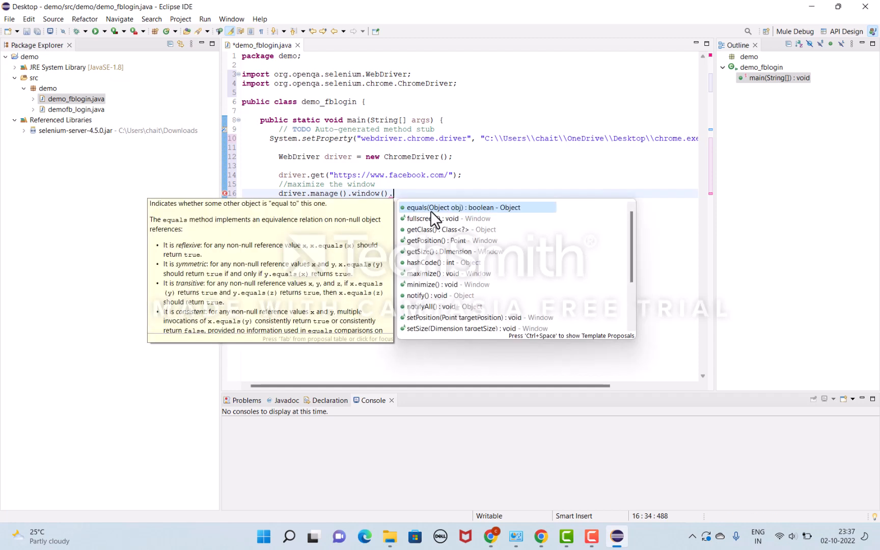
mouse_move(434, 251)
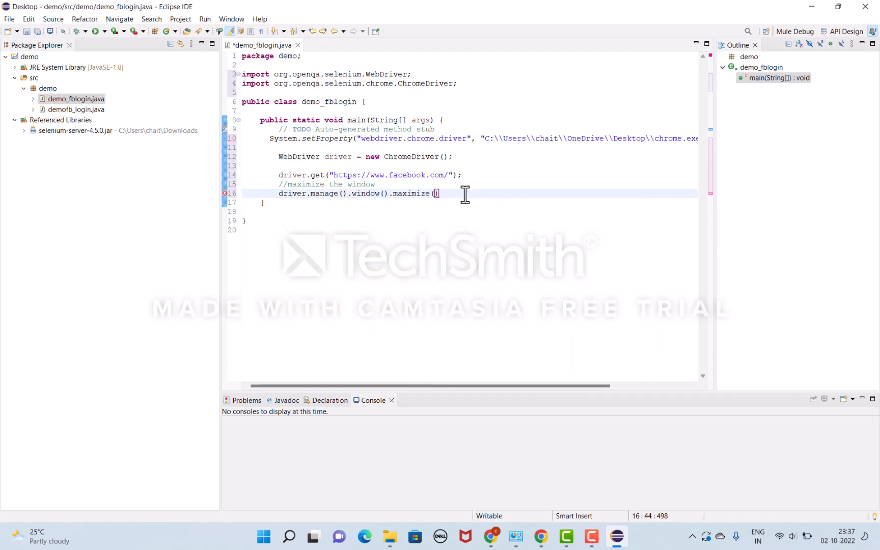
type(";")
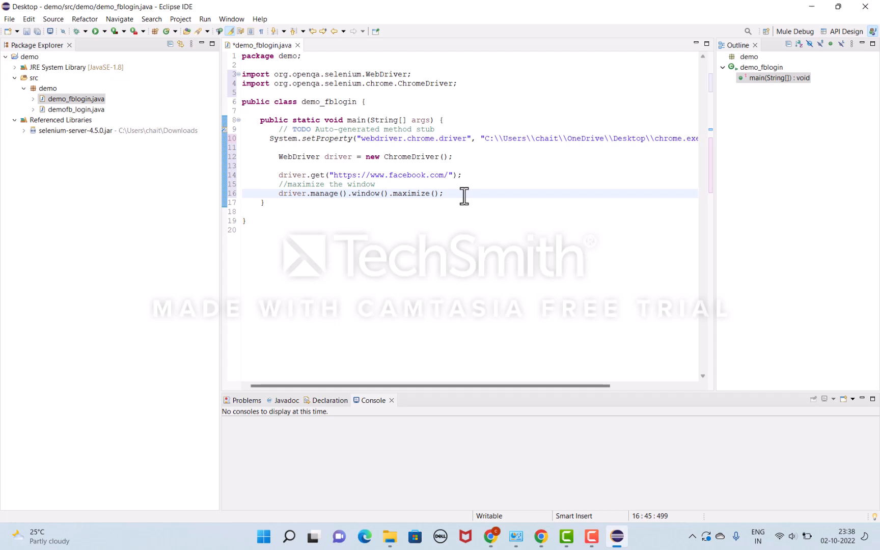
key("Enter")
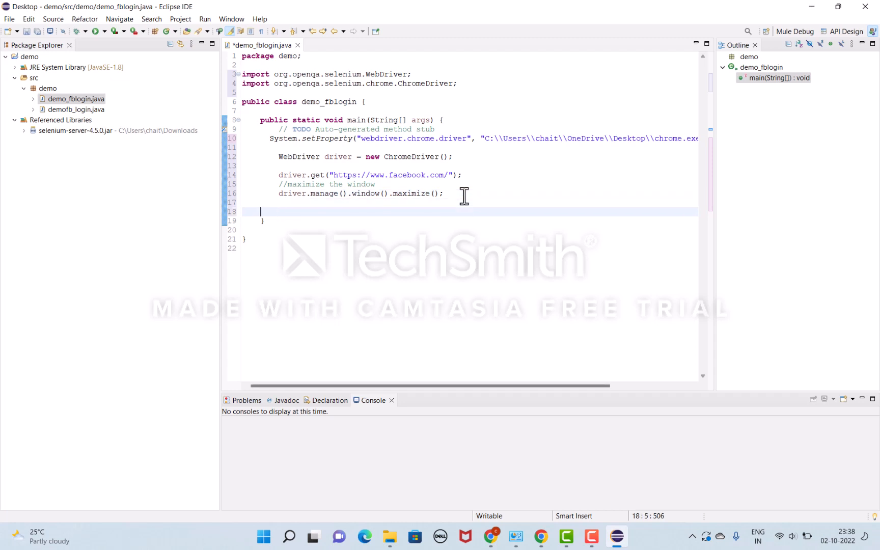
Start a driver.findElement(By.id(...)) statement using findElement and id from content assist
type("s")
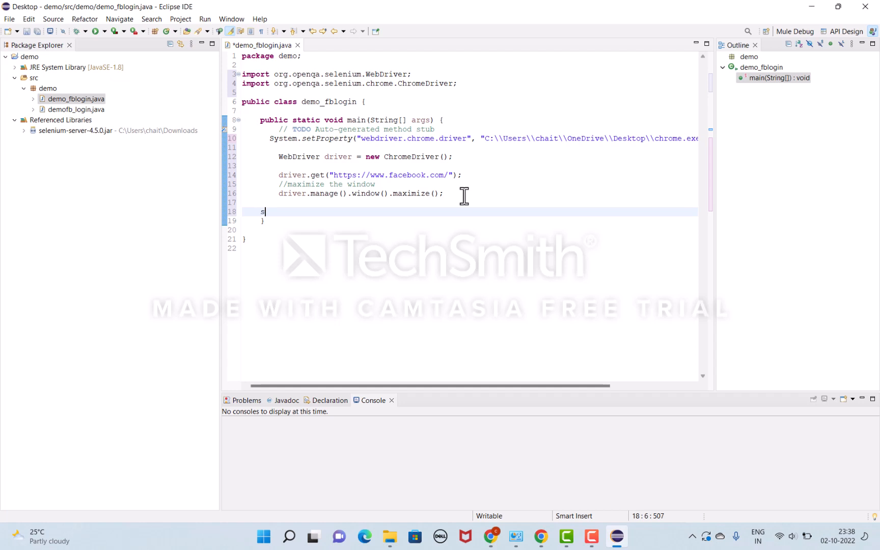
type("et")
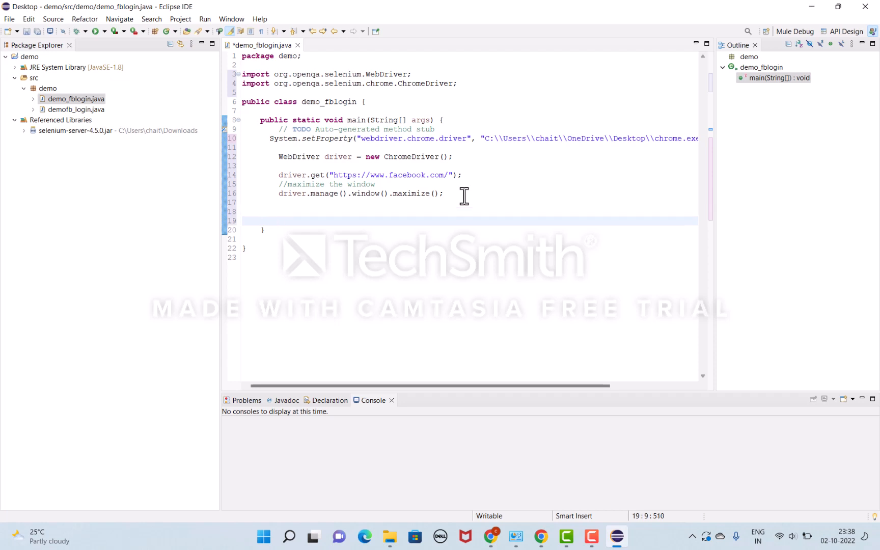
type("drive")
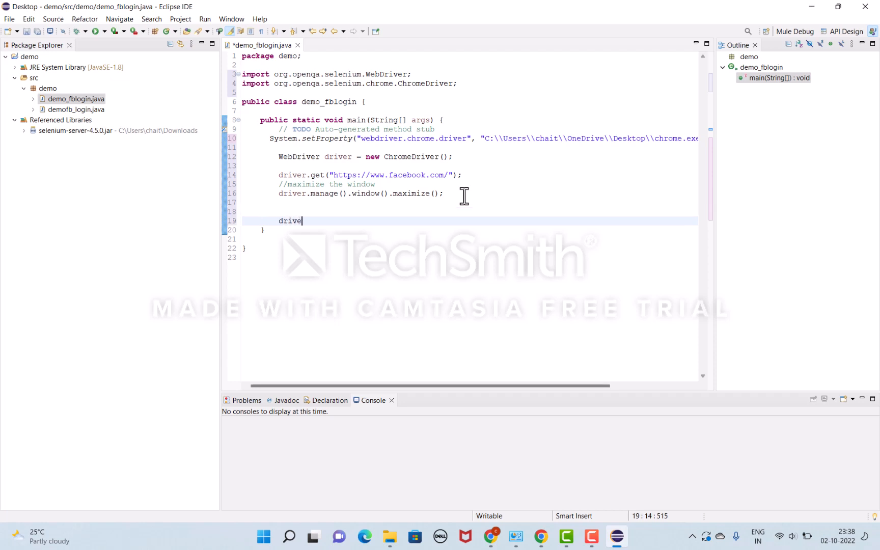
type("r.")
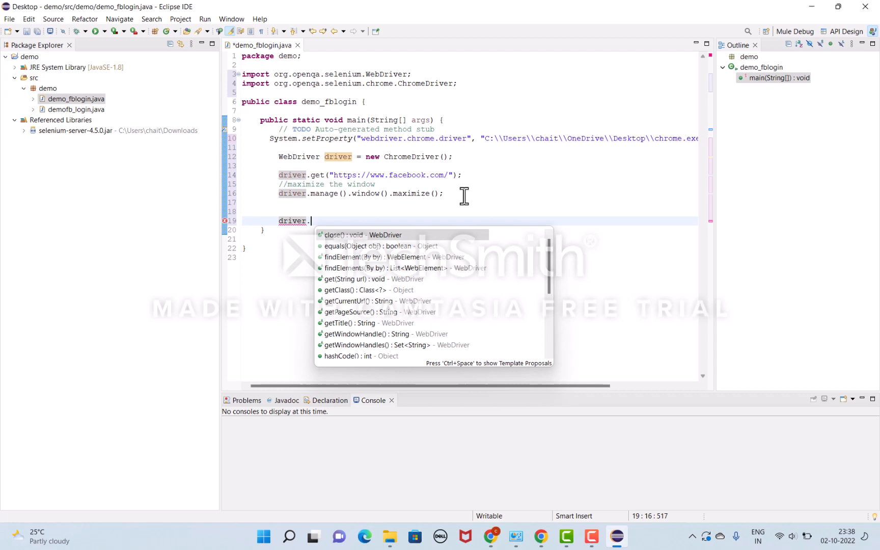
type("find")
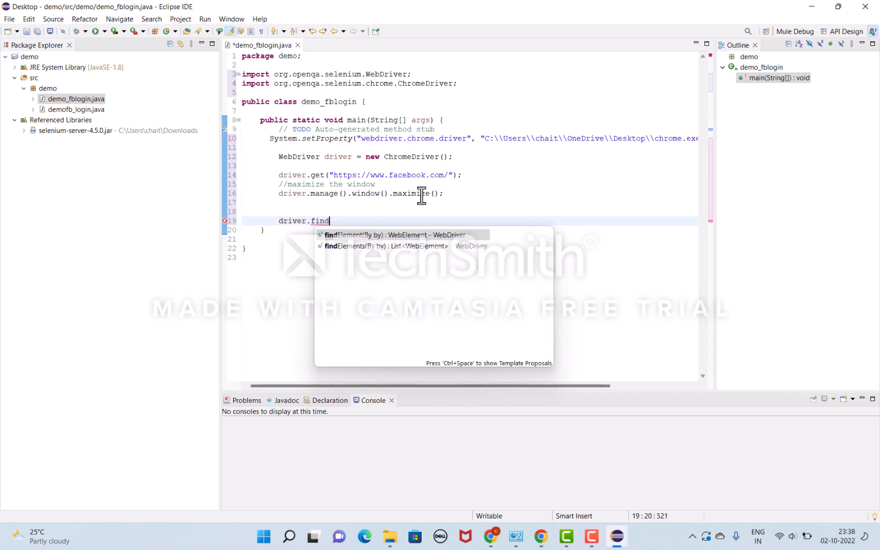
left_click(392, 235)
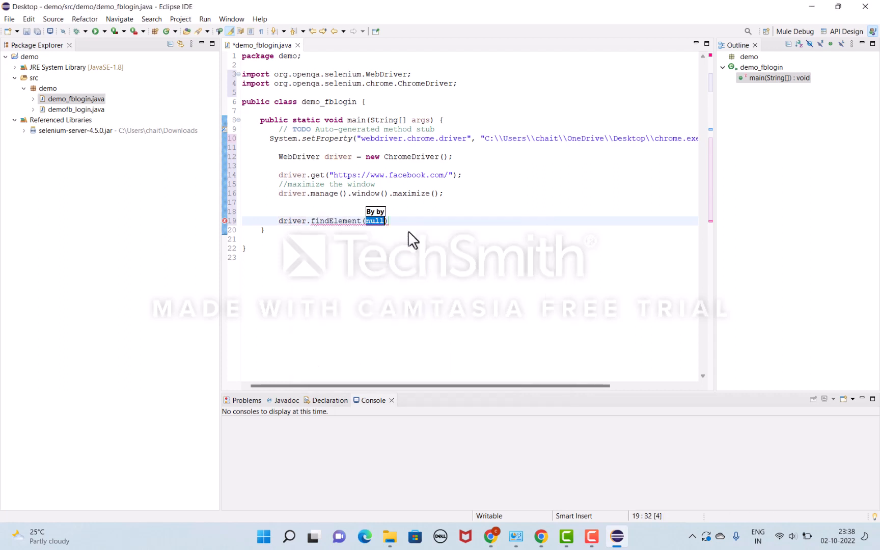
type("by")
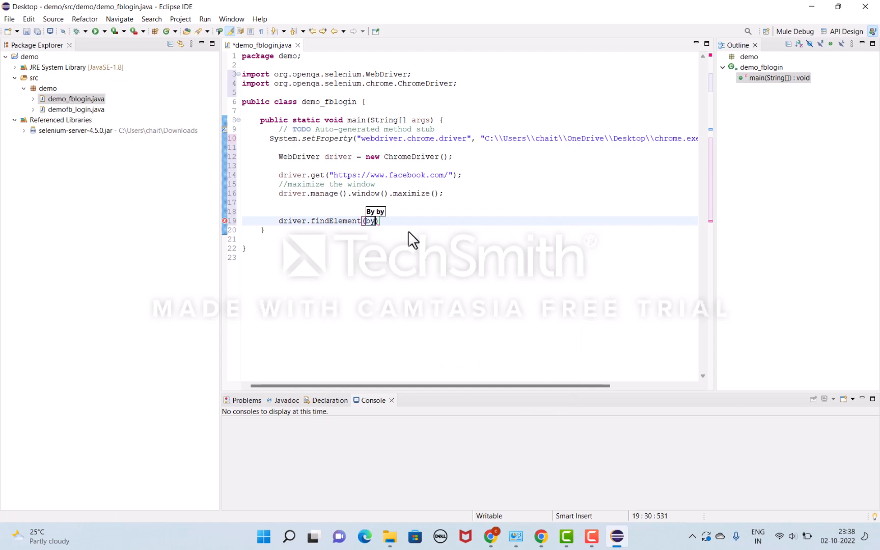
type(".id")
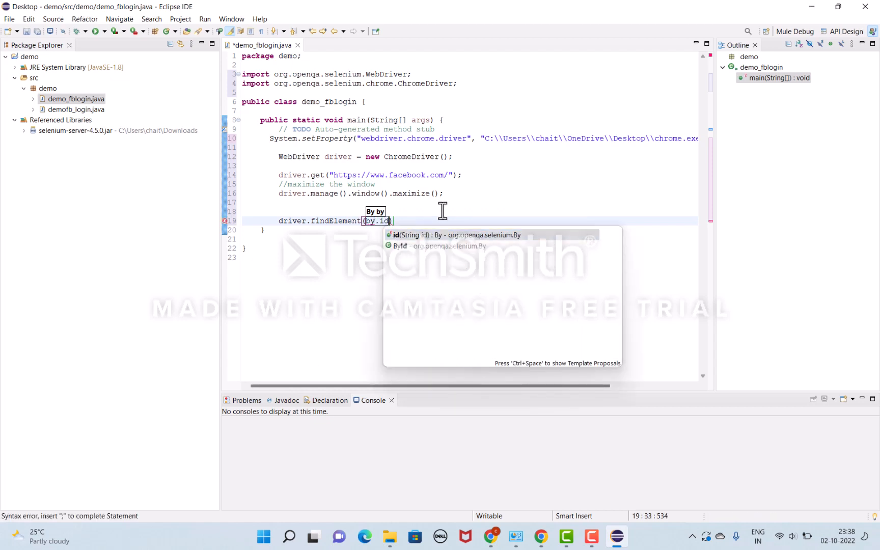
left_click(403, 235)
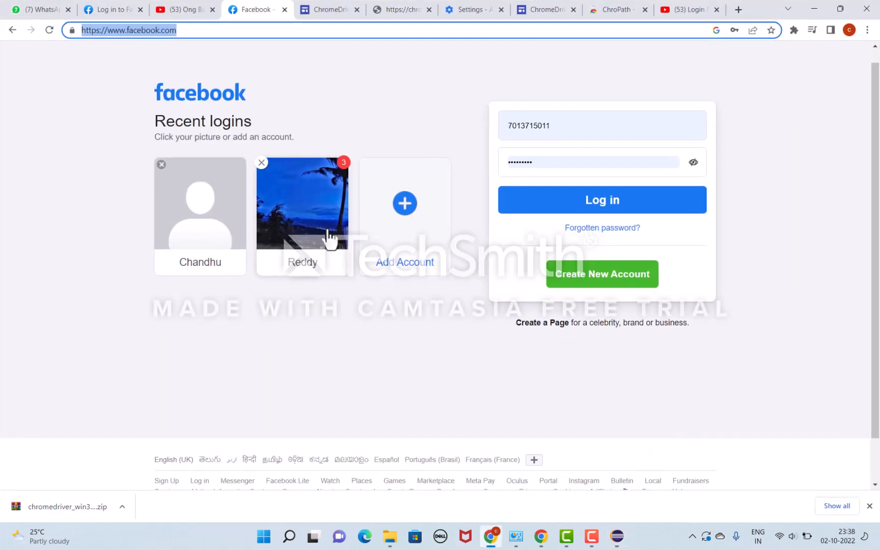
Inspect the Facebook email field's markup in Chrome to find its id
right_click(572, 126)
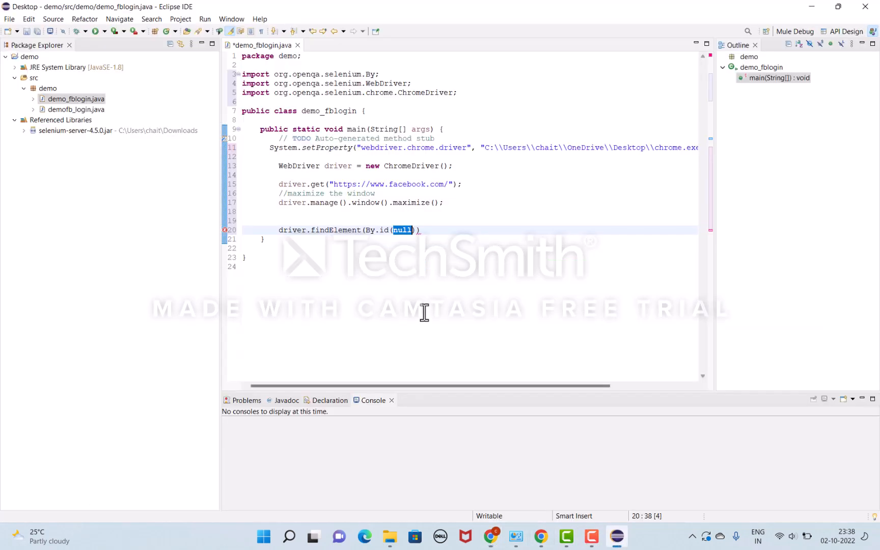
Set the locator to By.id("email") and begin chaining sendKeys after findElement
type("email")
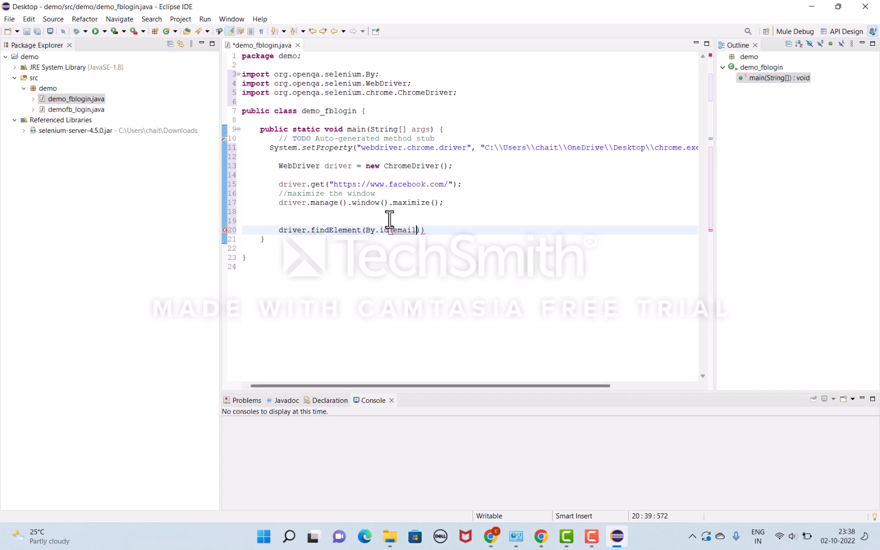
type("\"")
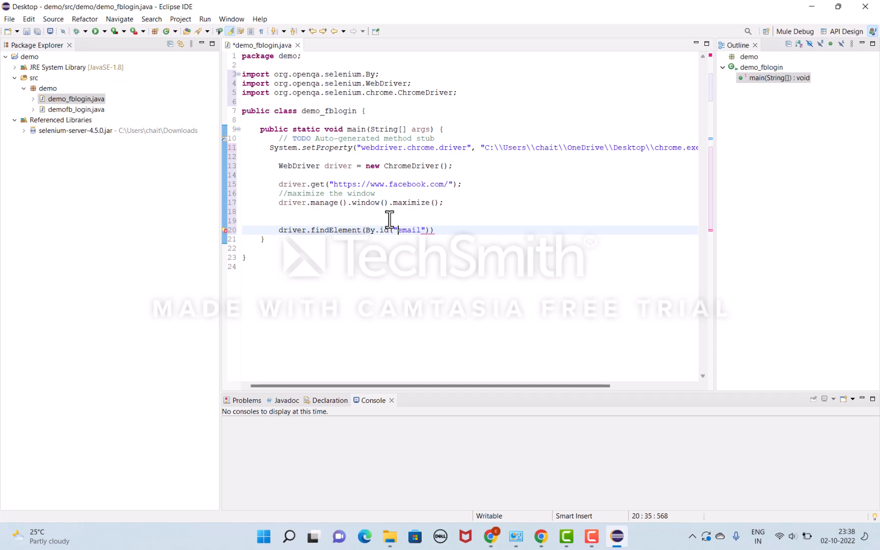
type(".")
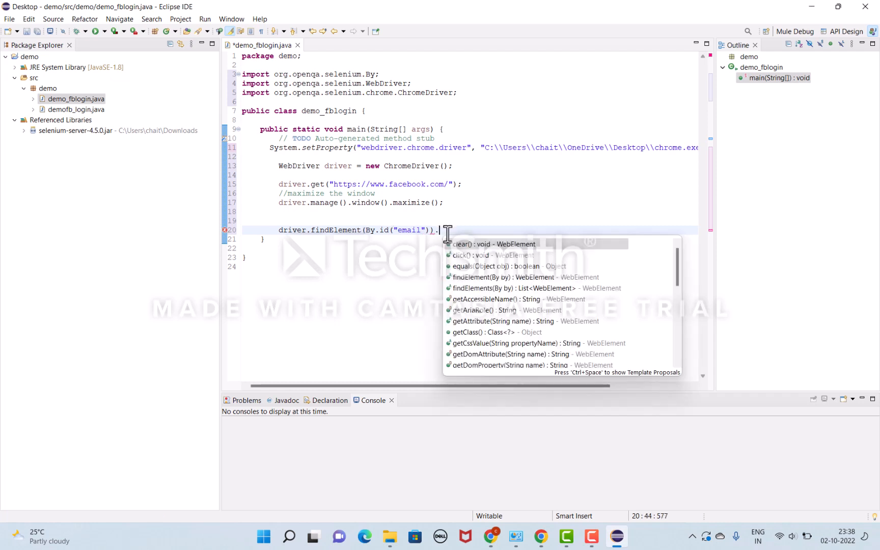
type("sendkey")
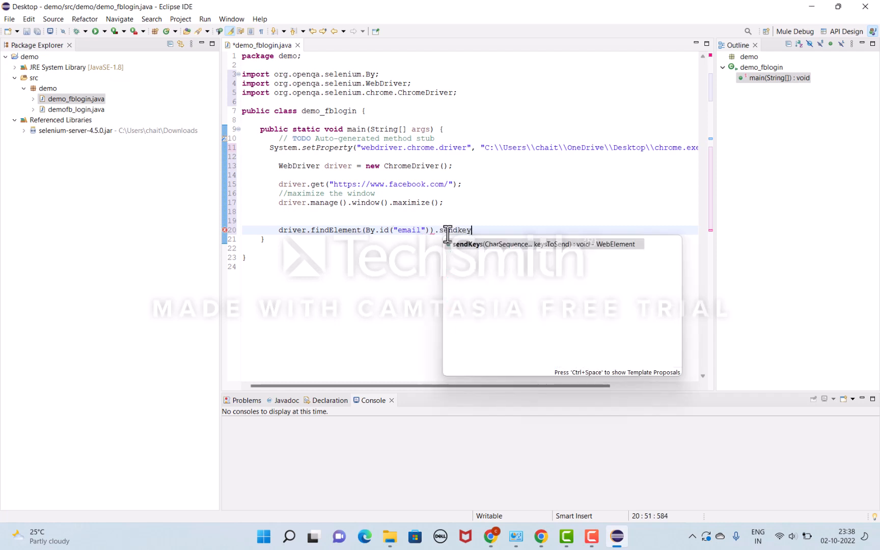
mouse_move(494, 269)
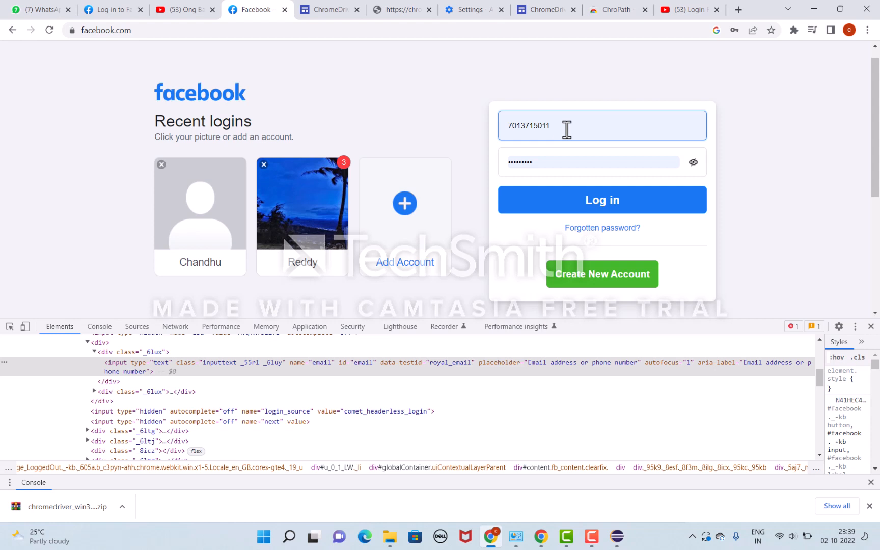
mouse_move(501, 132)
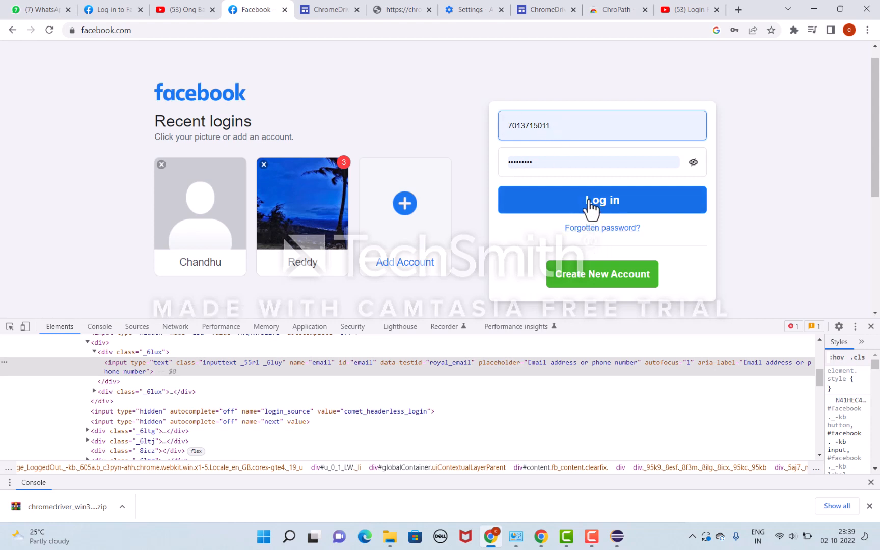
mouse_move(622, 154)
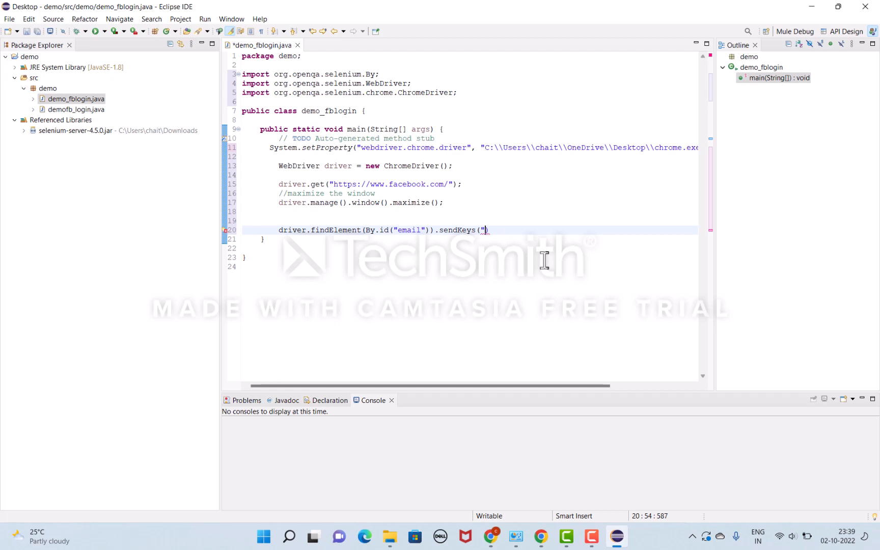
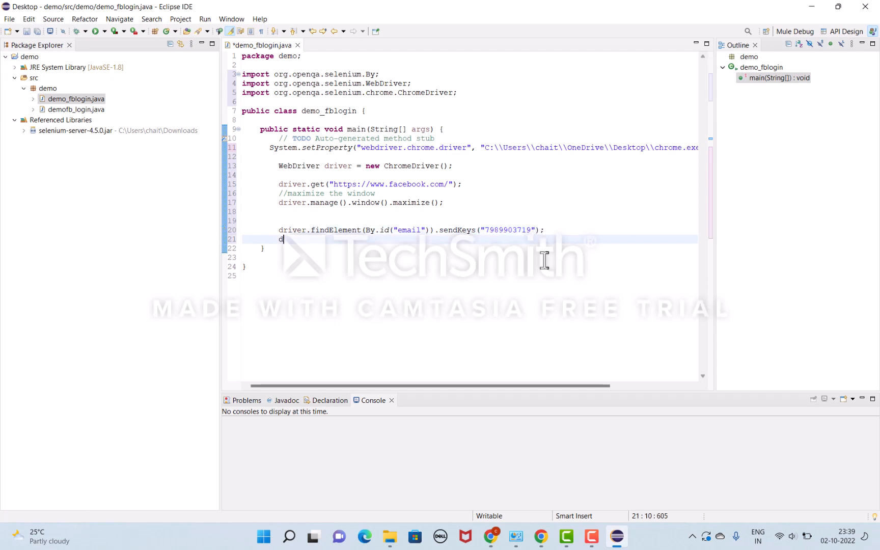
Begin a driver.findElement(By.name(...)) statement on the next line
type("river")
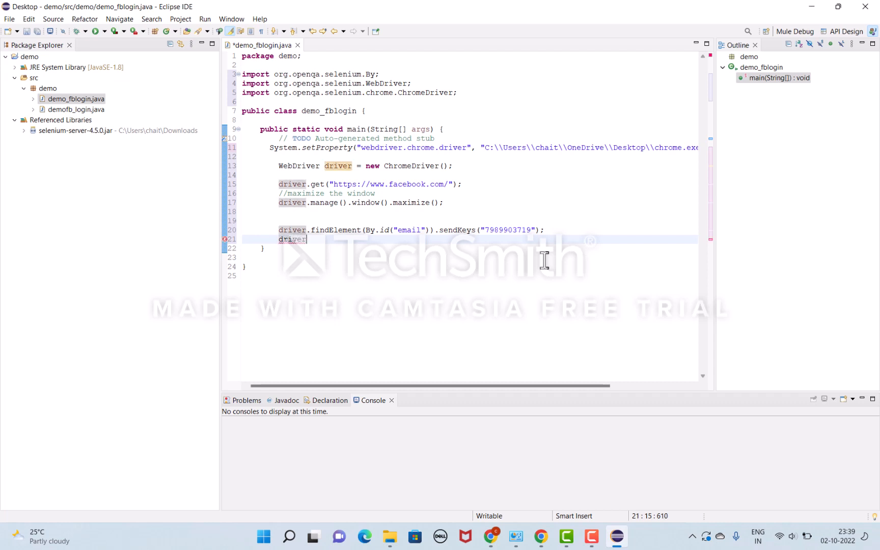
type(".f")
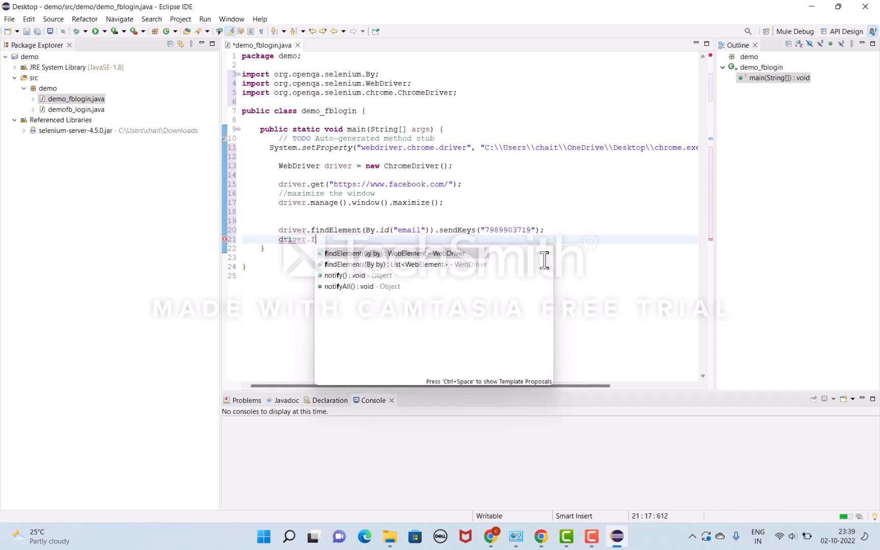
type("ind")
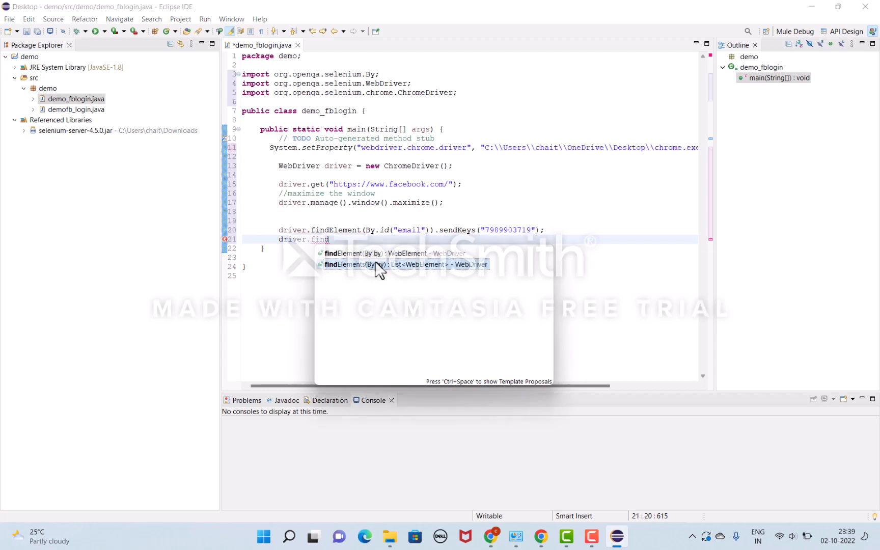
left_click(342, 253)
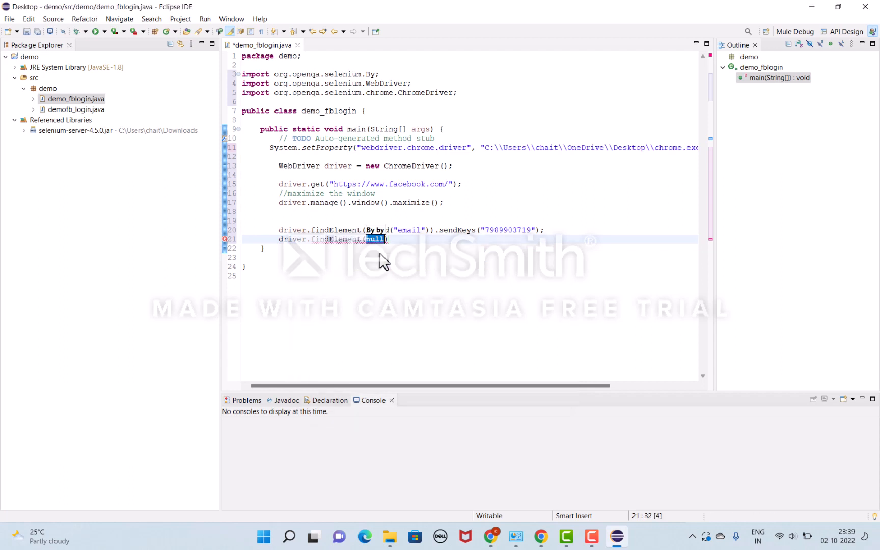
type("by")
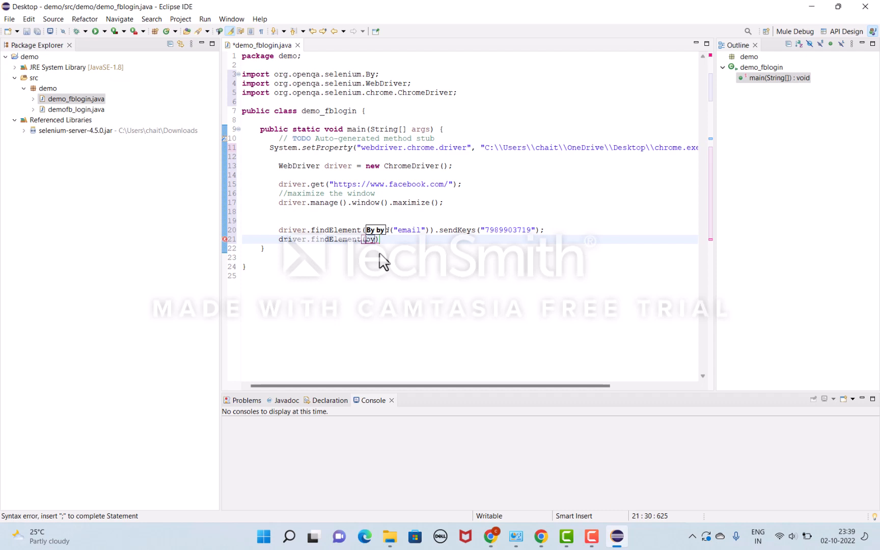
type(".nam")
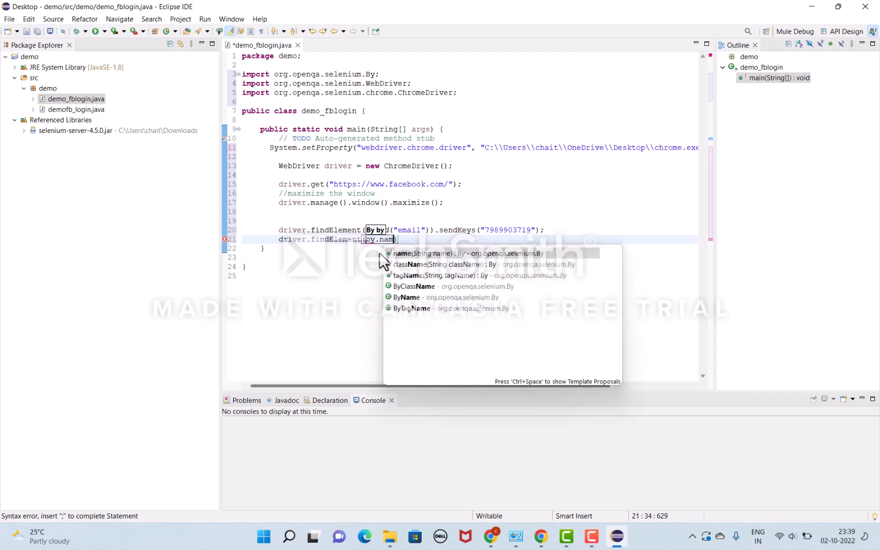
mouse_move(430, 258)
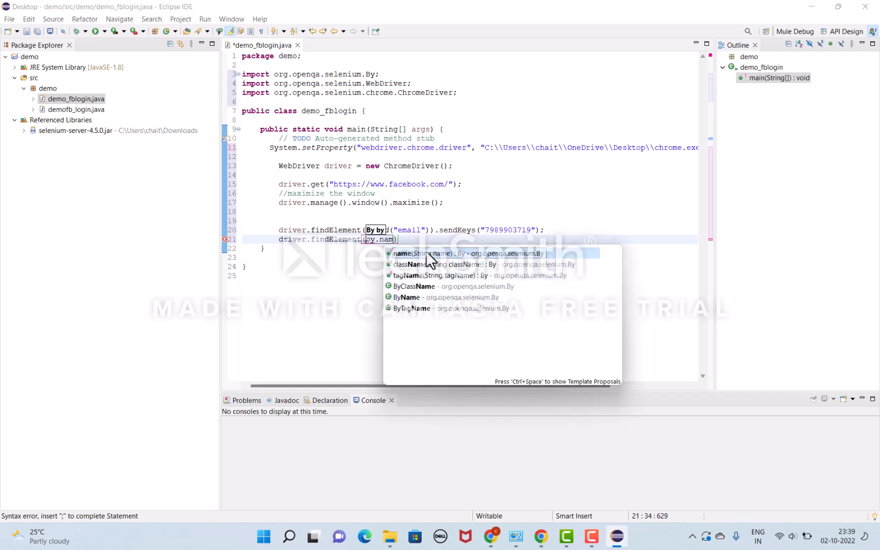
left_click(398, 253)
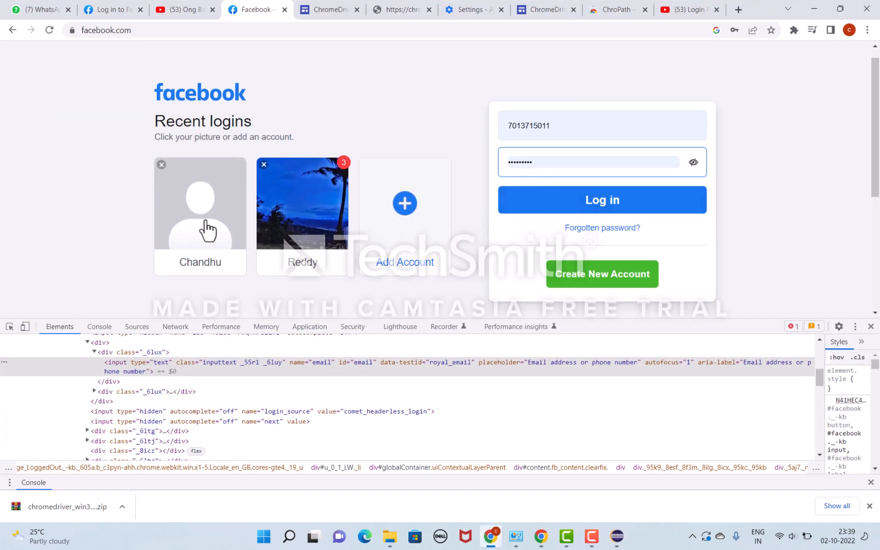
mouse_move(561, 199)
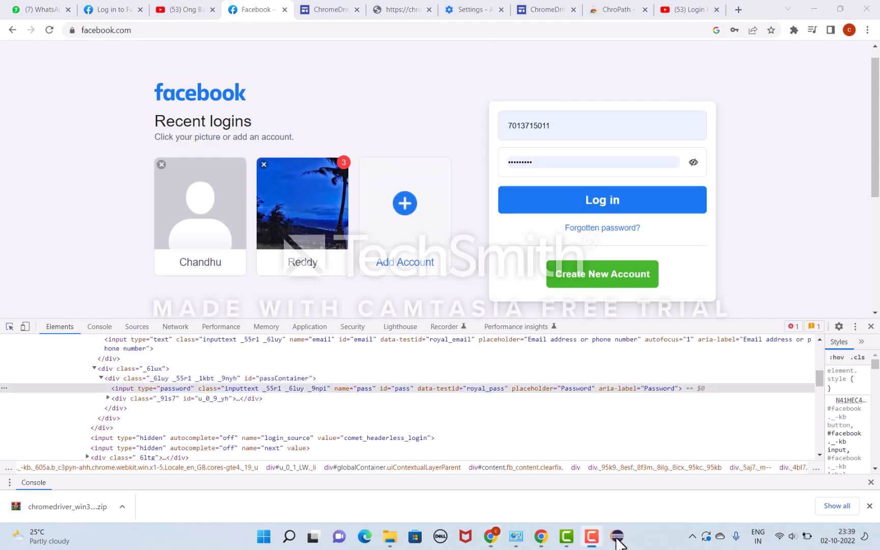
mouse_move(368, 398)
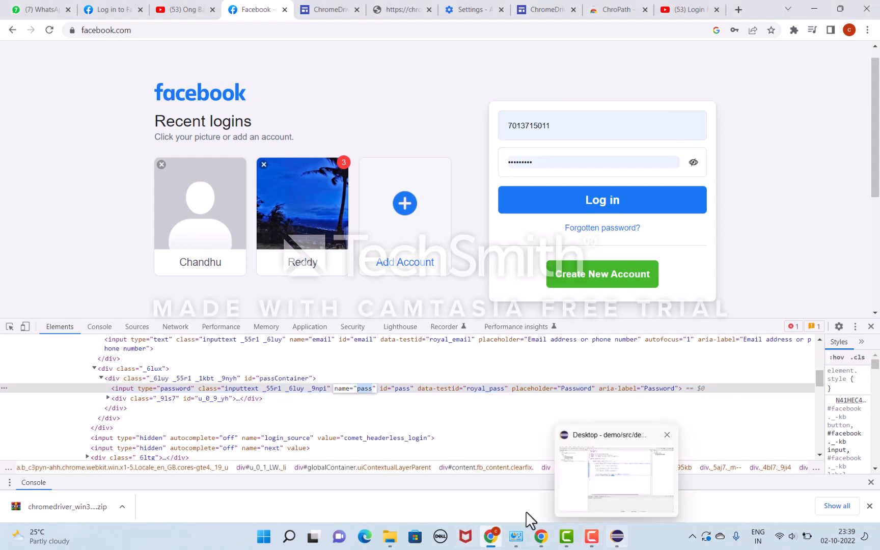
left_click(616, 536)
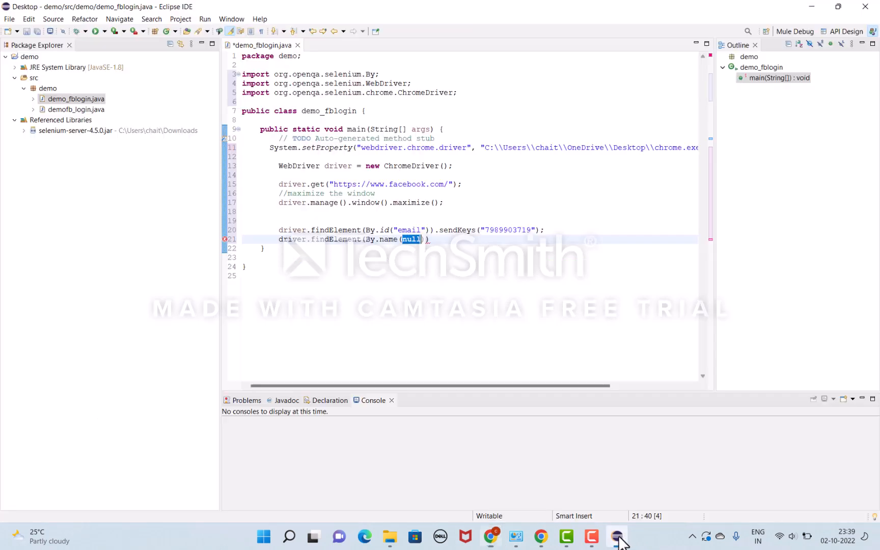
type("\"")
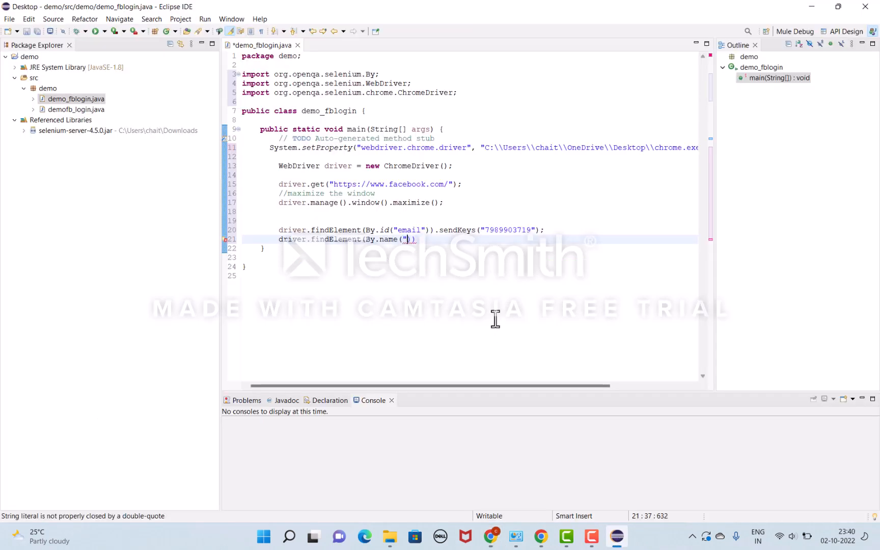
type("pass")
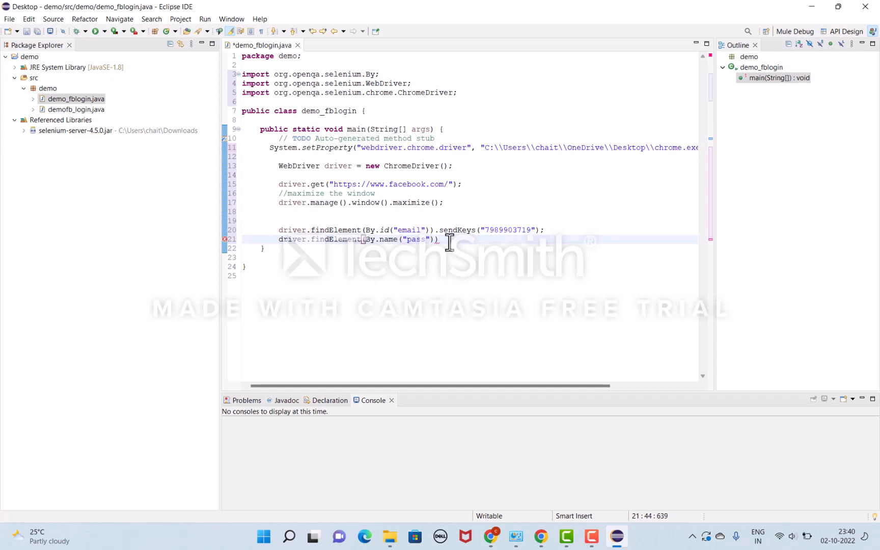
type(".send")
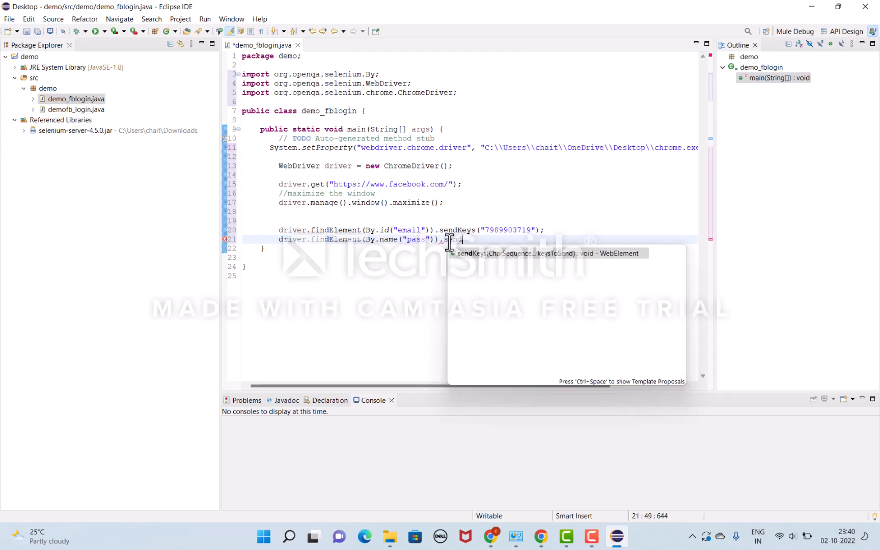
mouse_move(515, 261)
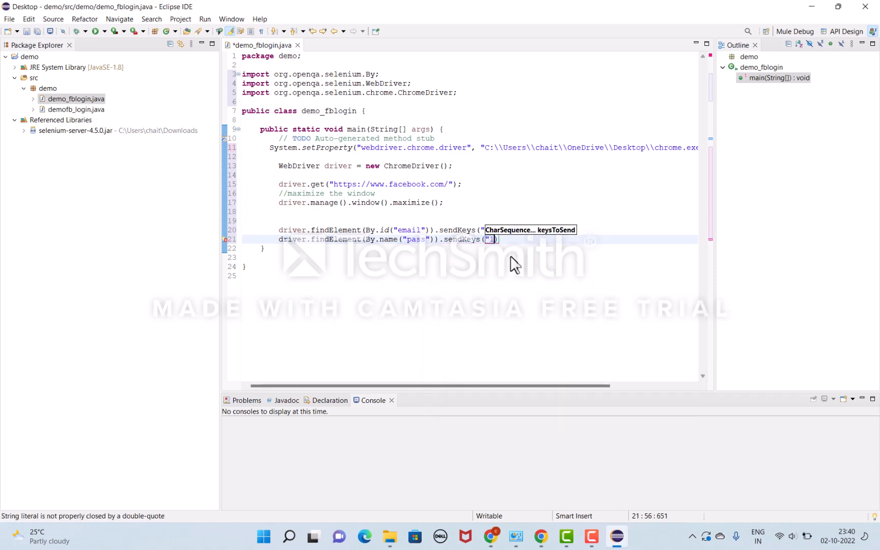
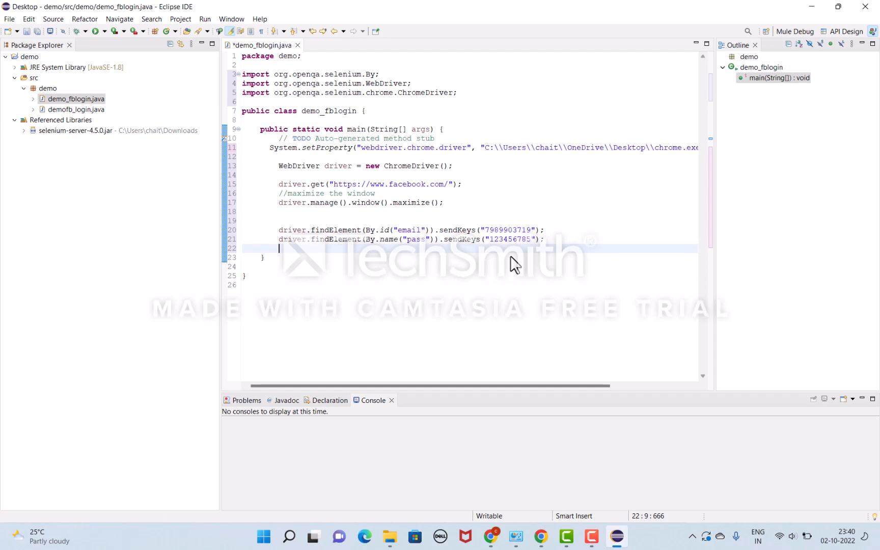
Begin a third driver.findElement(By.name(...)) statement below the password line
type("driver")
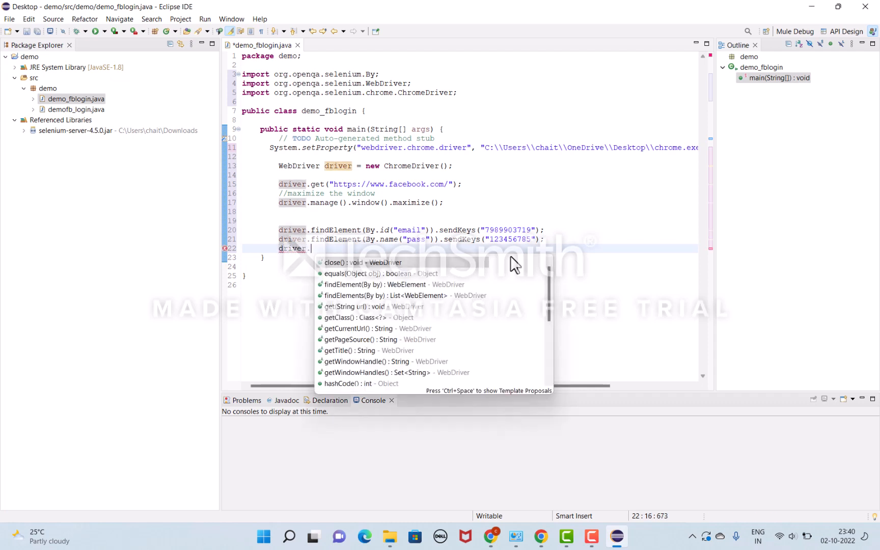
type(".findElement(null")
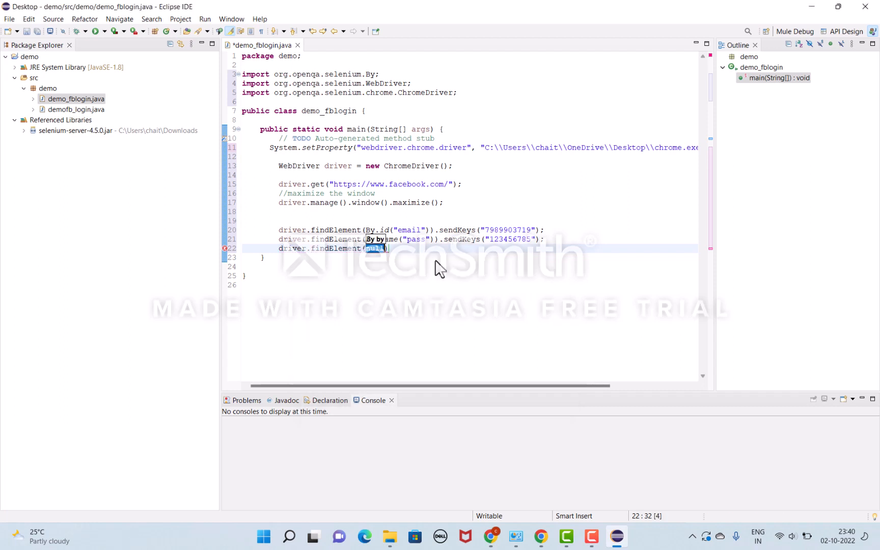
type("by.name")
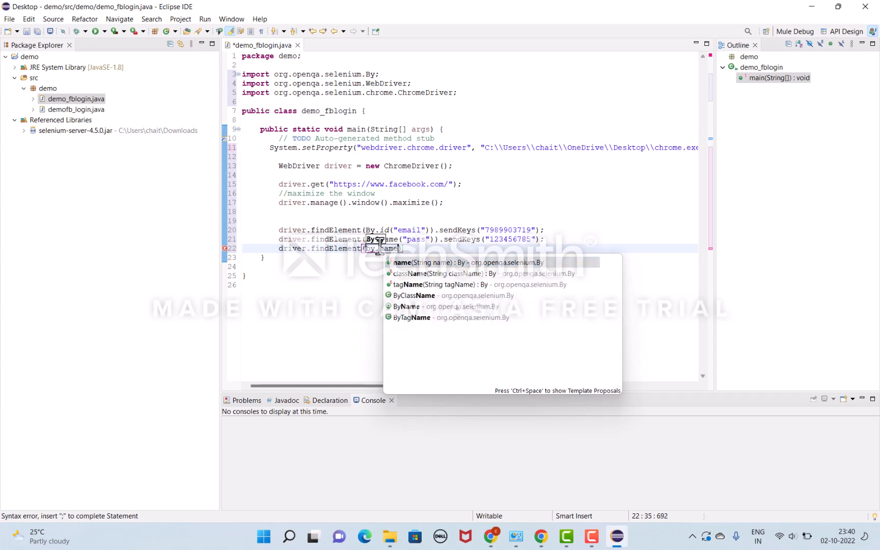
left_click(401, 262)
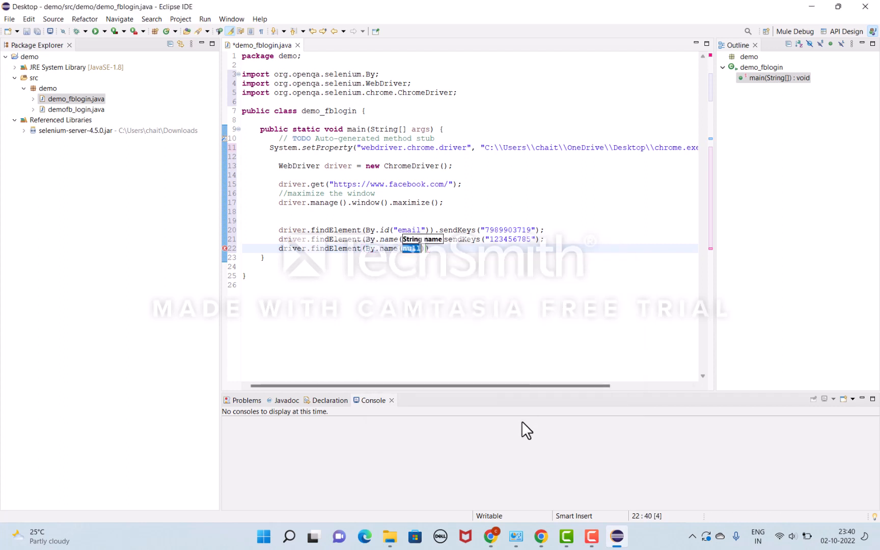
Inspect Facebook's Log in button markup, confirming its name attribute is "login"
left_click(492, 535)
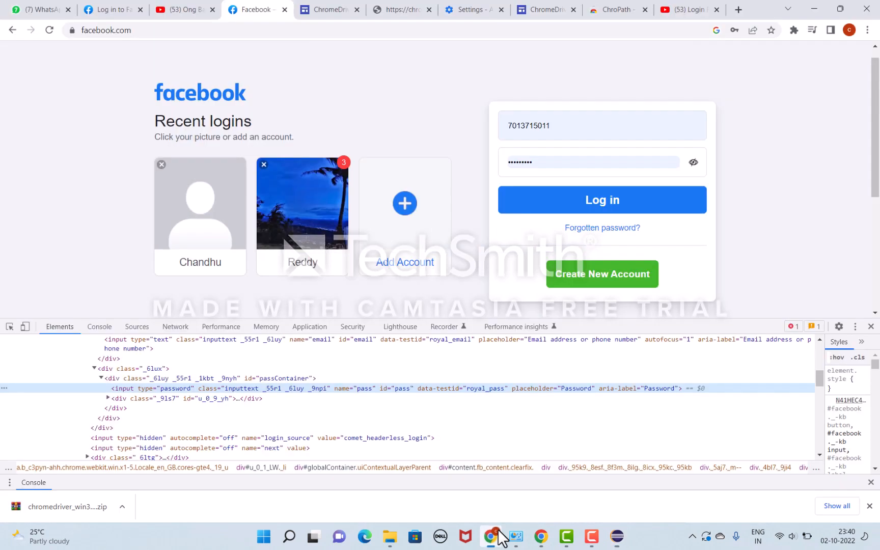
mouse_move(131, 411)
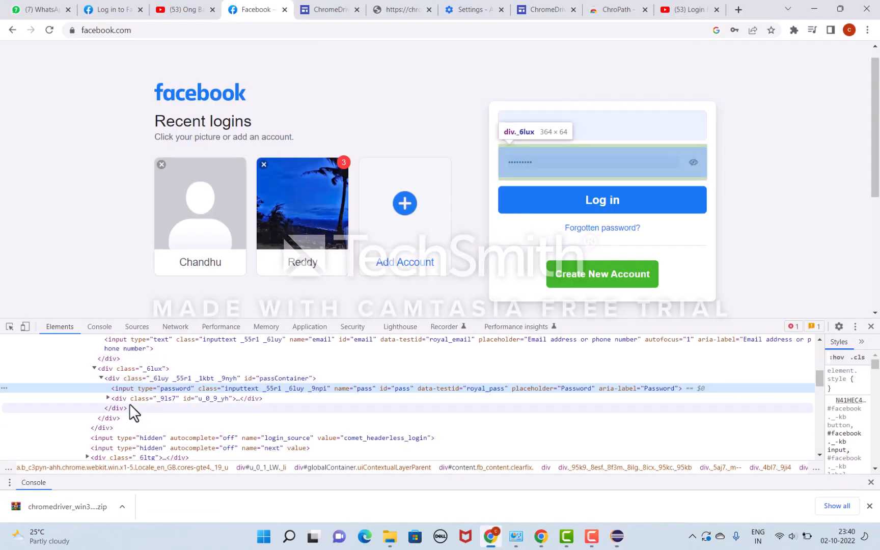
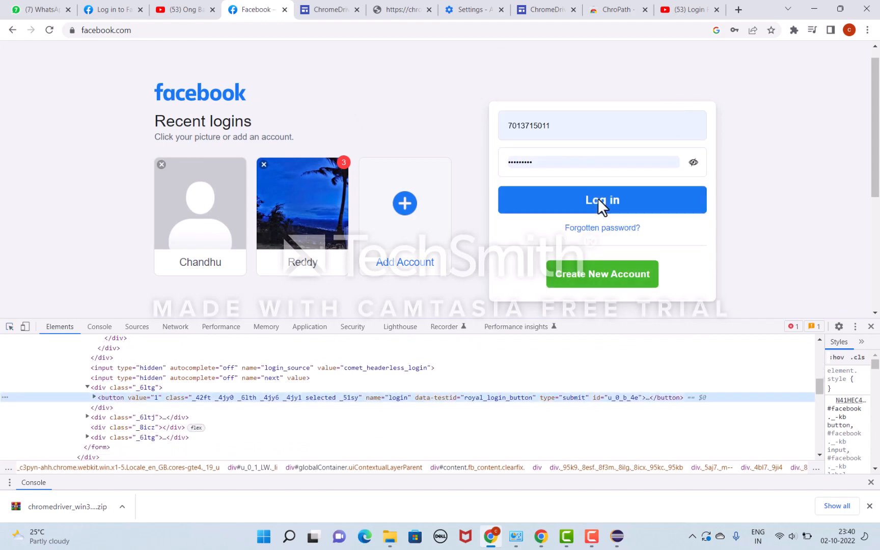
mouse_move(400, 397)
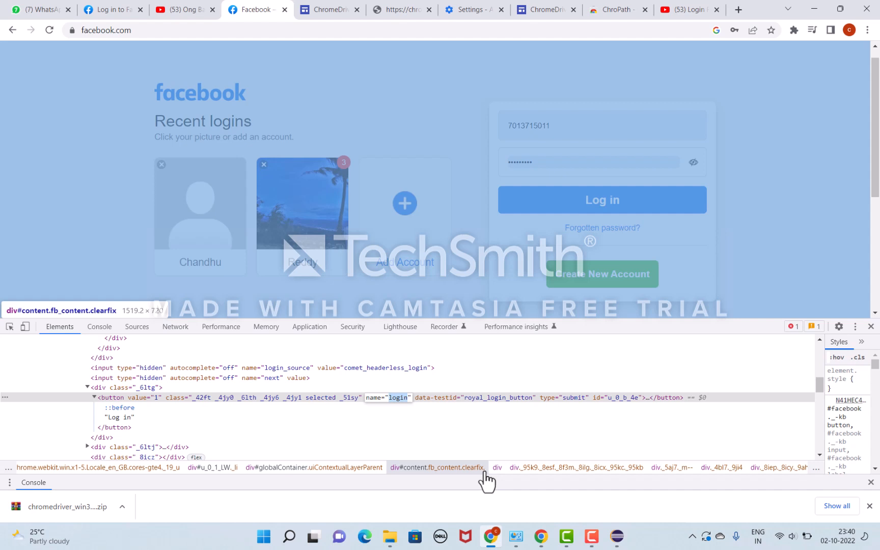
mouse_move(398, 403)
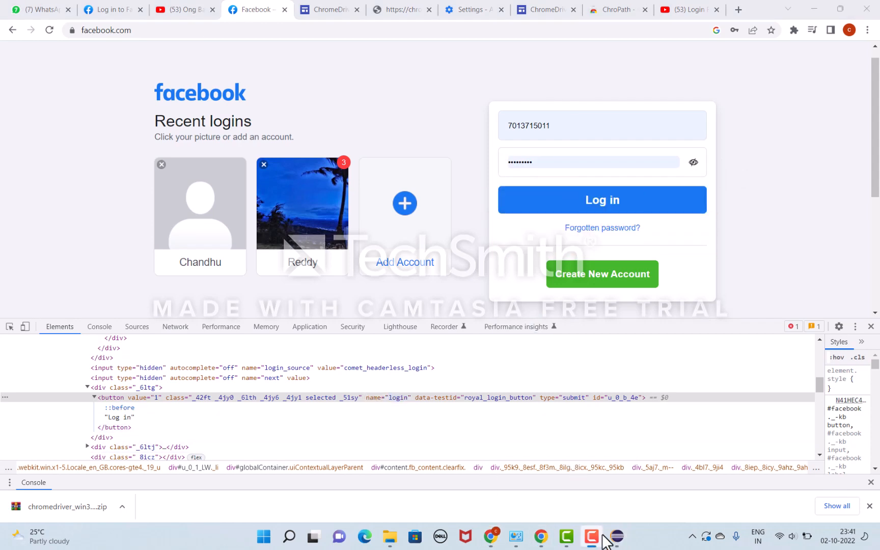
left_click(590, 537)
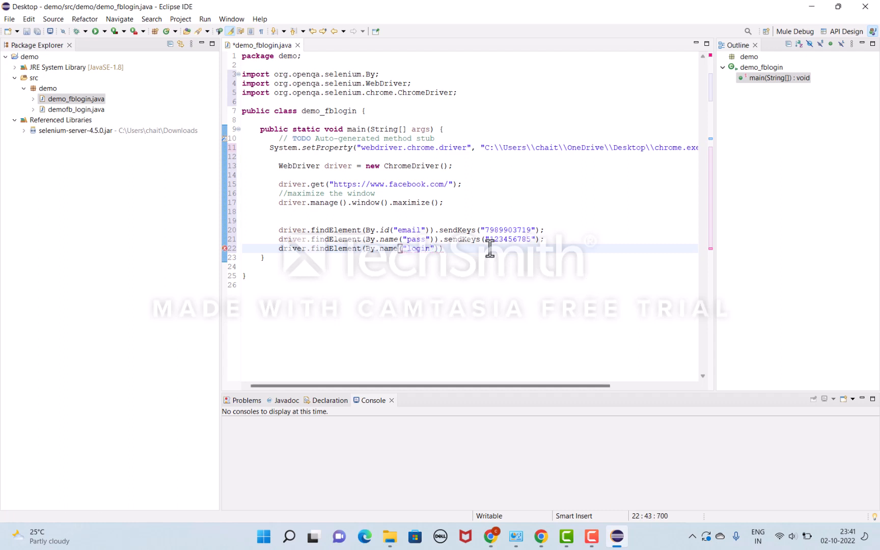
Append .click(); to driver.findElement(By.name("login")) so the statement clicks login
type(".")
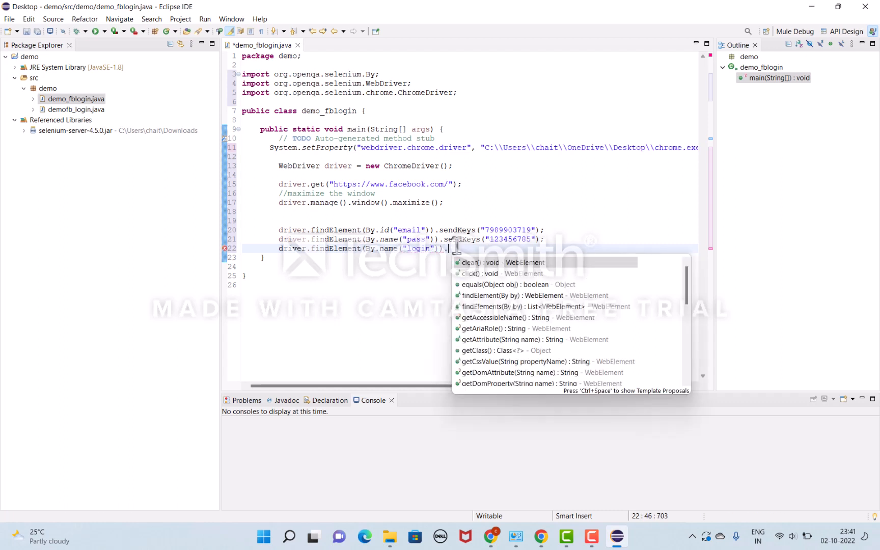
type("click(")
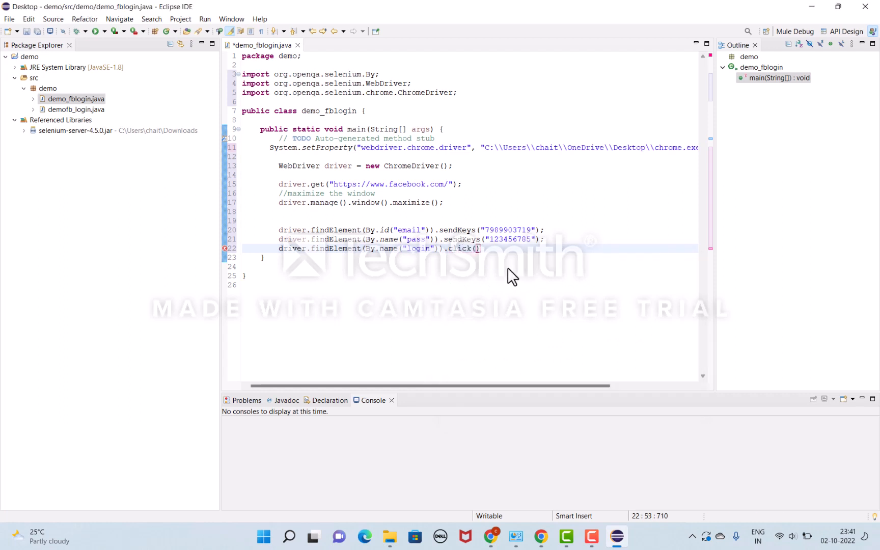
type(";")
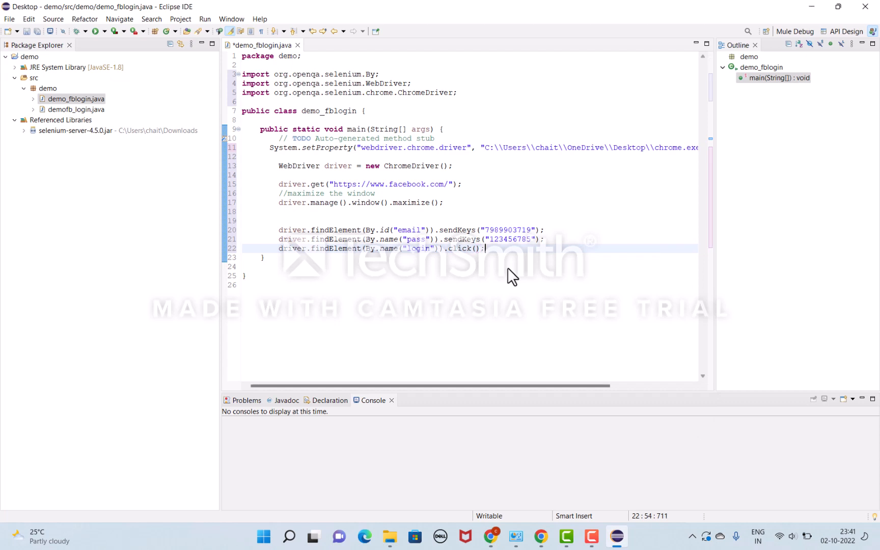
mouse_move(139, 119)
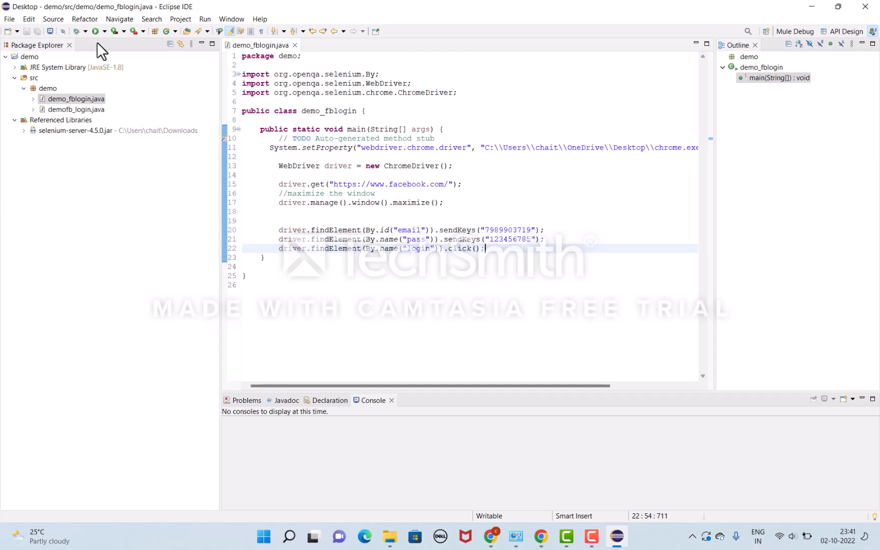
mouse_move(246, 340)
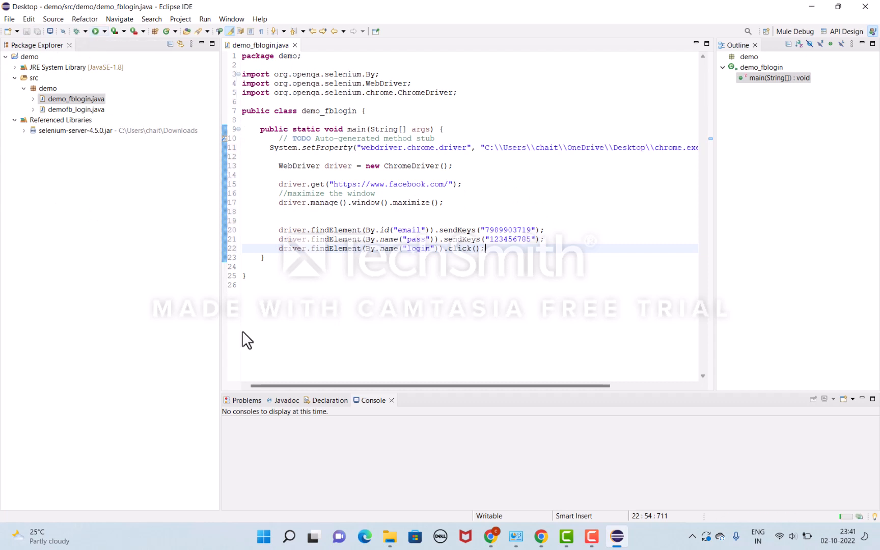
left_click(93, 31)
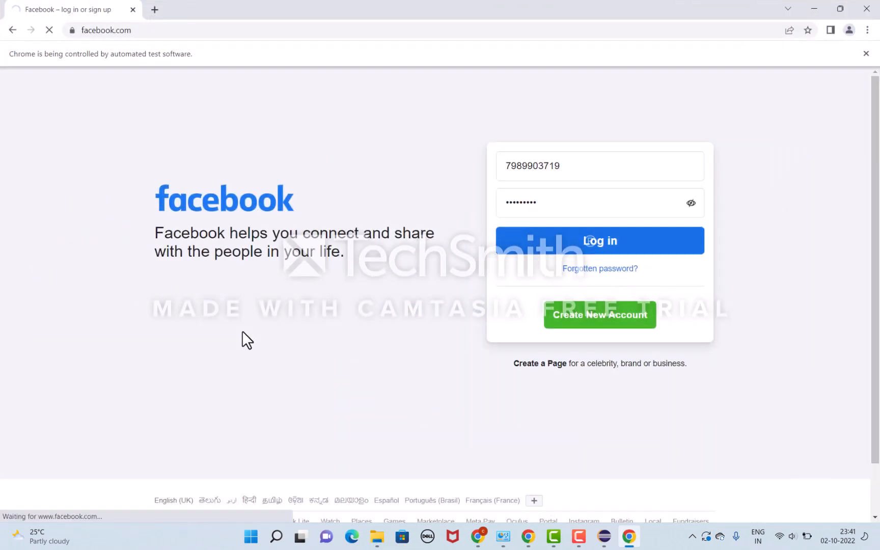
left_click(600, 241)
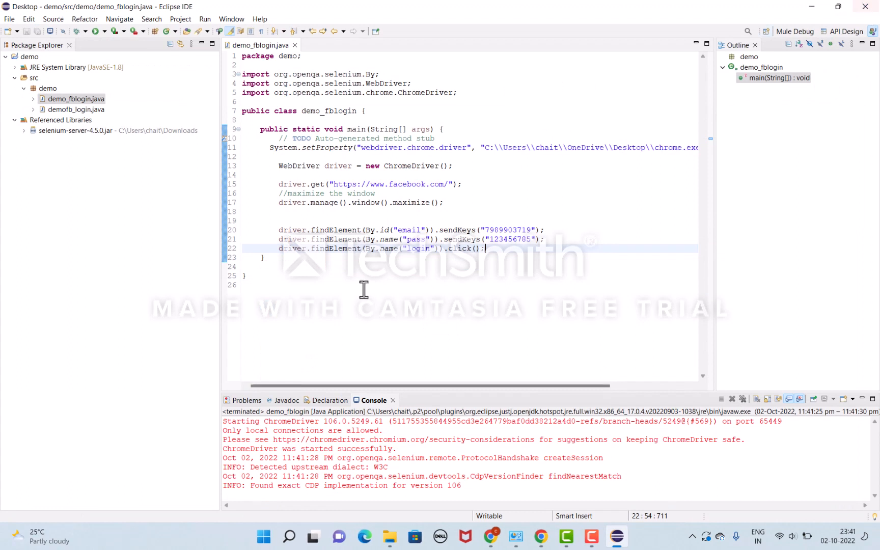
mouse_move(573, 235)
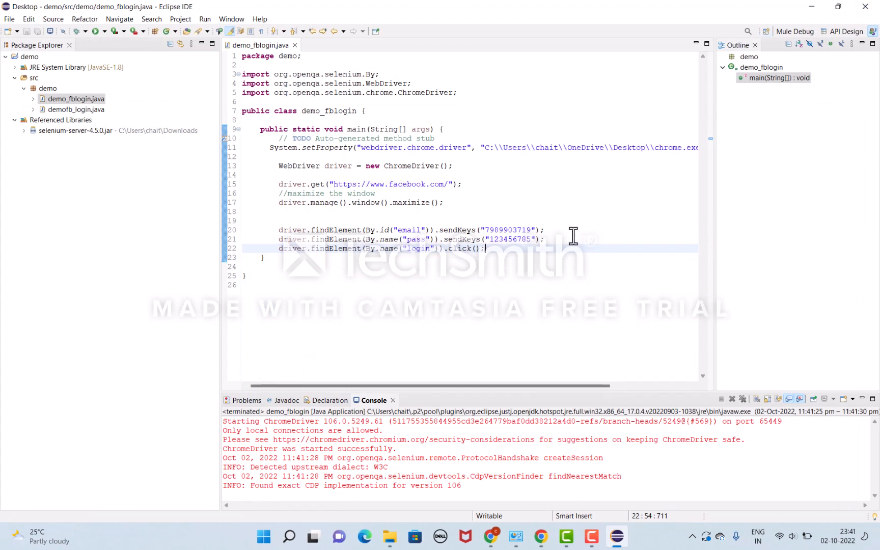
Insert Thread.sleep(5000); on a new line between the email and password statements
left_click(547, 230)
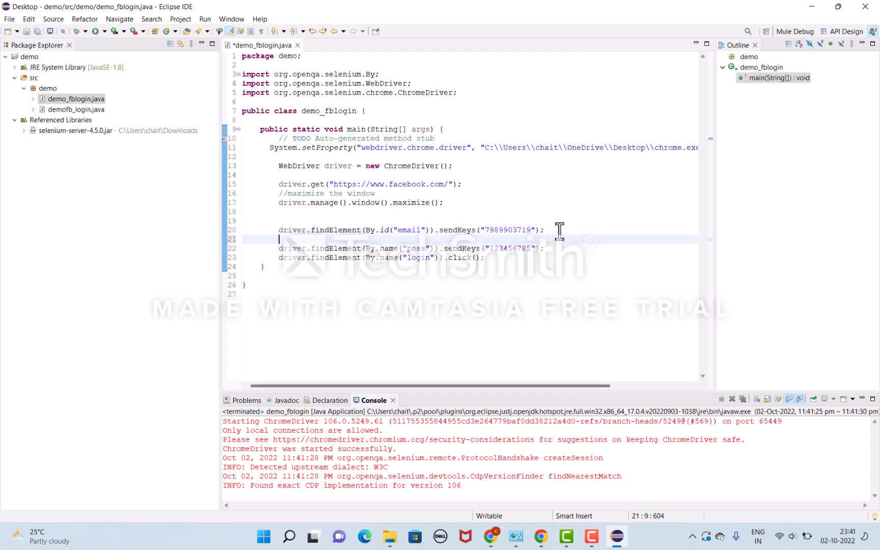
mouse_move(404, 202)
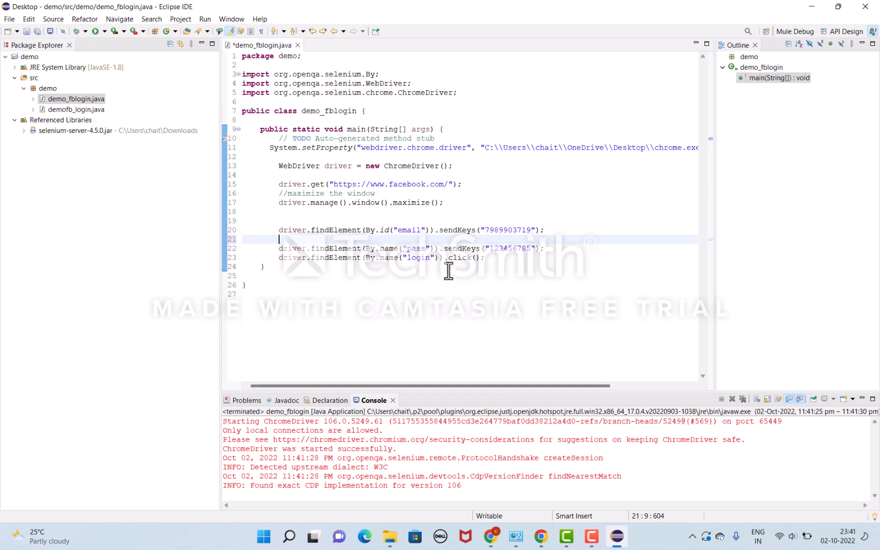
left_click(559, 249)
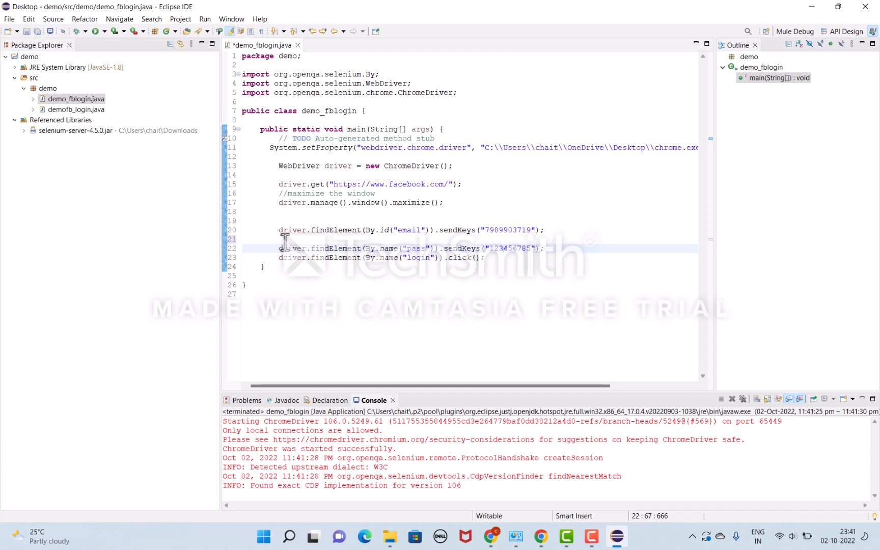
left_click(280, 239)
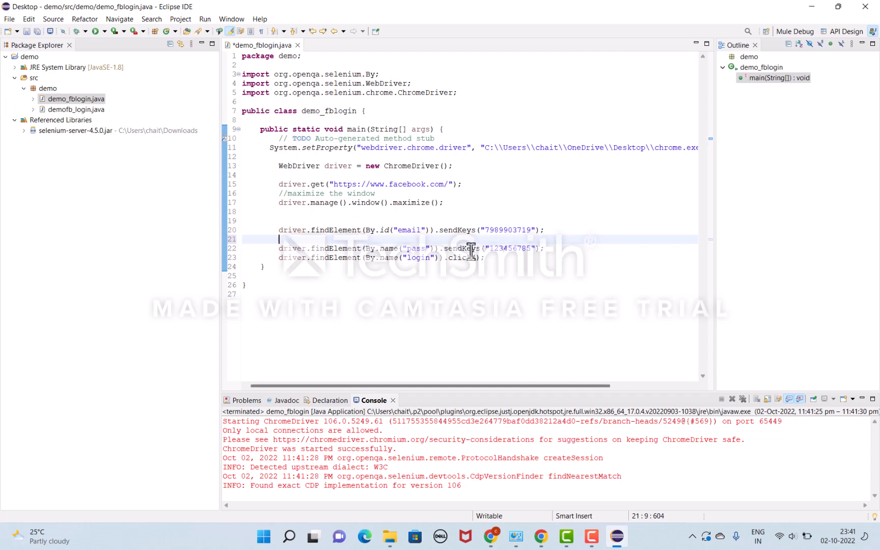
type("thred.slee")
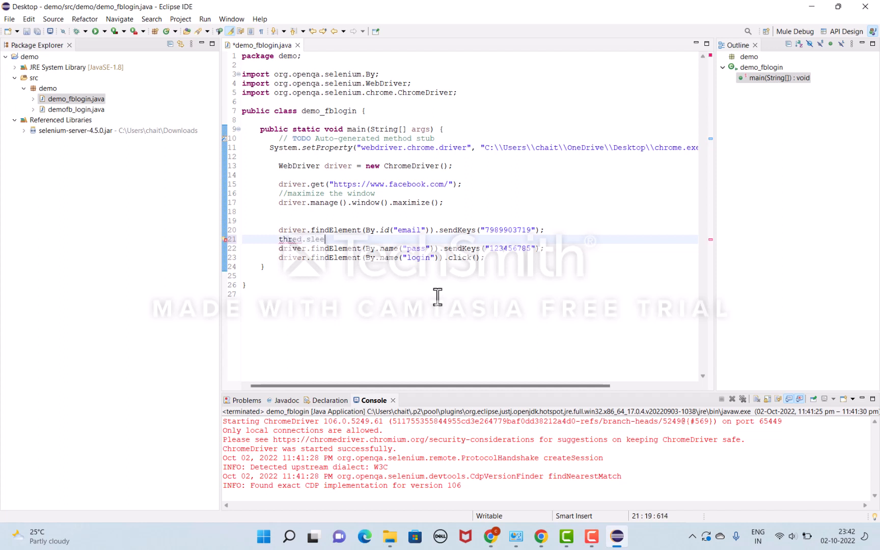
type("p")
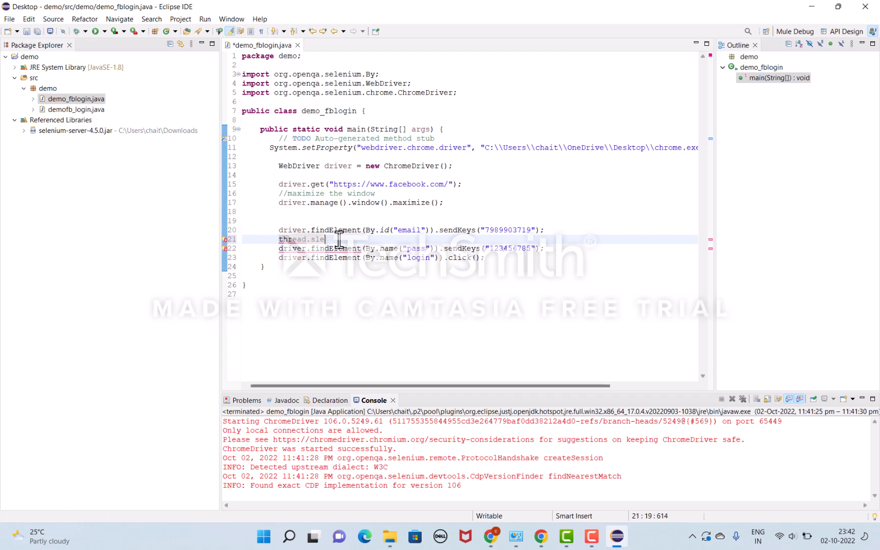
key("BackSpace")
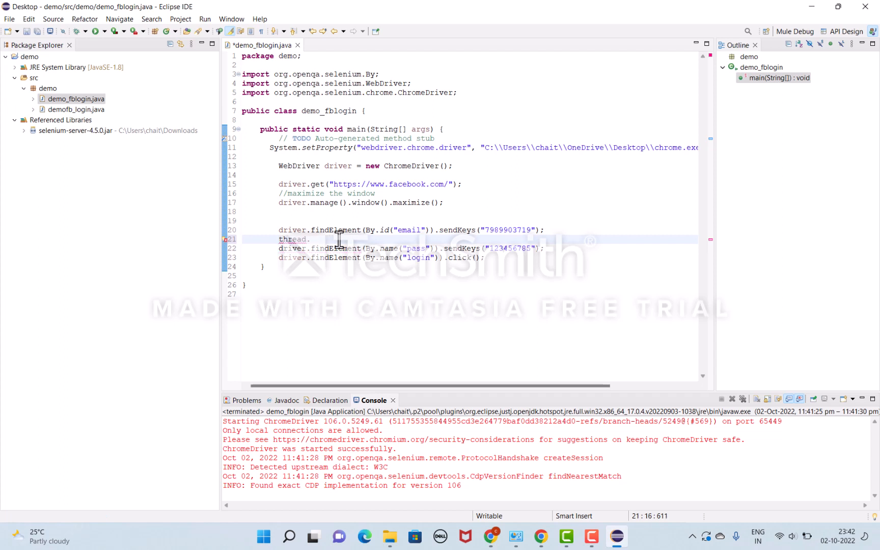
type("sleep(0")
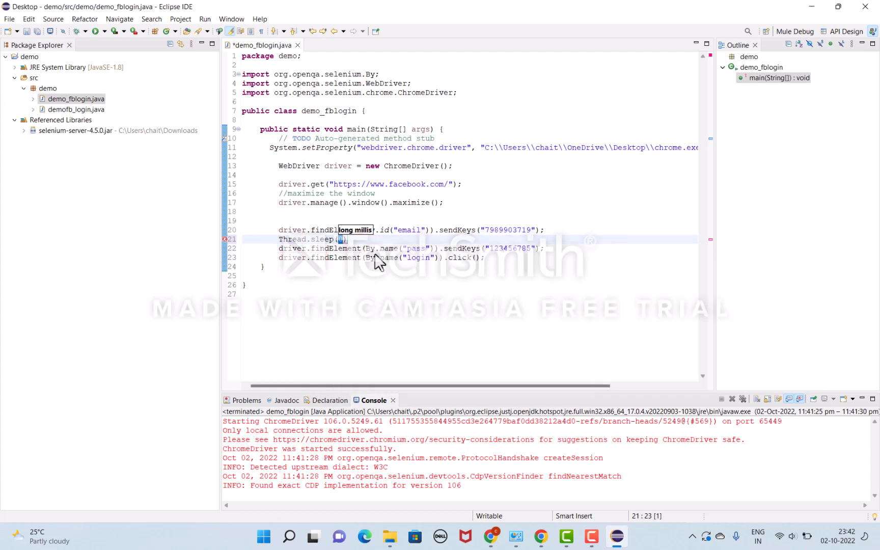
type("5000")
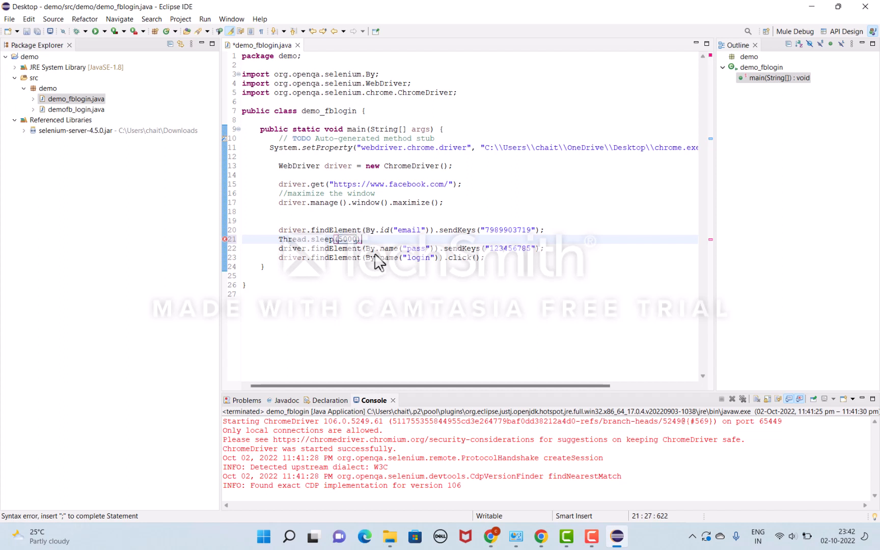
type(";")
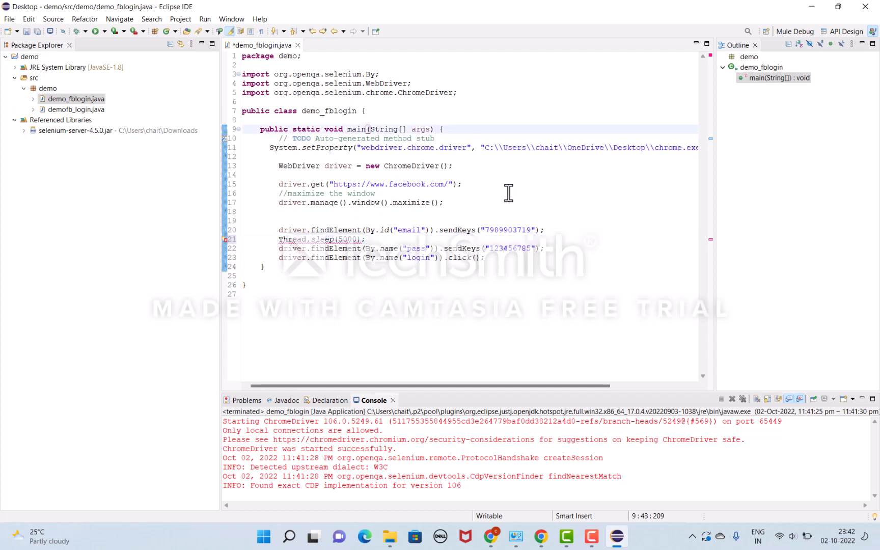
Declare main as throws Throwable, choosing Throwable from java.lang
type("throws t")
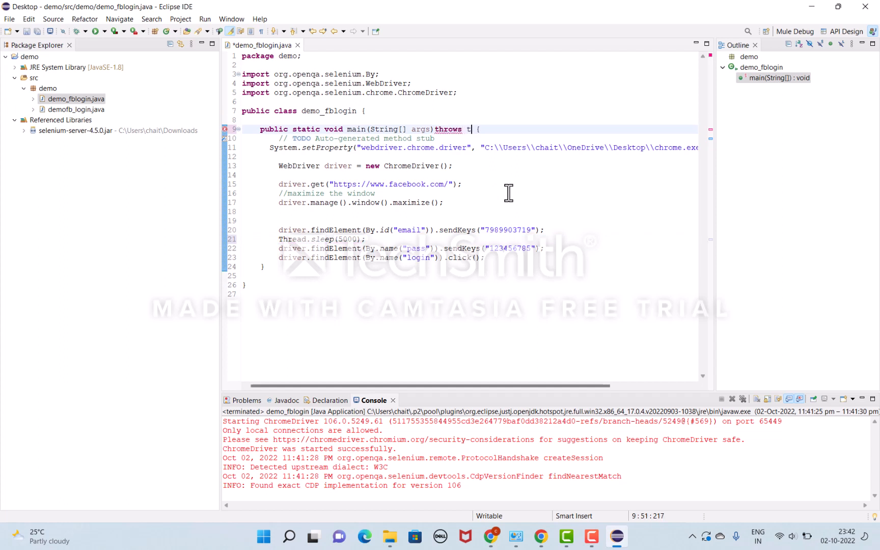
type("hrowb")
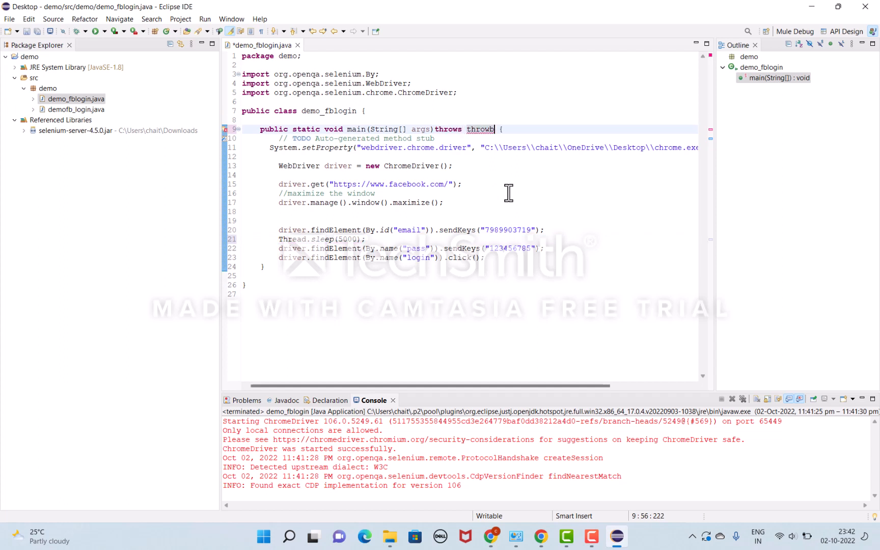
key("BackSpace")
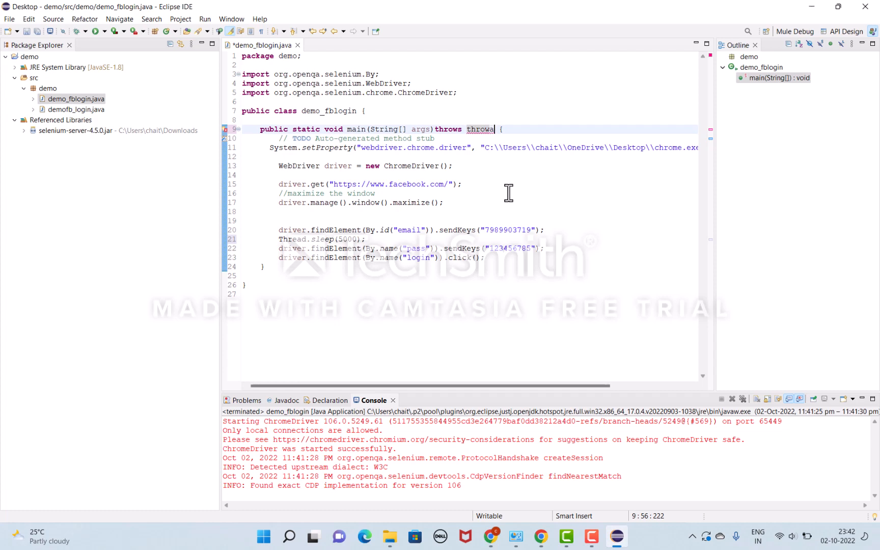
type("throwa")
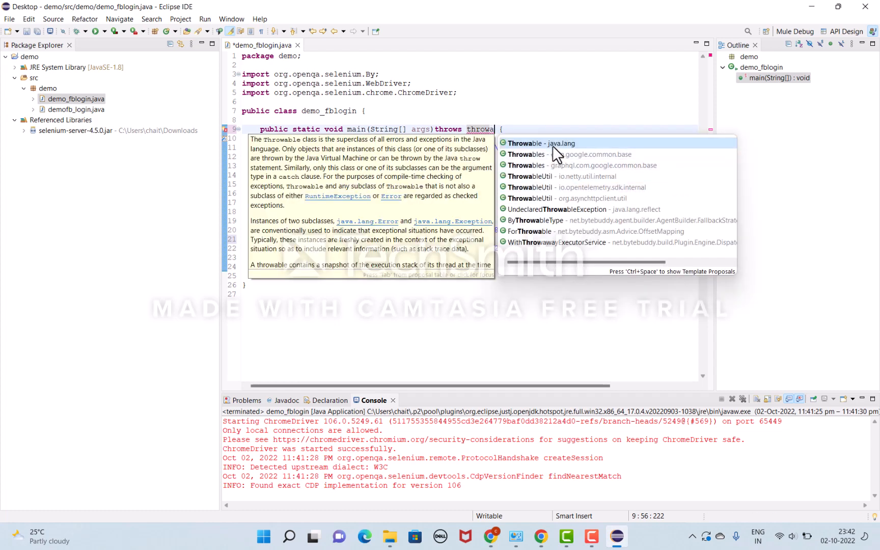
left_click(540, 143)
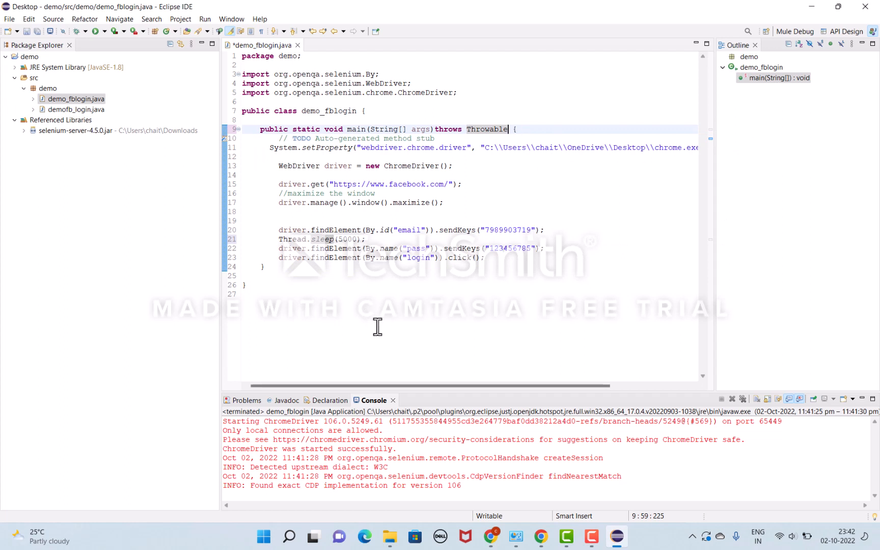
mouse_move(313, 165)
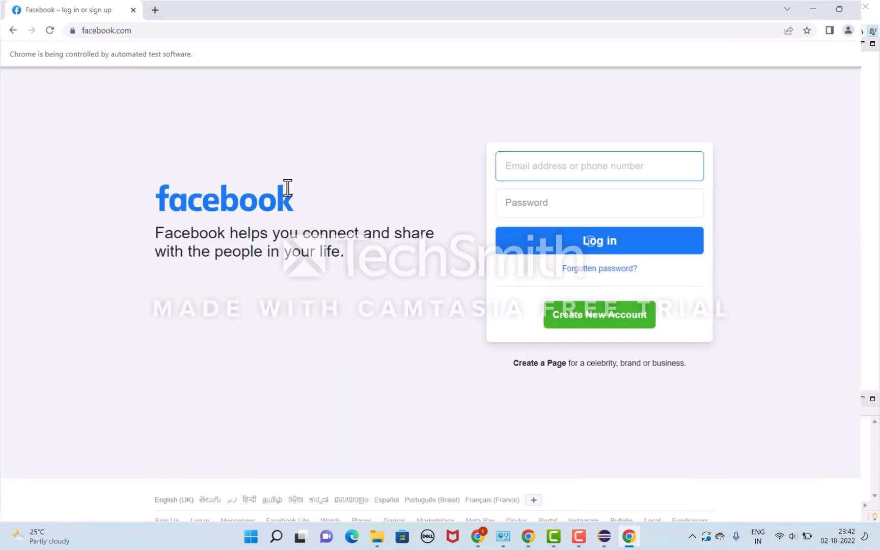
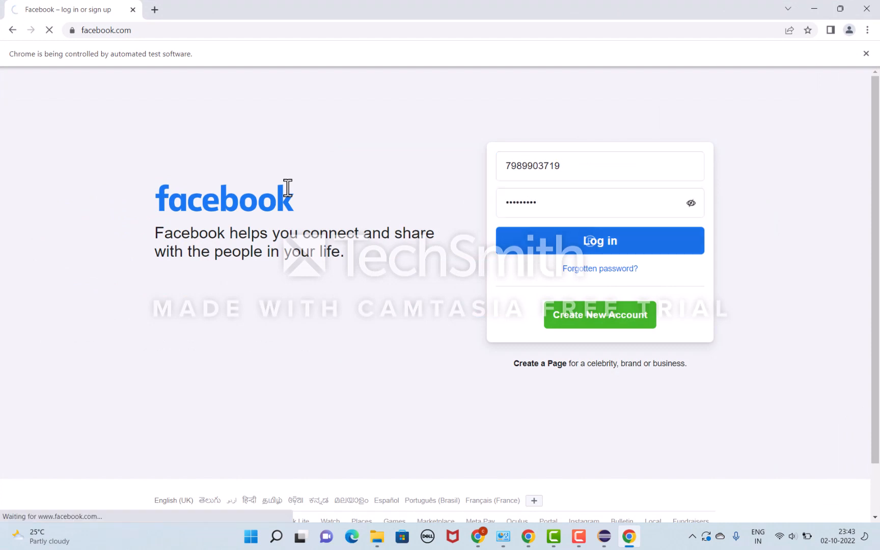
Run the updated class so Chrome logs into Facebook after the pause, then close the browser
left_click(601, 240)
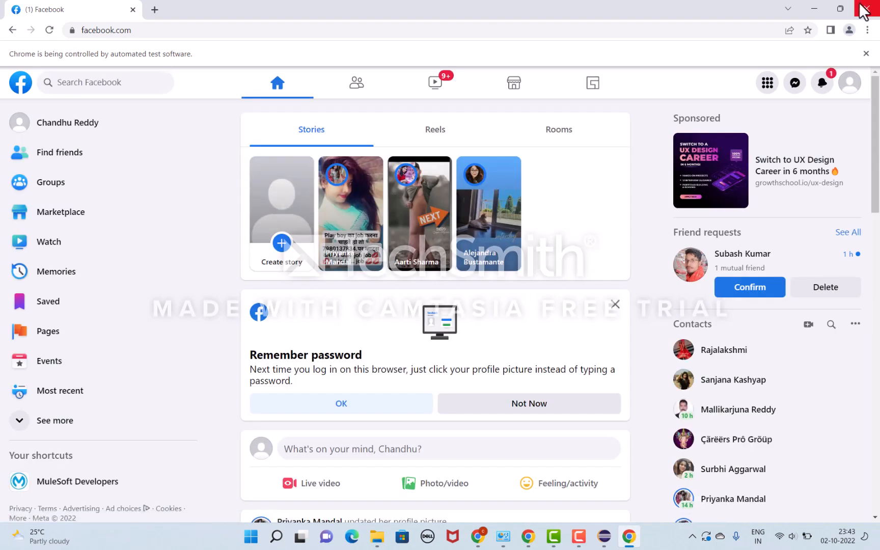
left_click(616, 537)
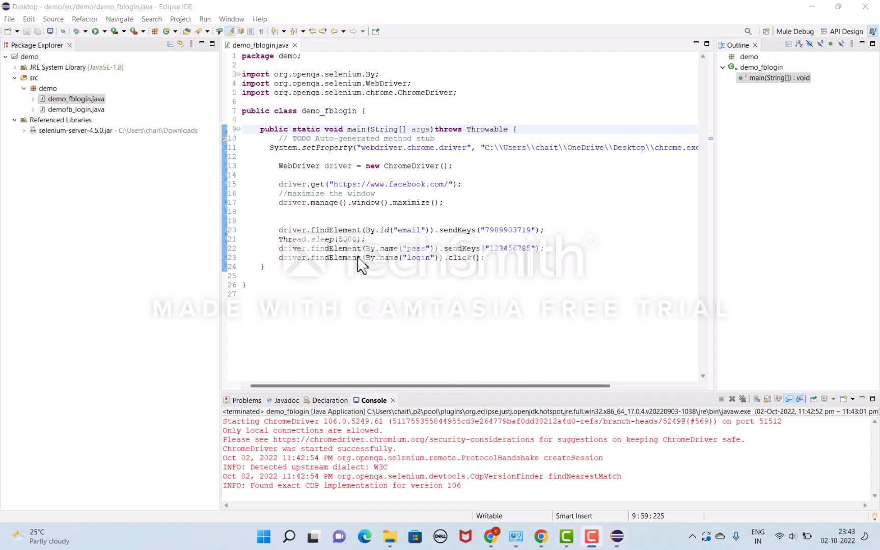
mouse_move(461, 291)
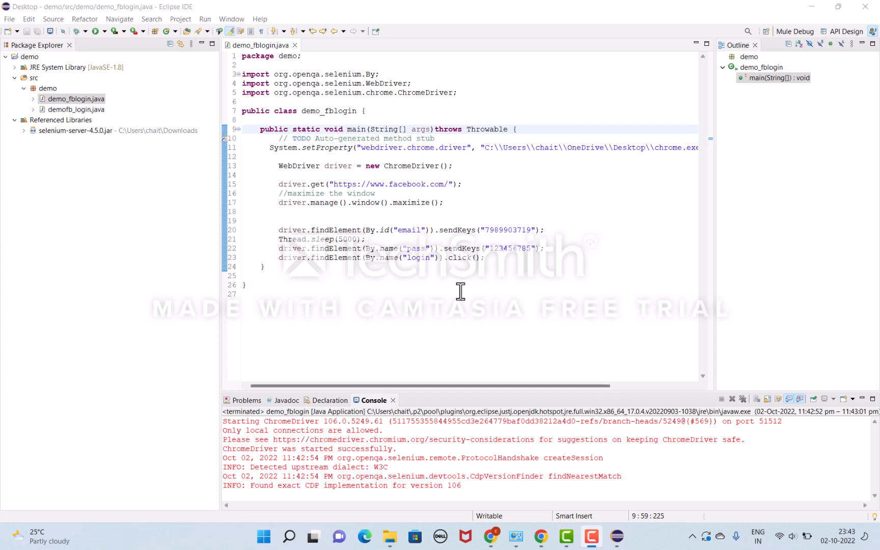
mouse_move(550, 258)
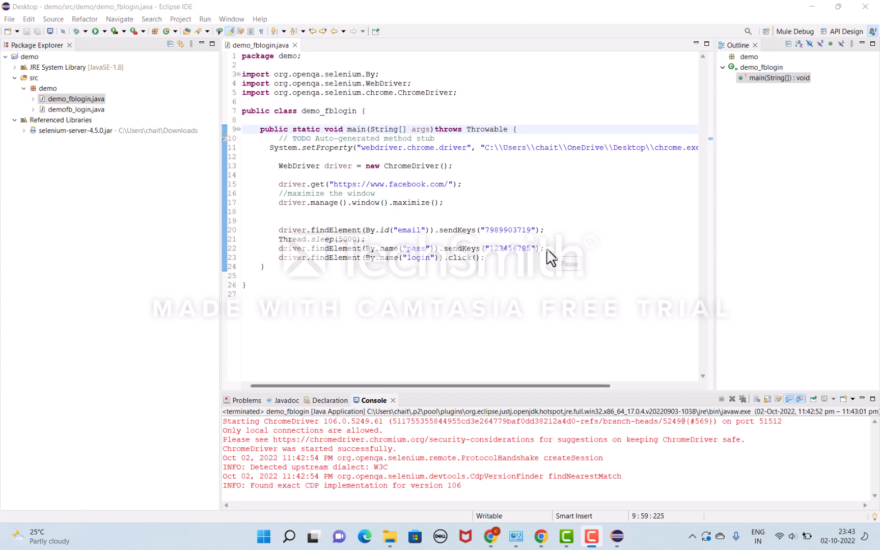